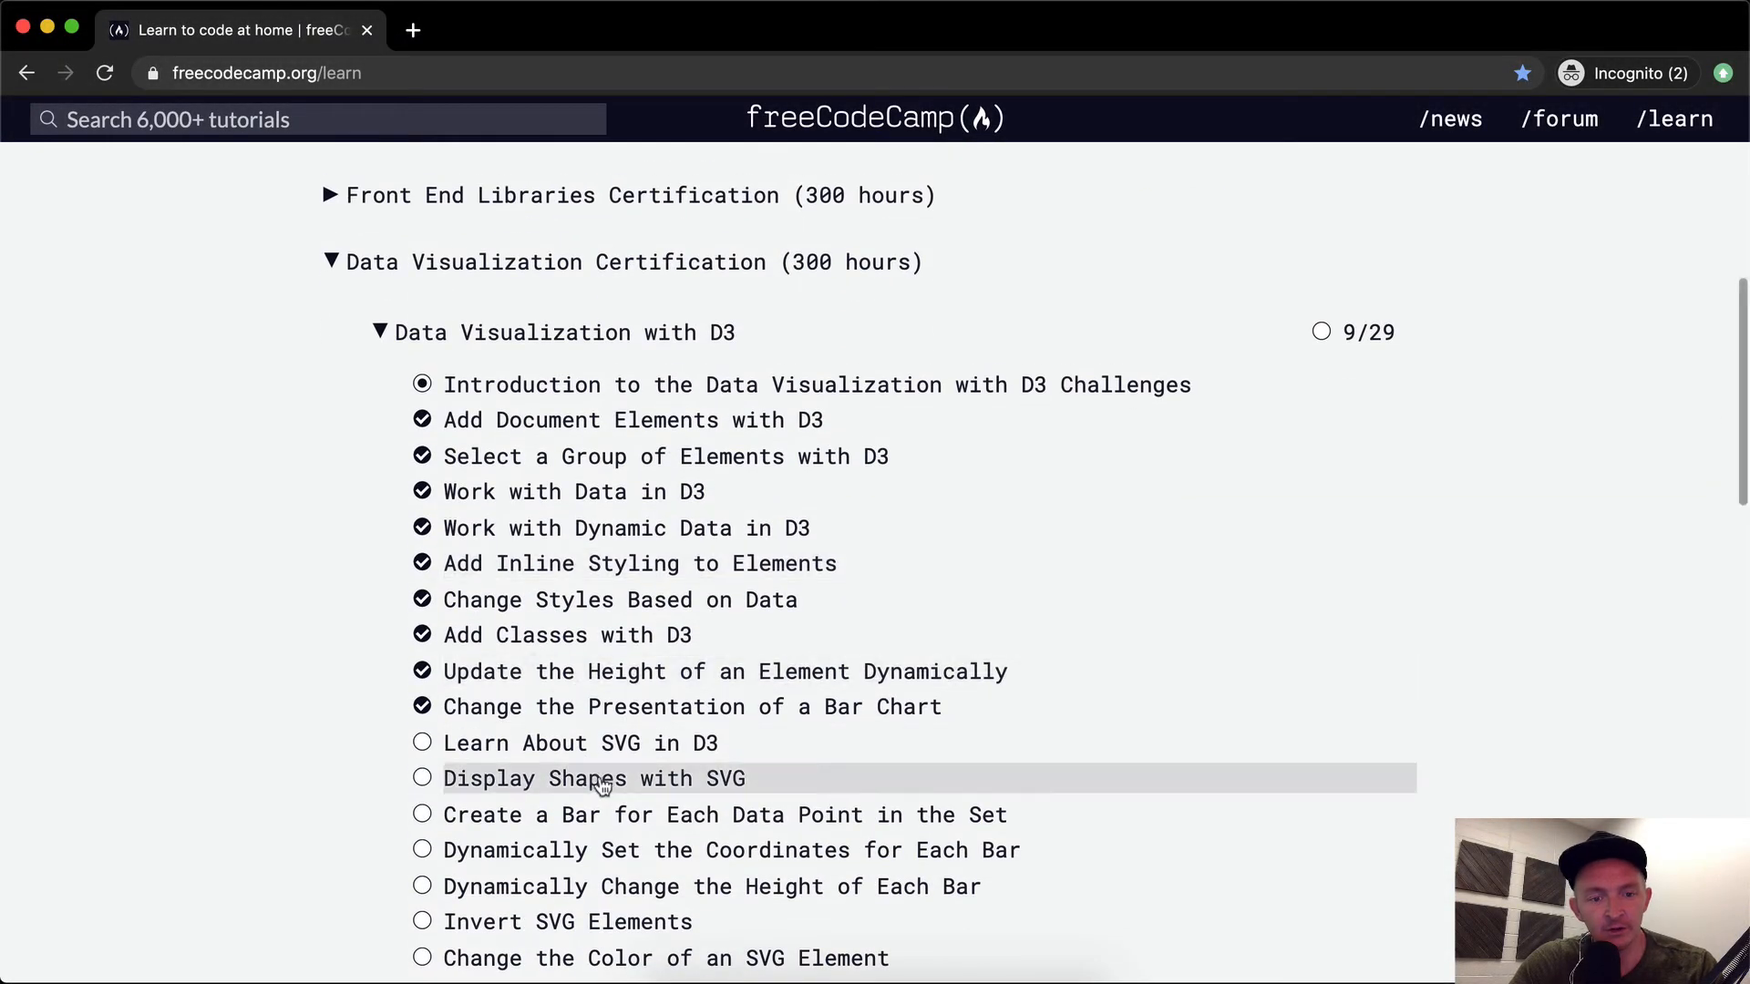
# - Open the 'Learn About SVG in D3' challenge from the Data Visualization with D3 section
pyautogui.click(583, 743)
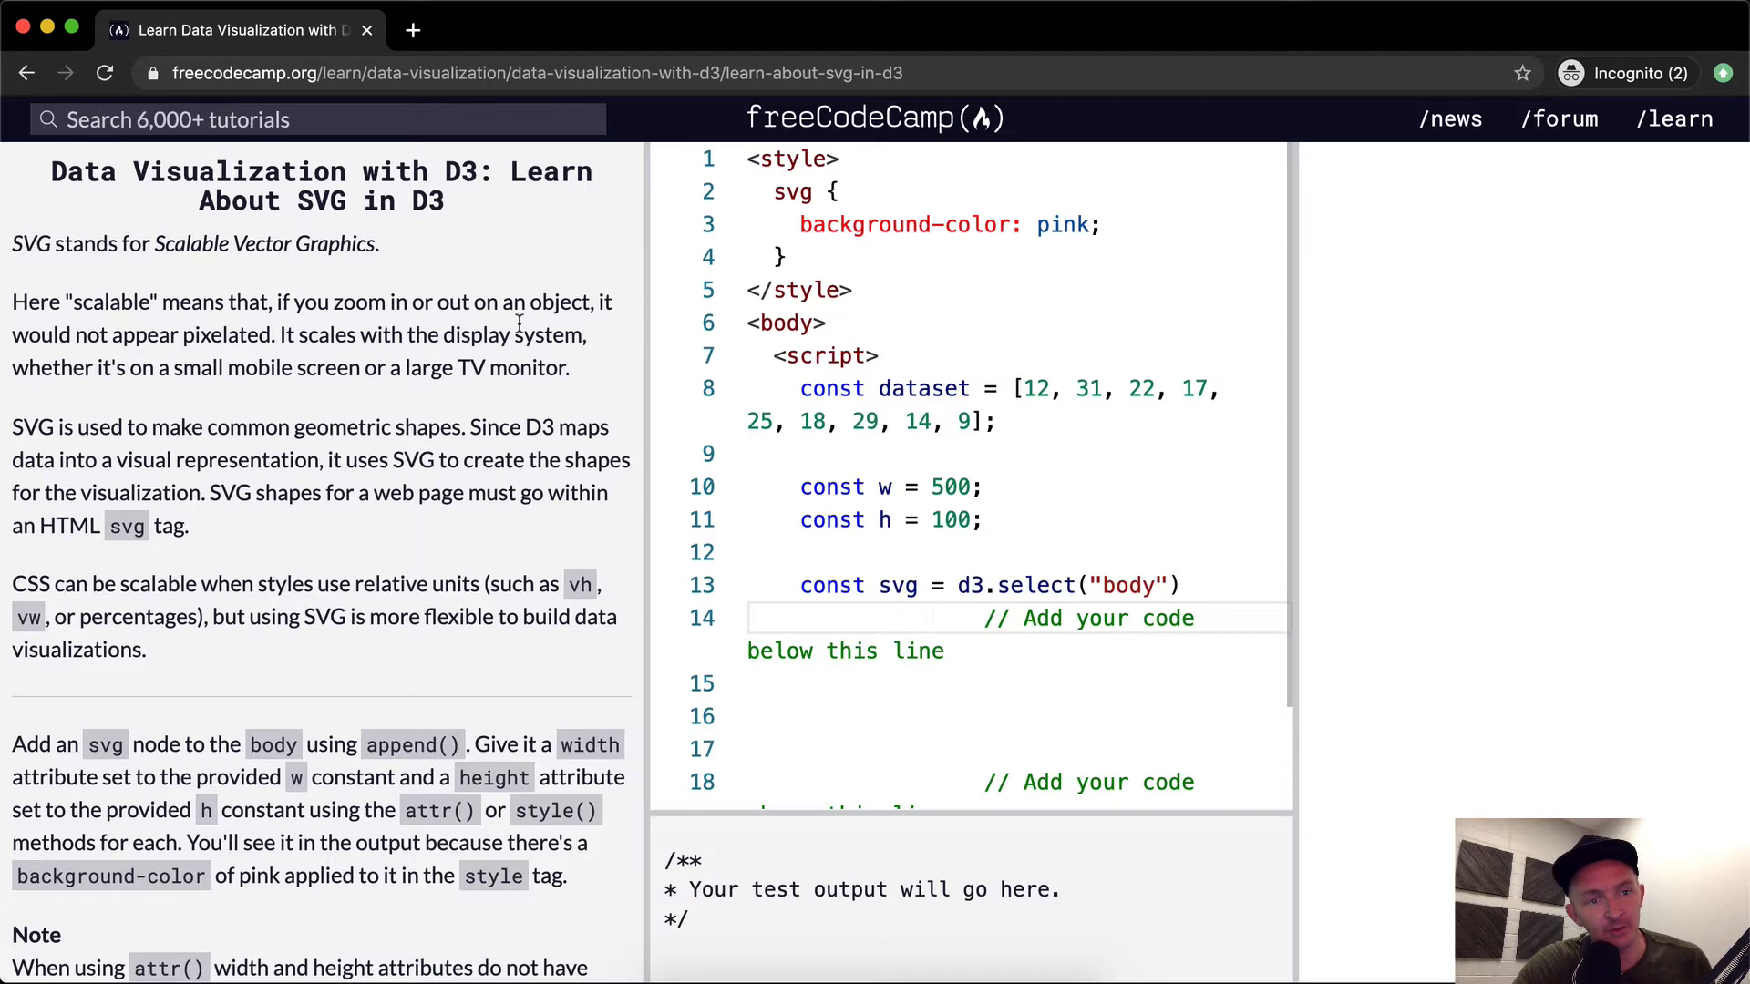
pyautogui.moveTo(230, 267)
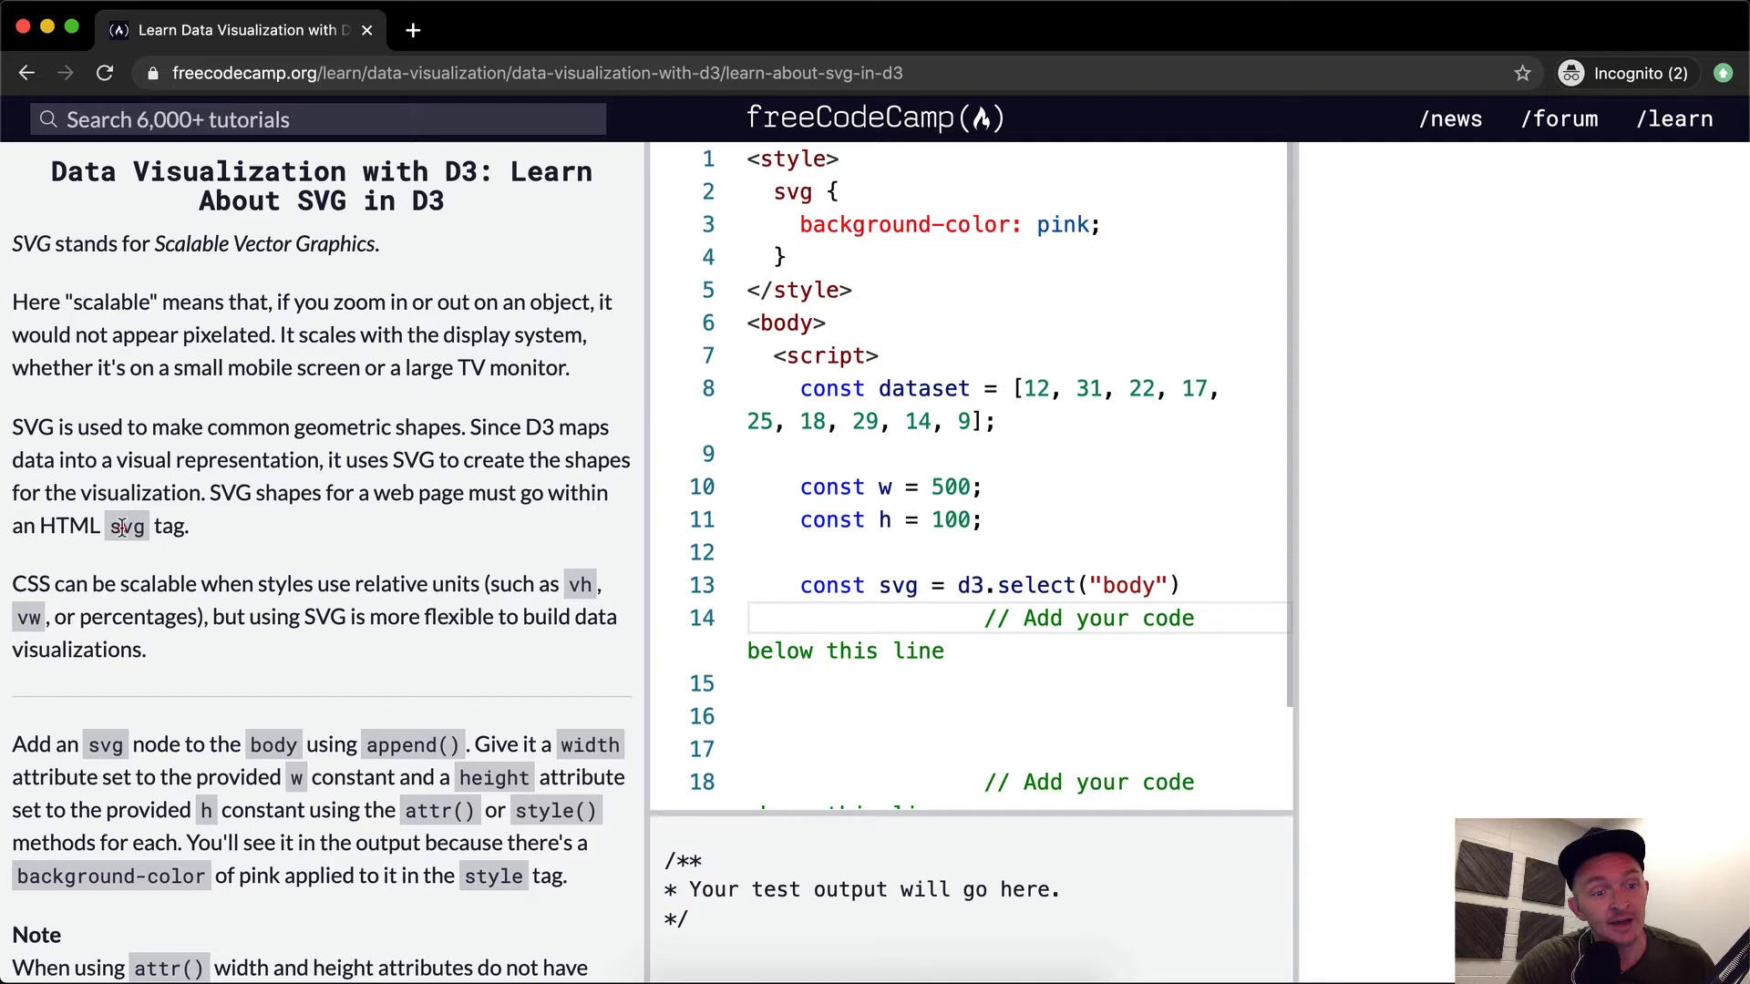
pyautogui.scroll(-3)
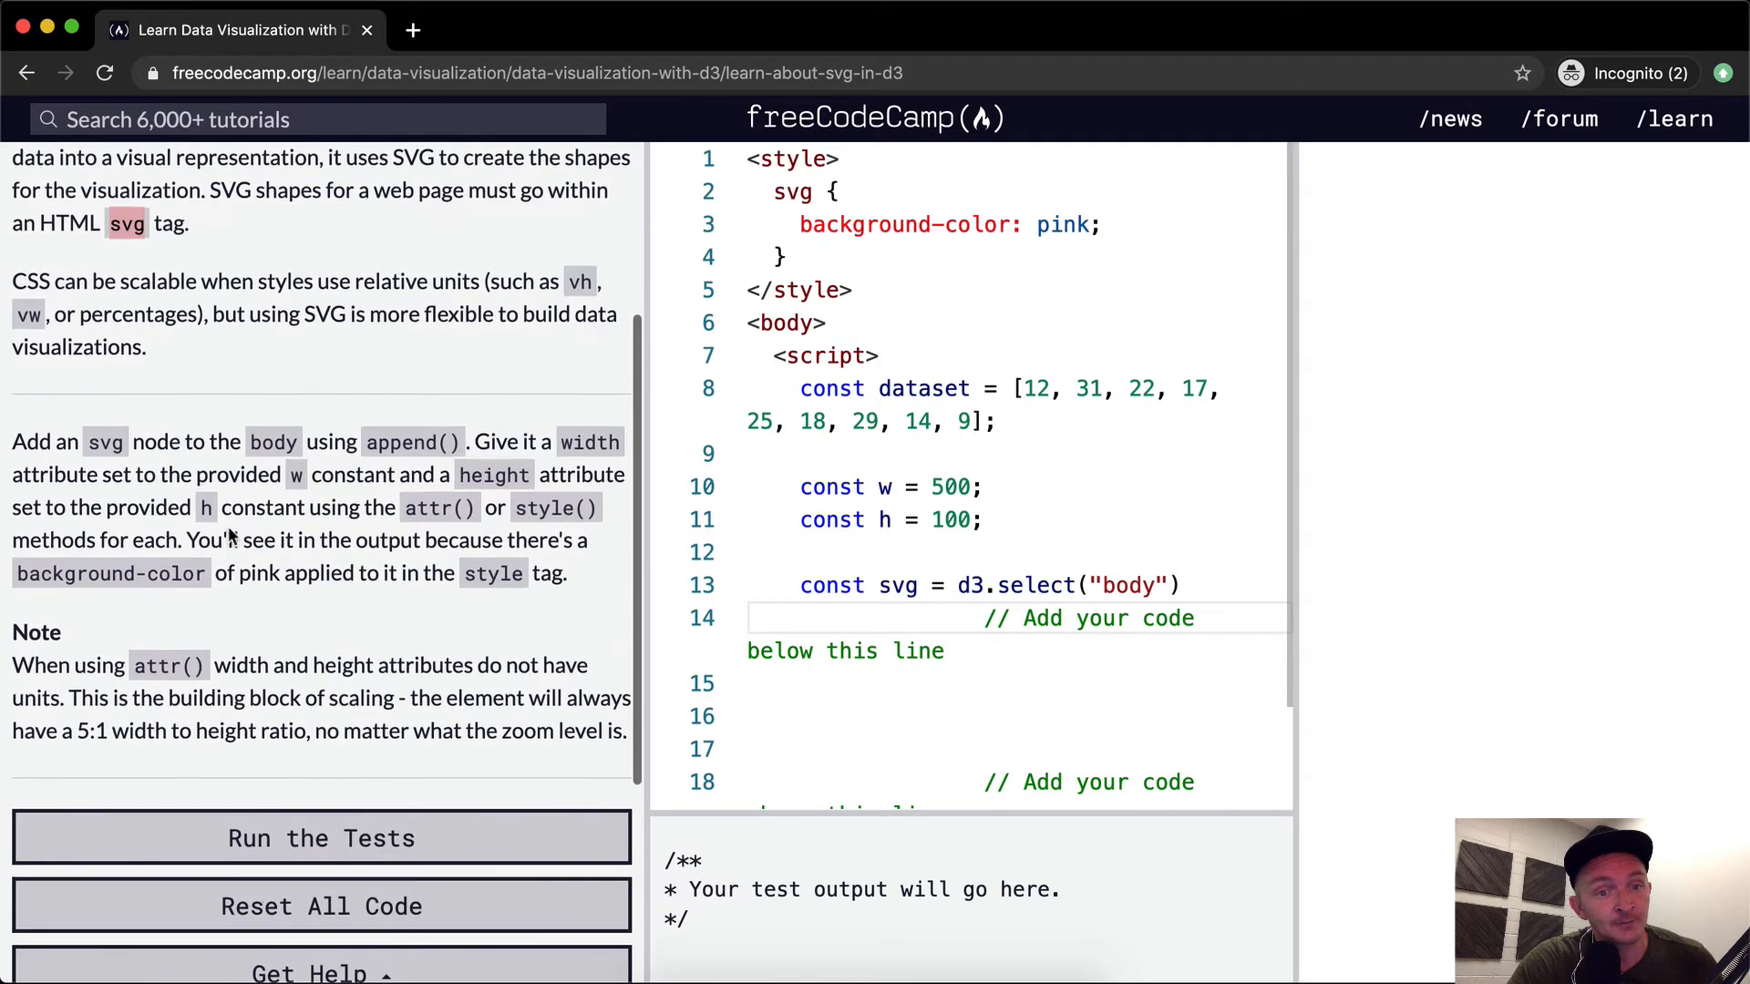
pyautogui.scroll(-3)
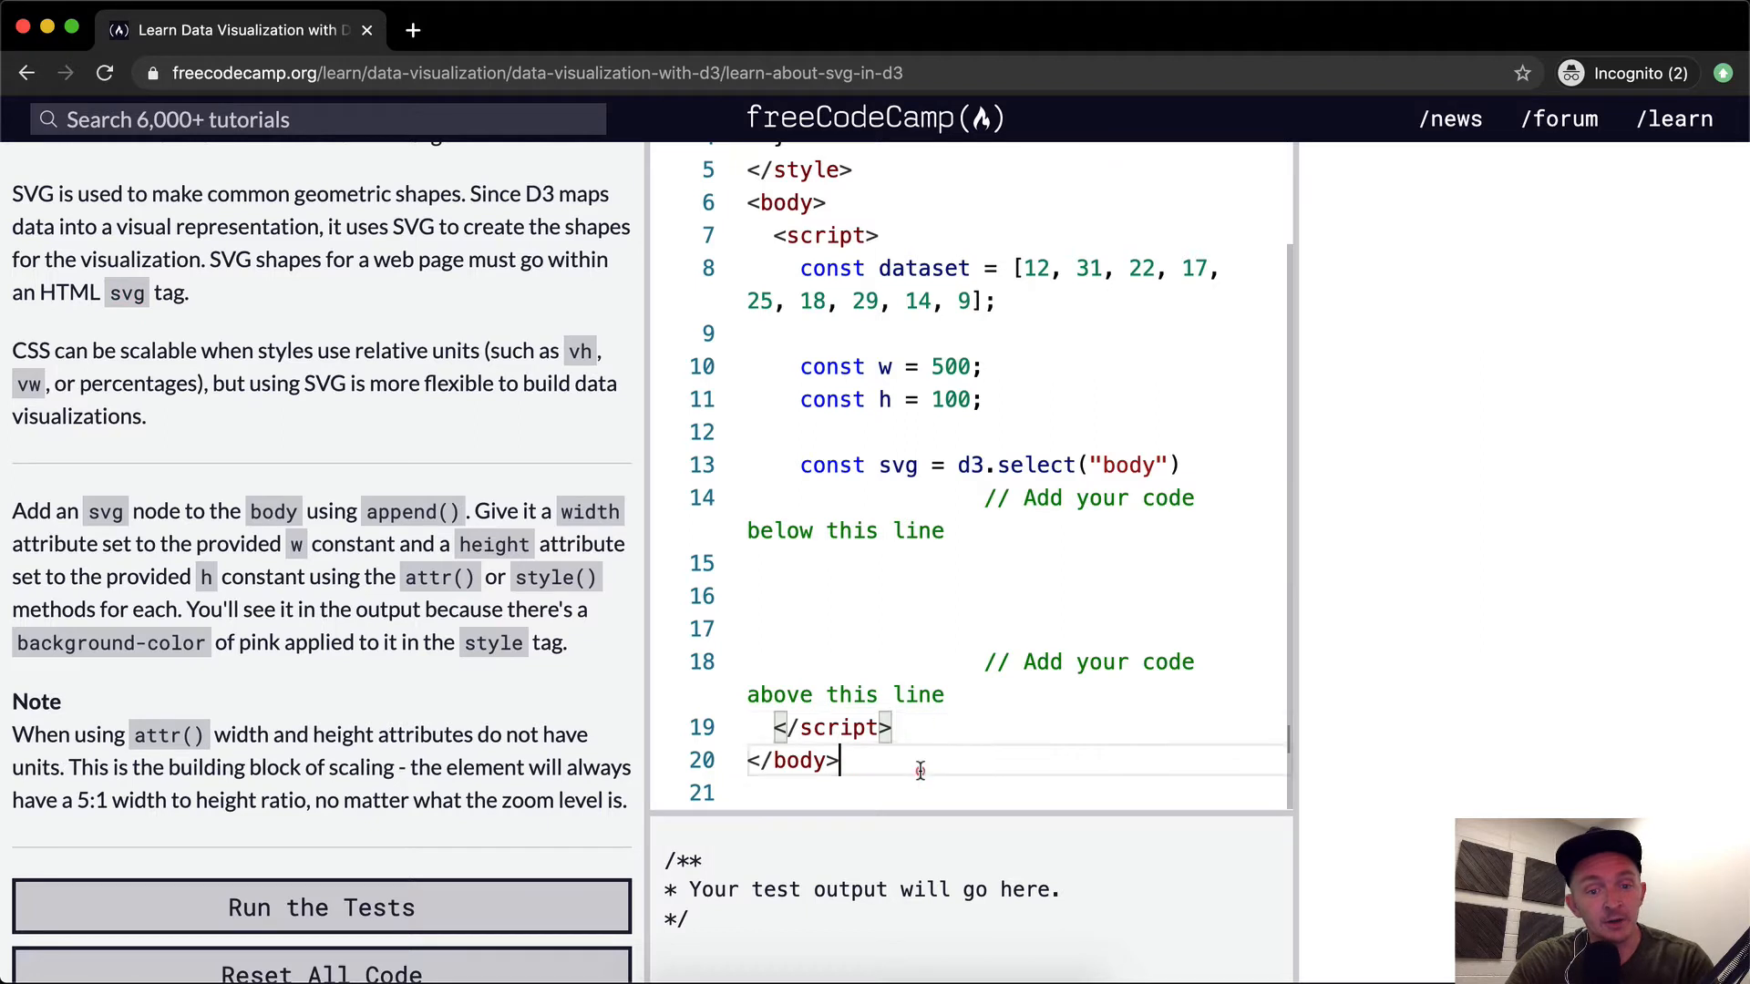
pyautogui.press('Enter')
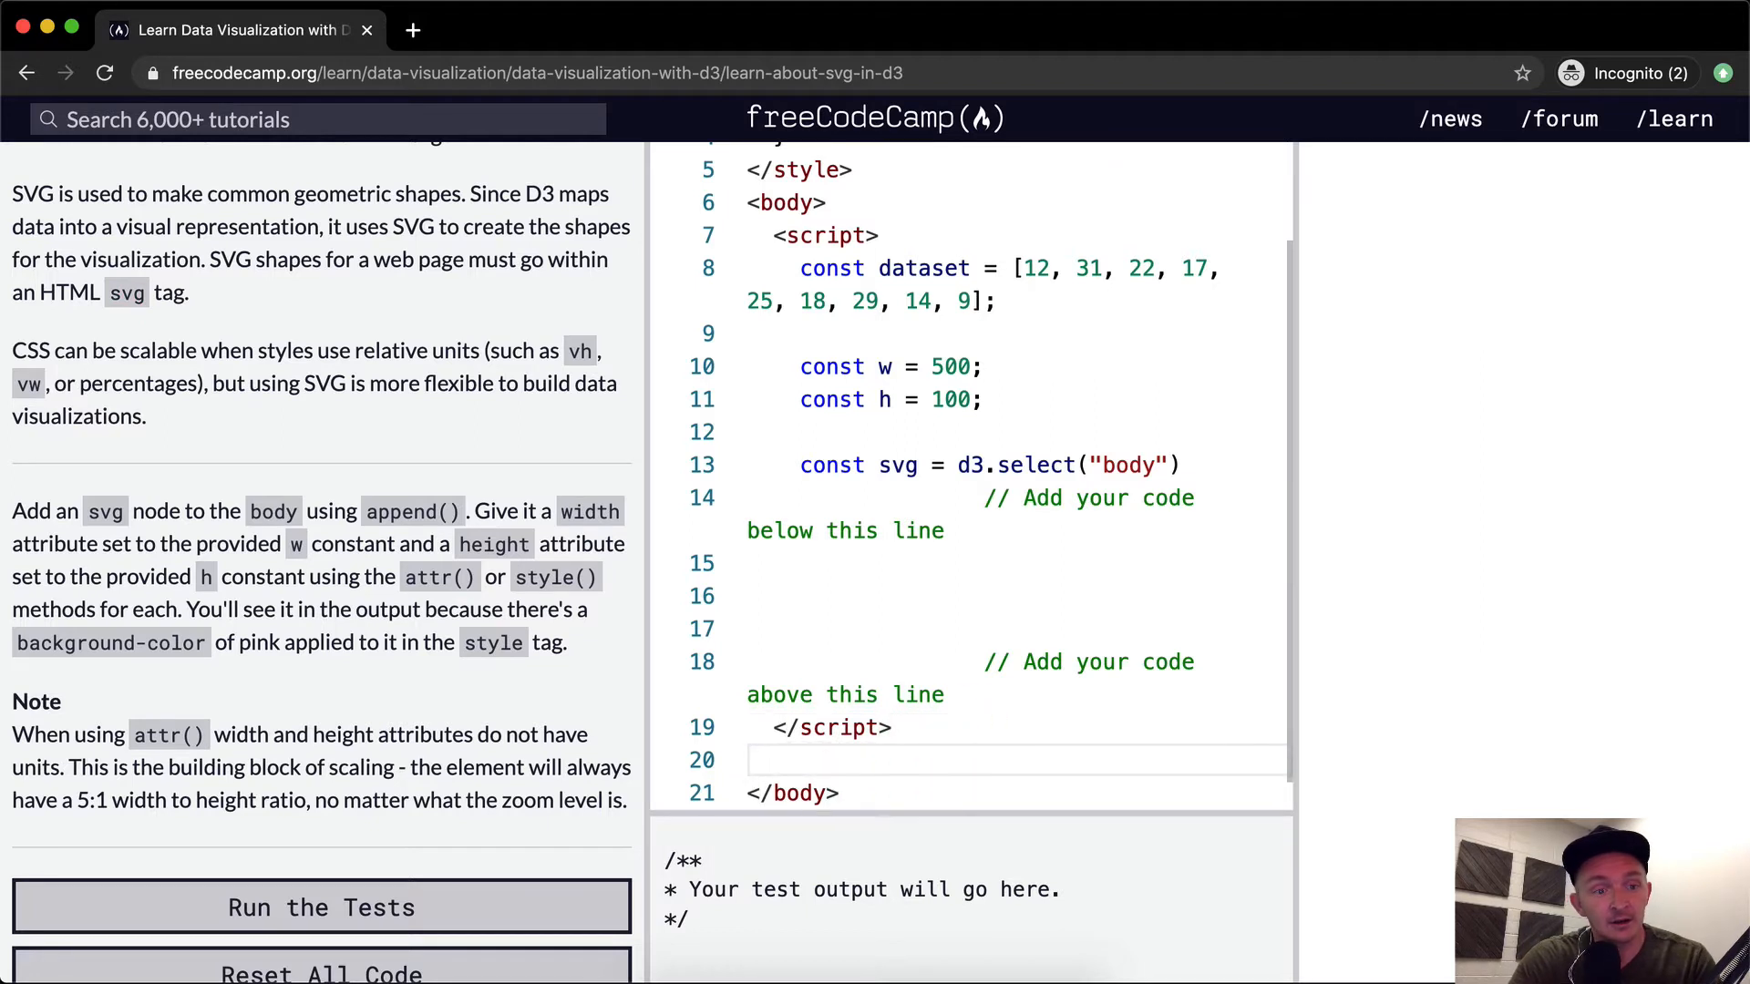
pyautogui.write('<svg')
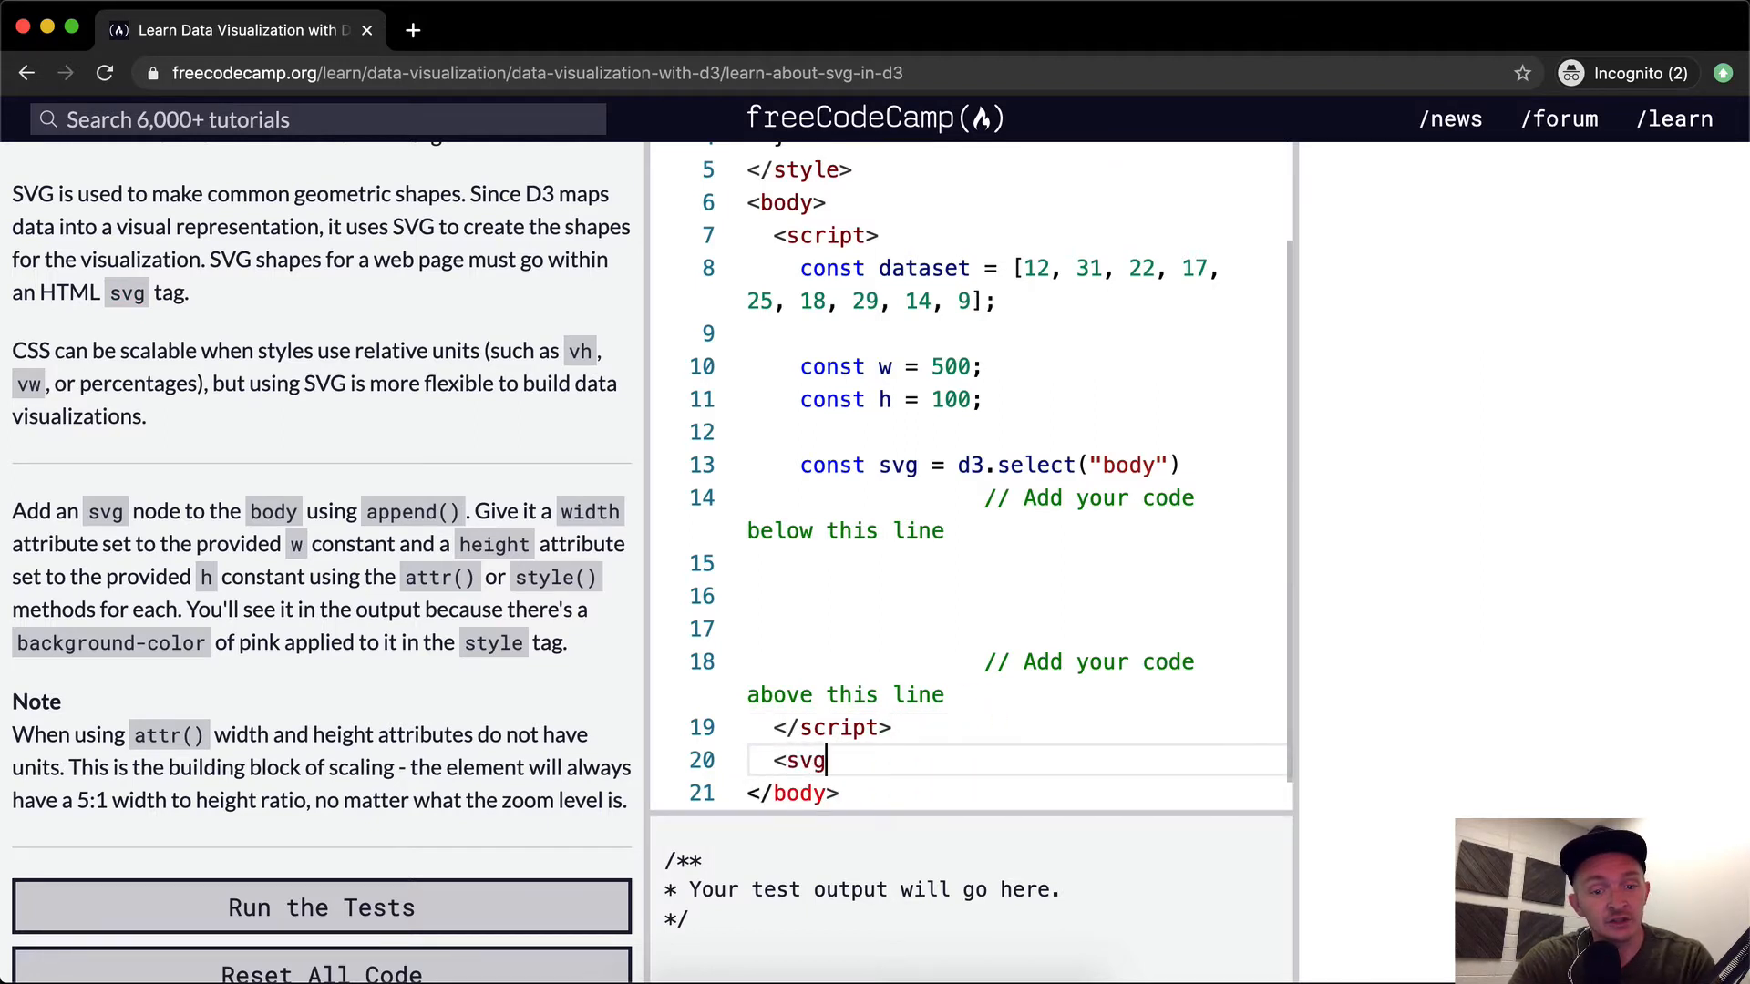
pyautogui.write('></sv')
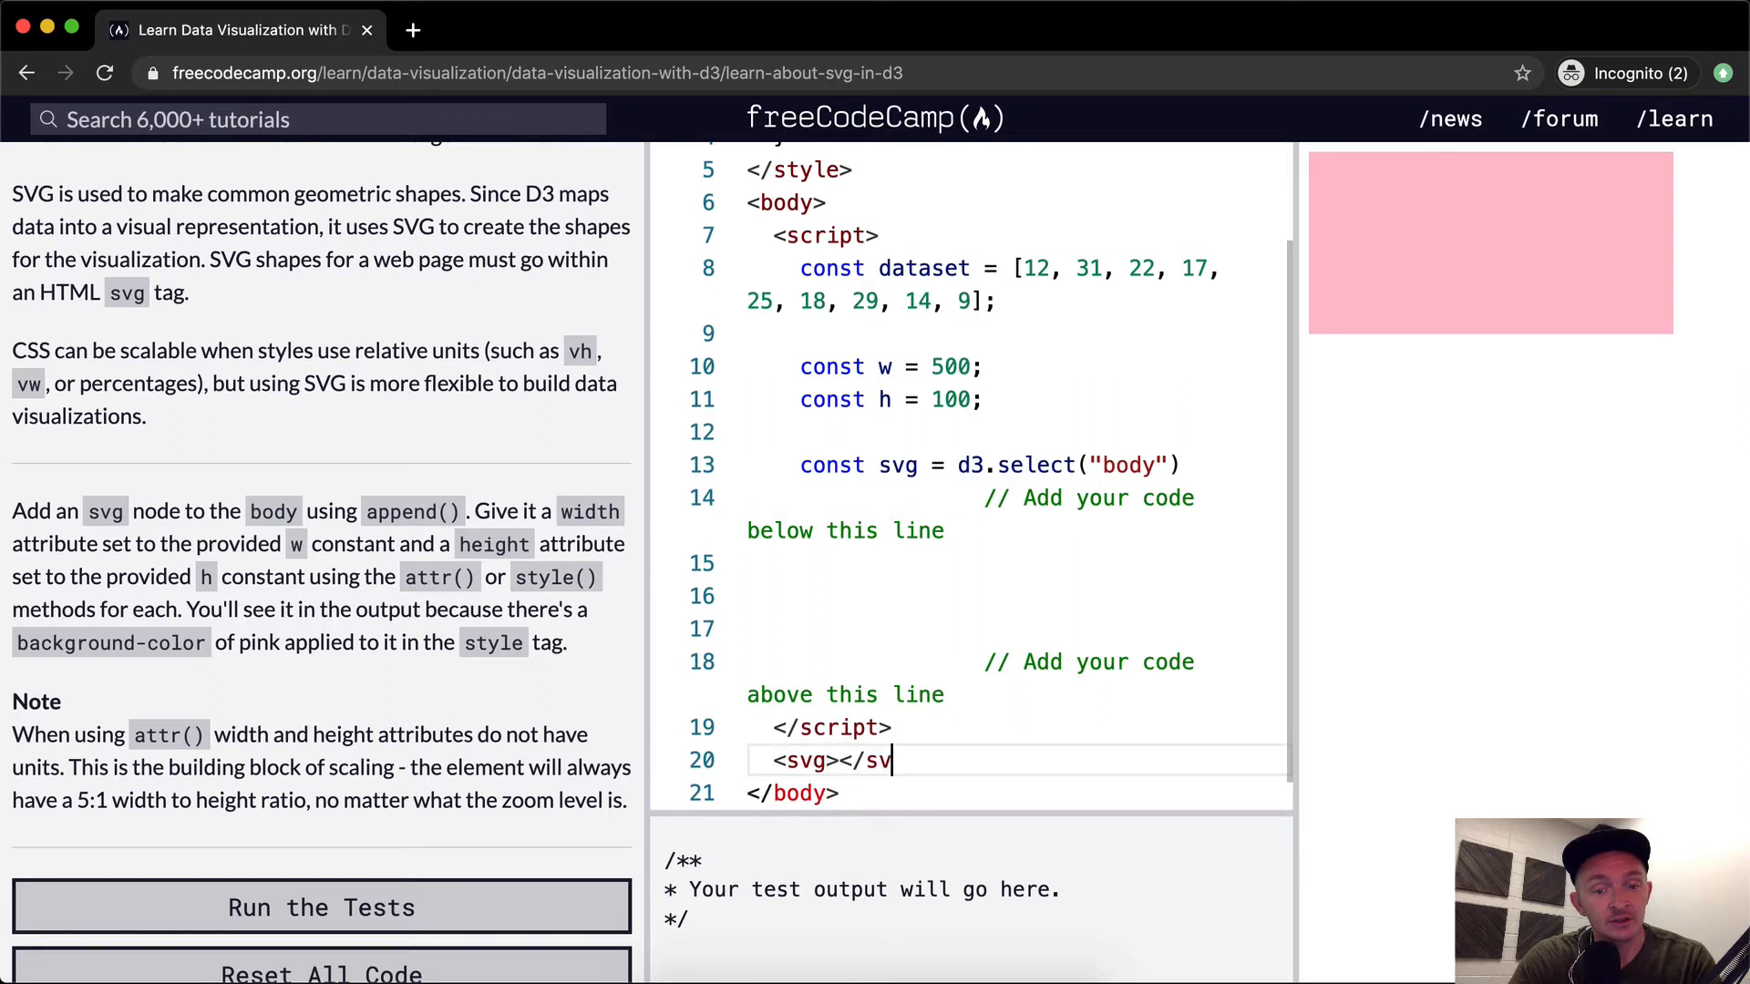
pyautogui.write('g>')
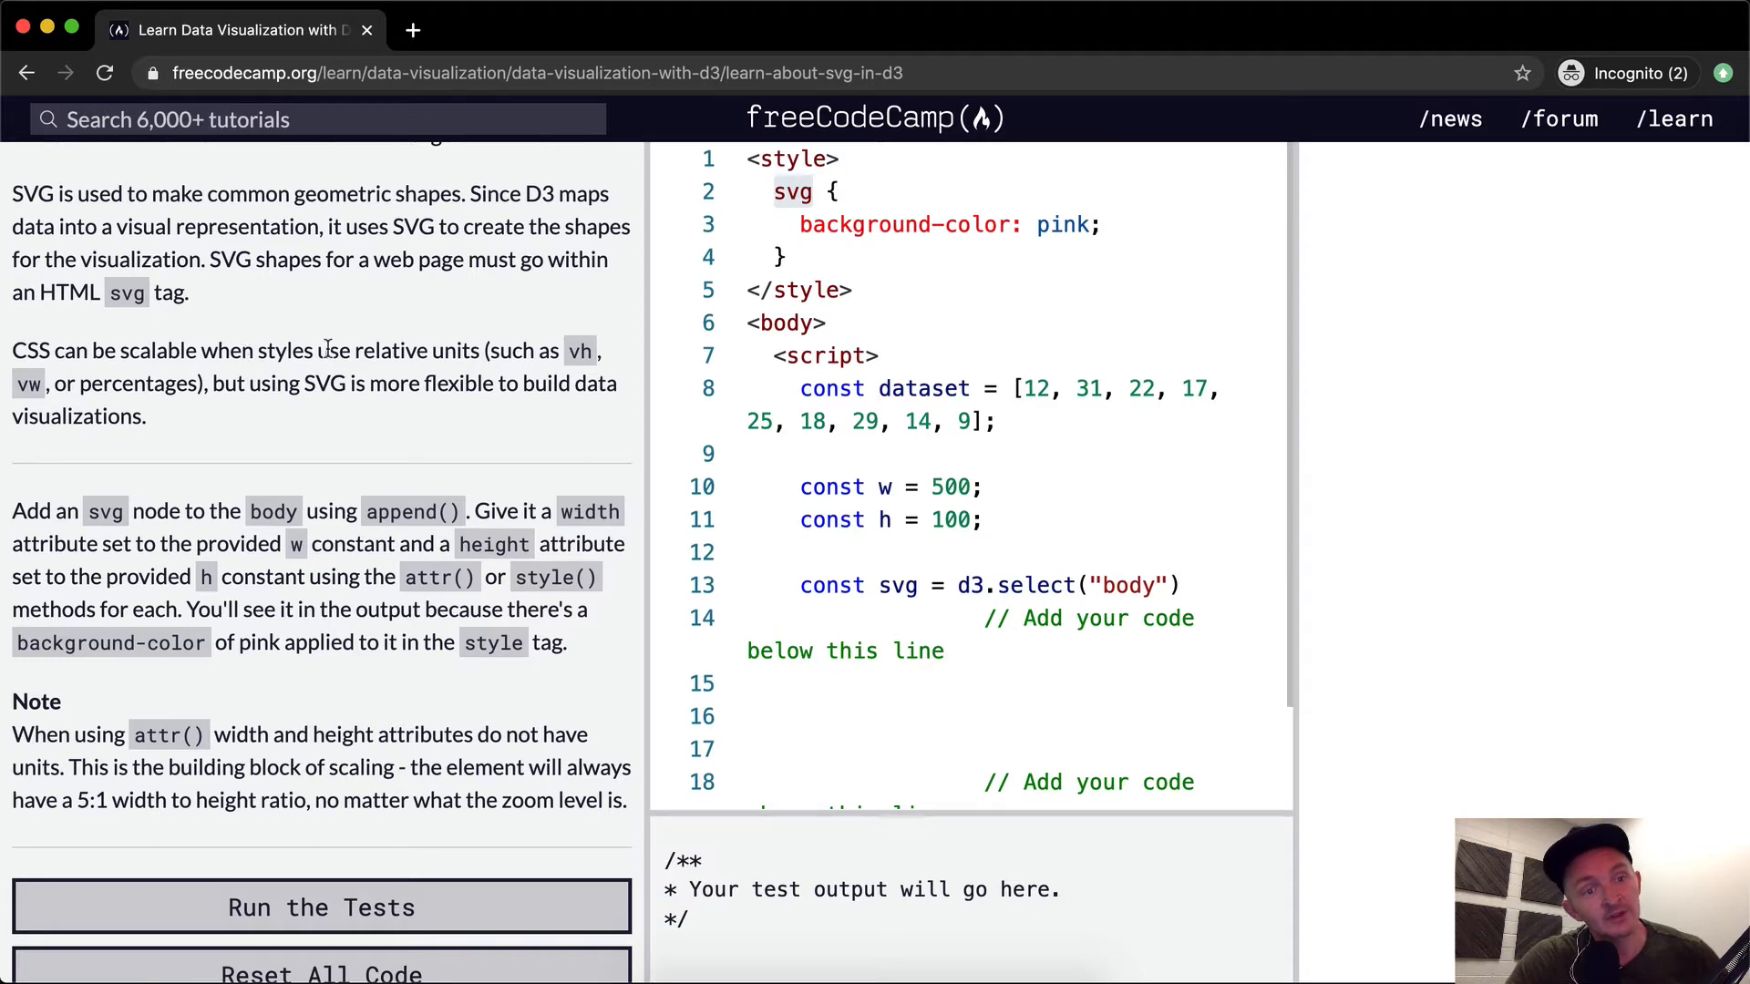
pyautogui.moveTo(154, 413)
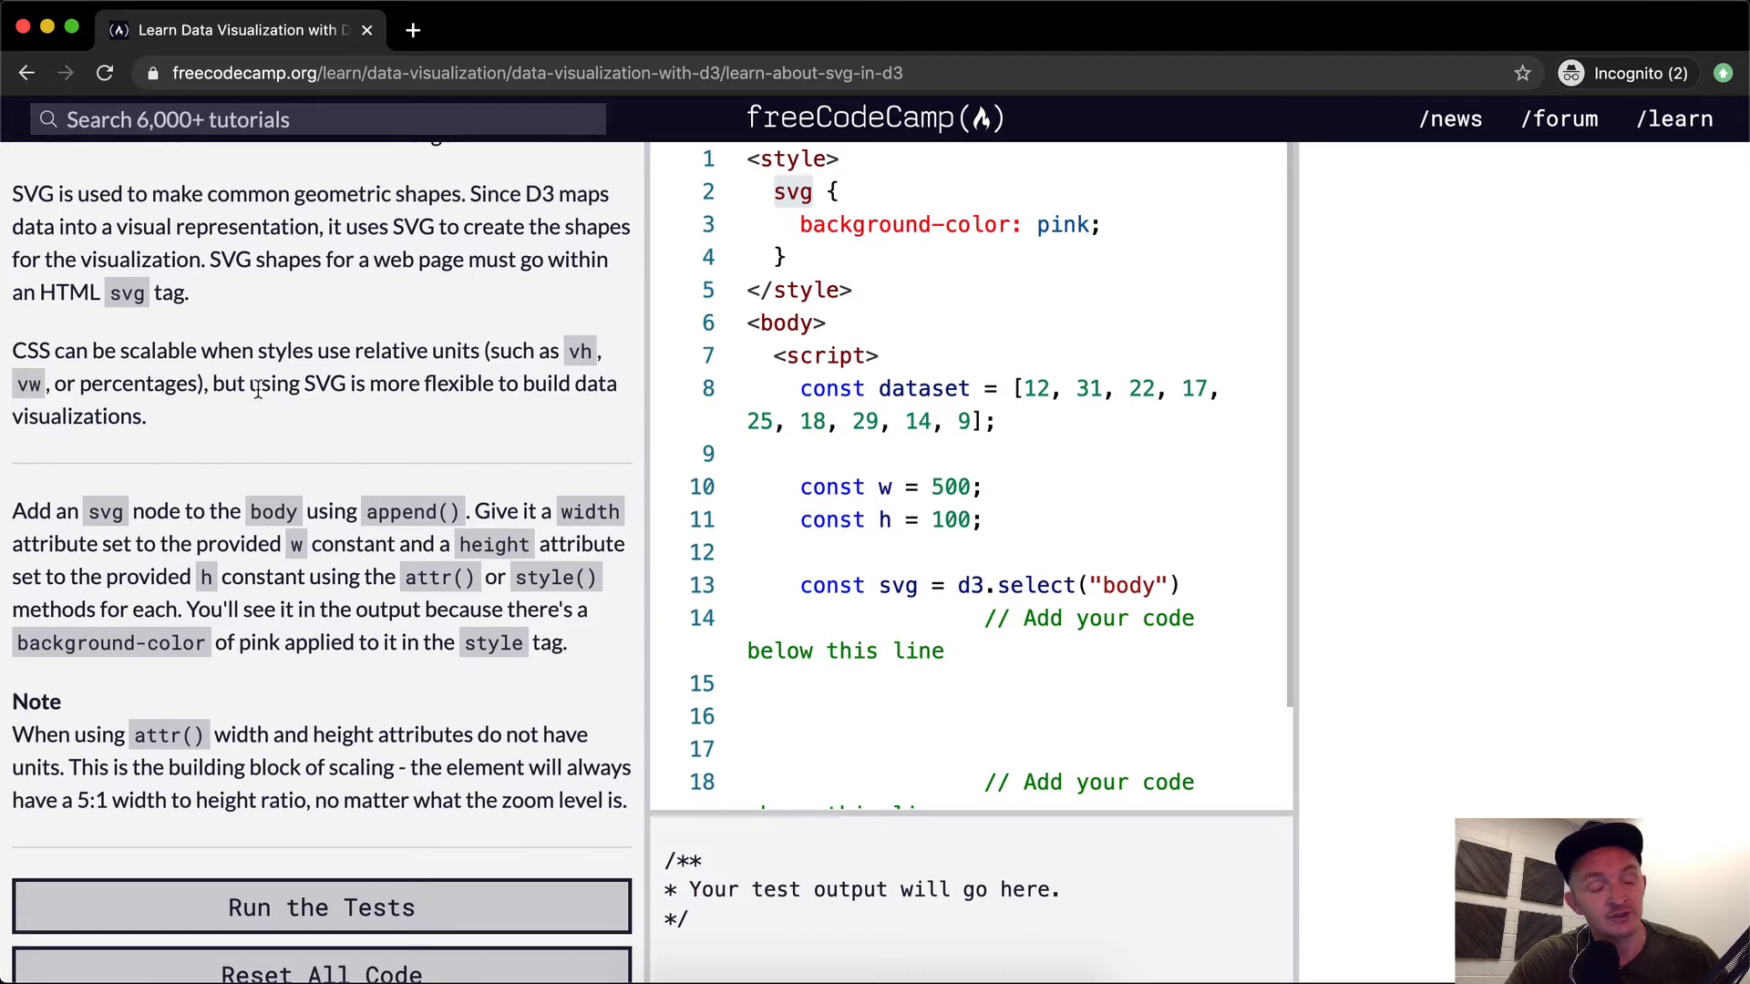
pyautogui.moveTo(602, 387)
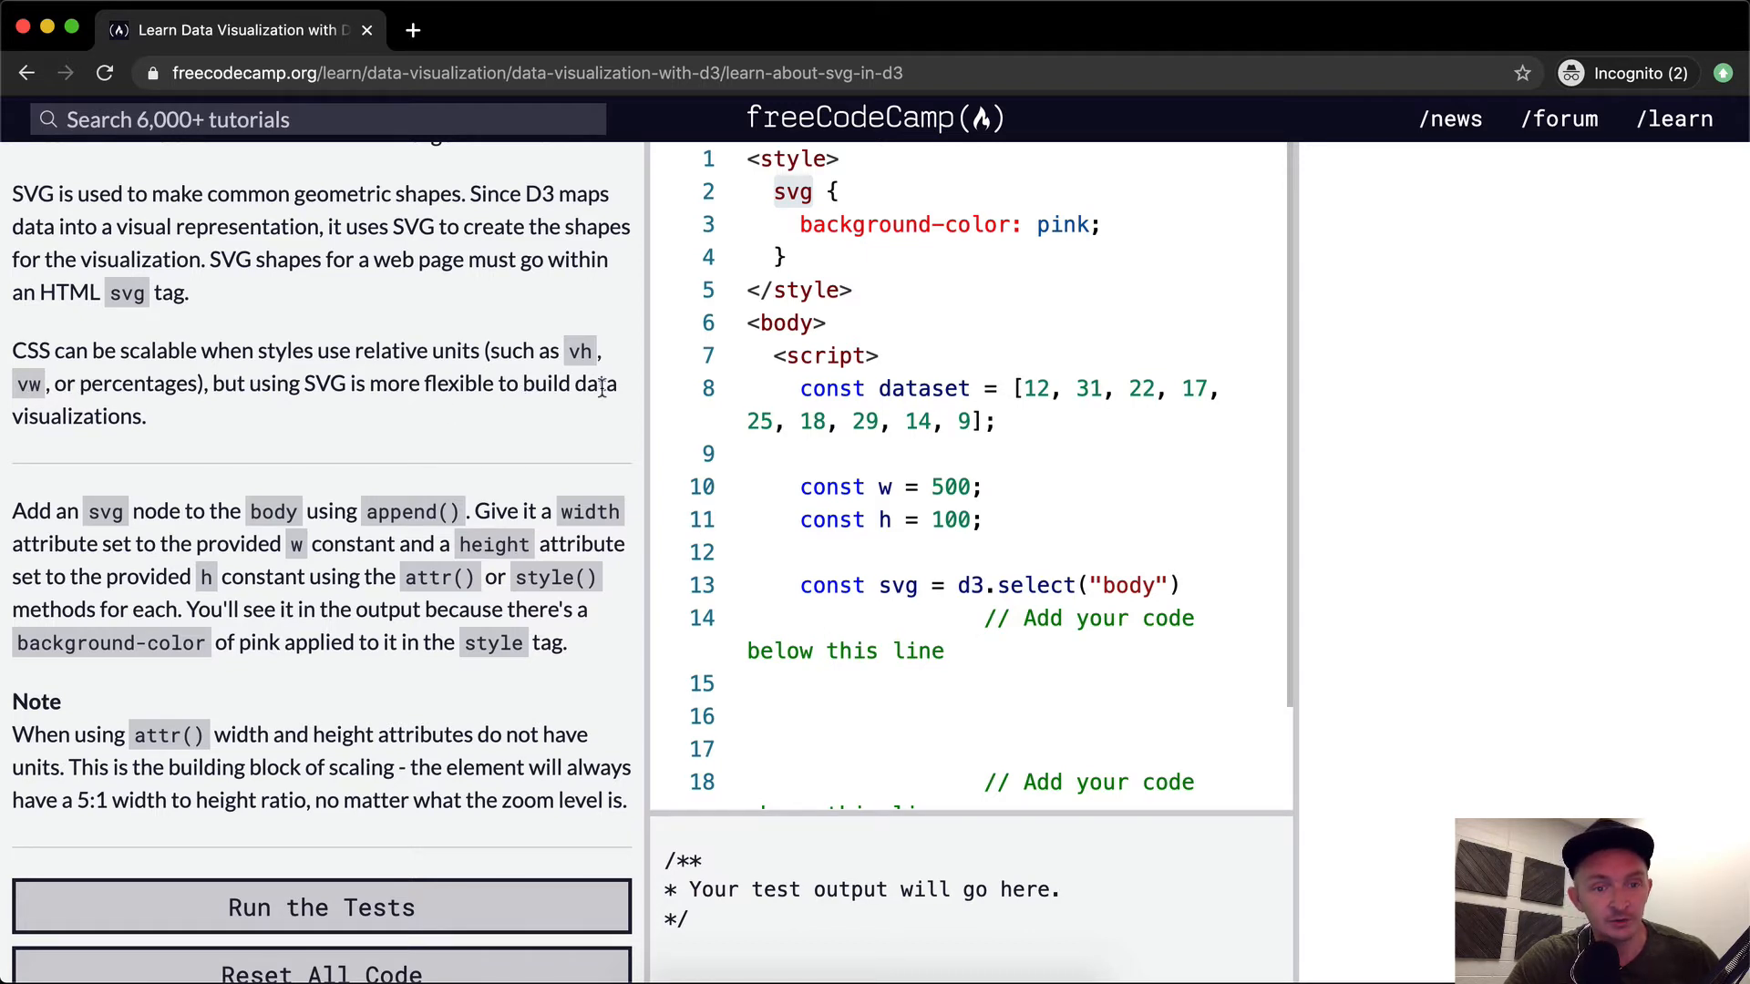
pyautogui.scroll(-3)
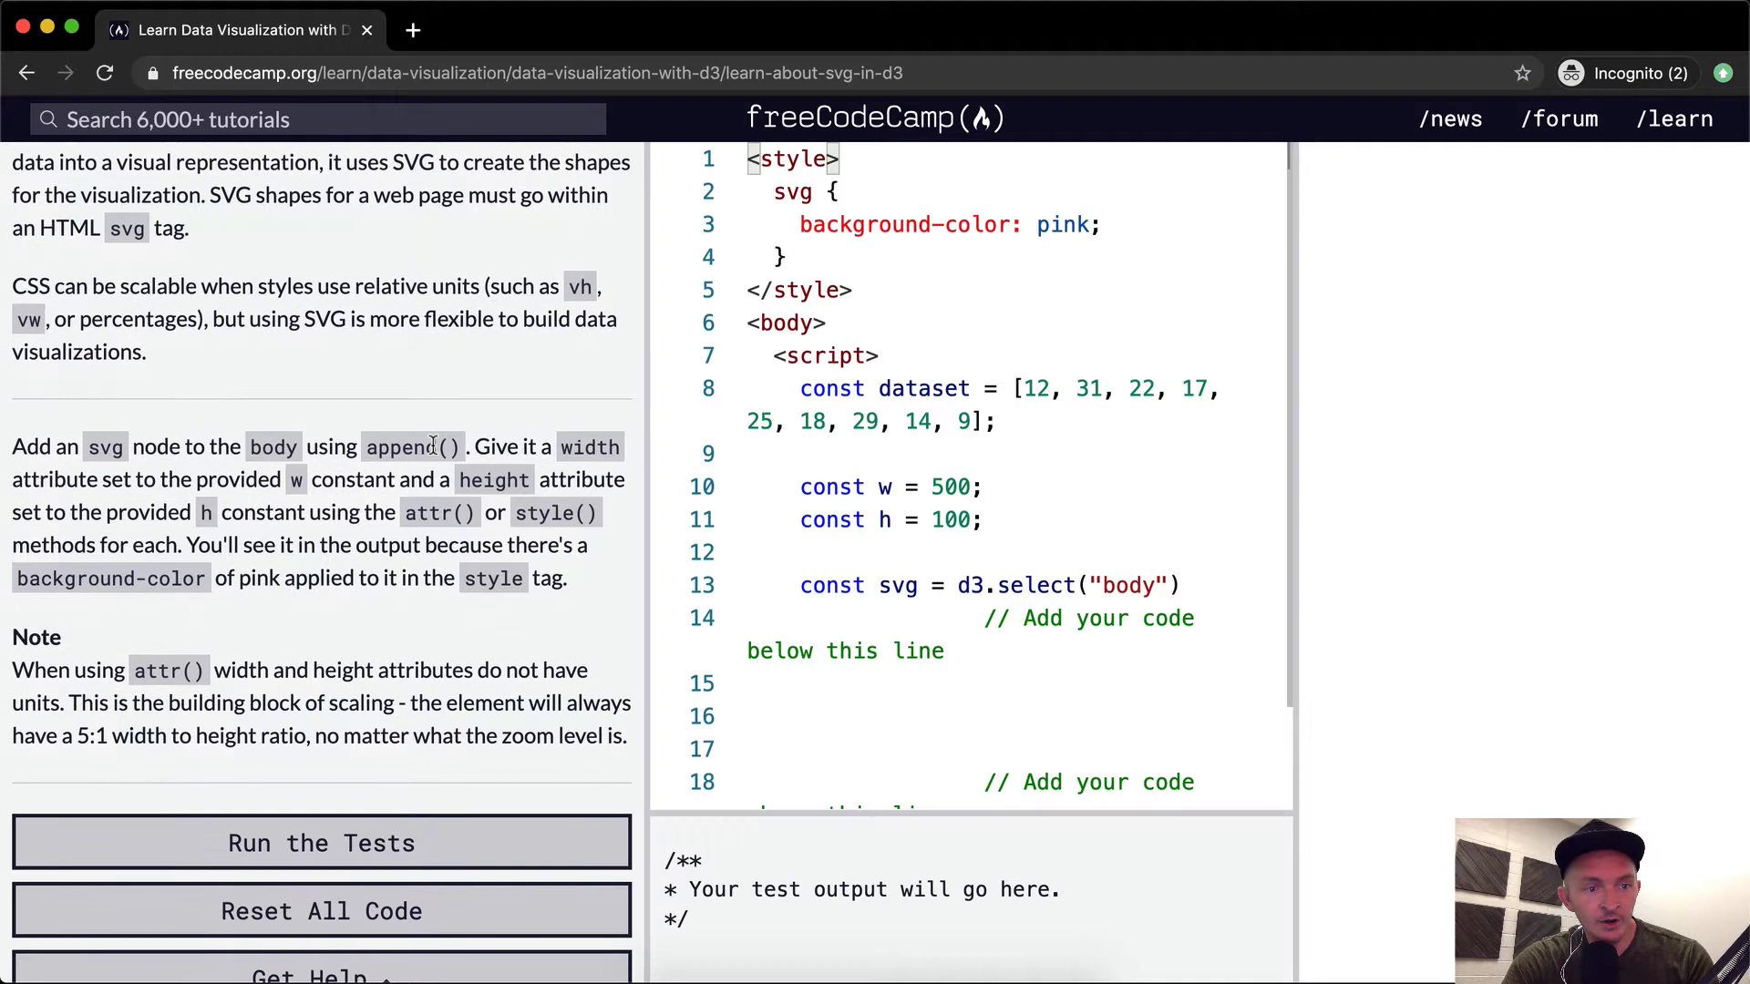
pyautogui.moveTo(542, 434)
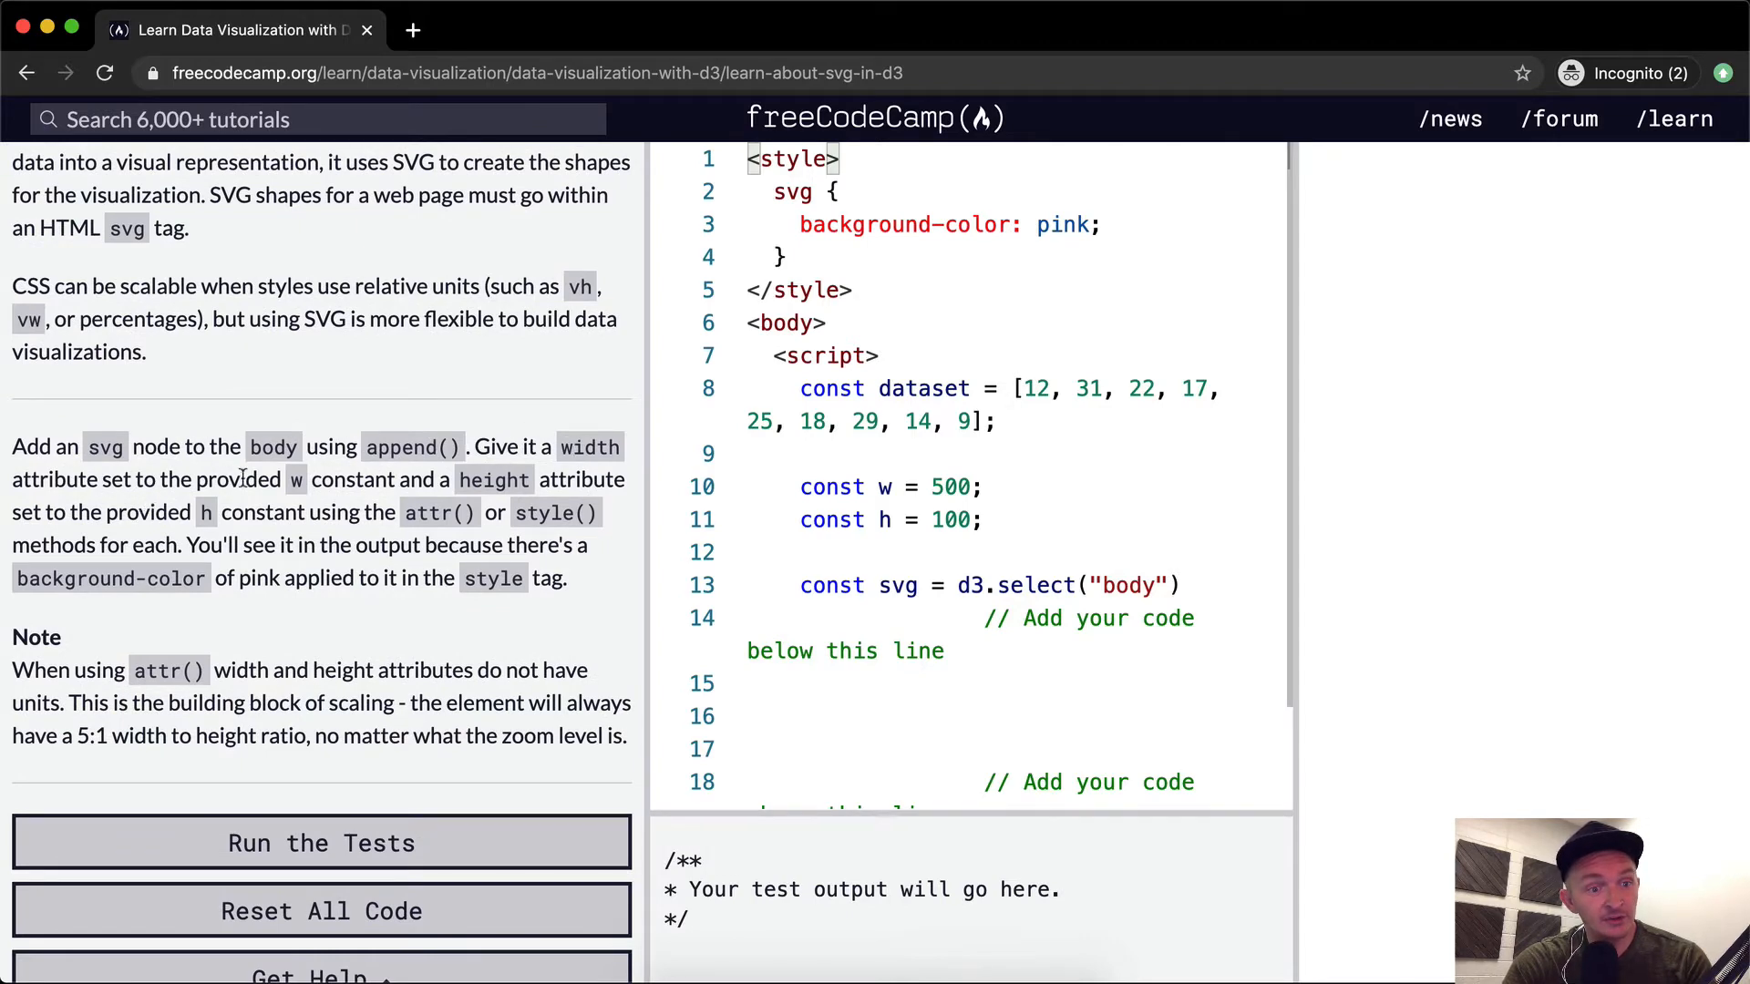
pyautogui.moveTo(458, 488)
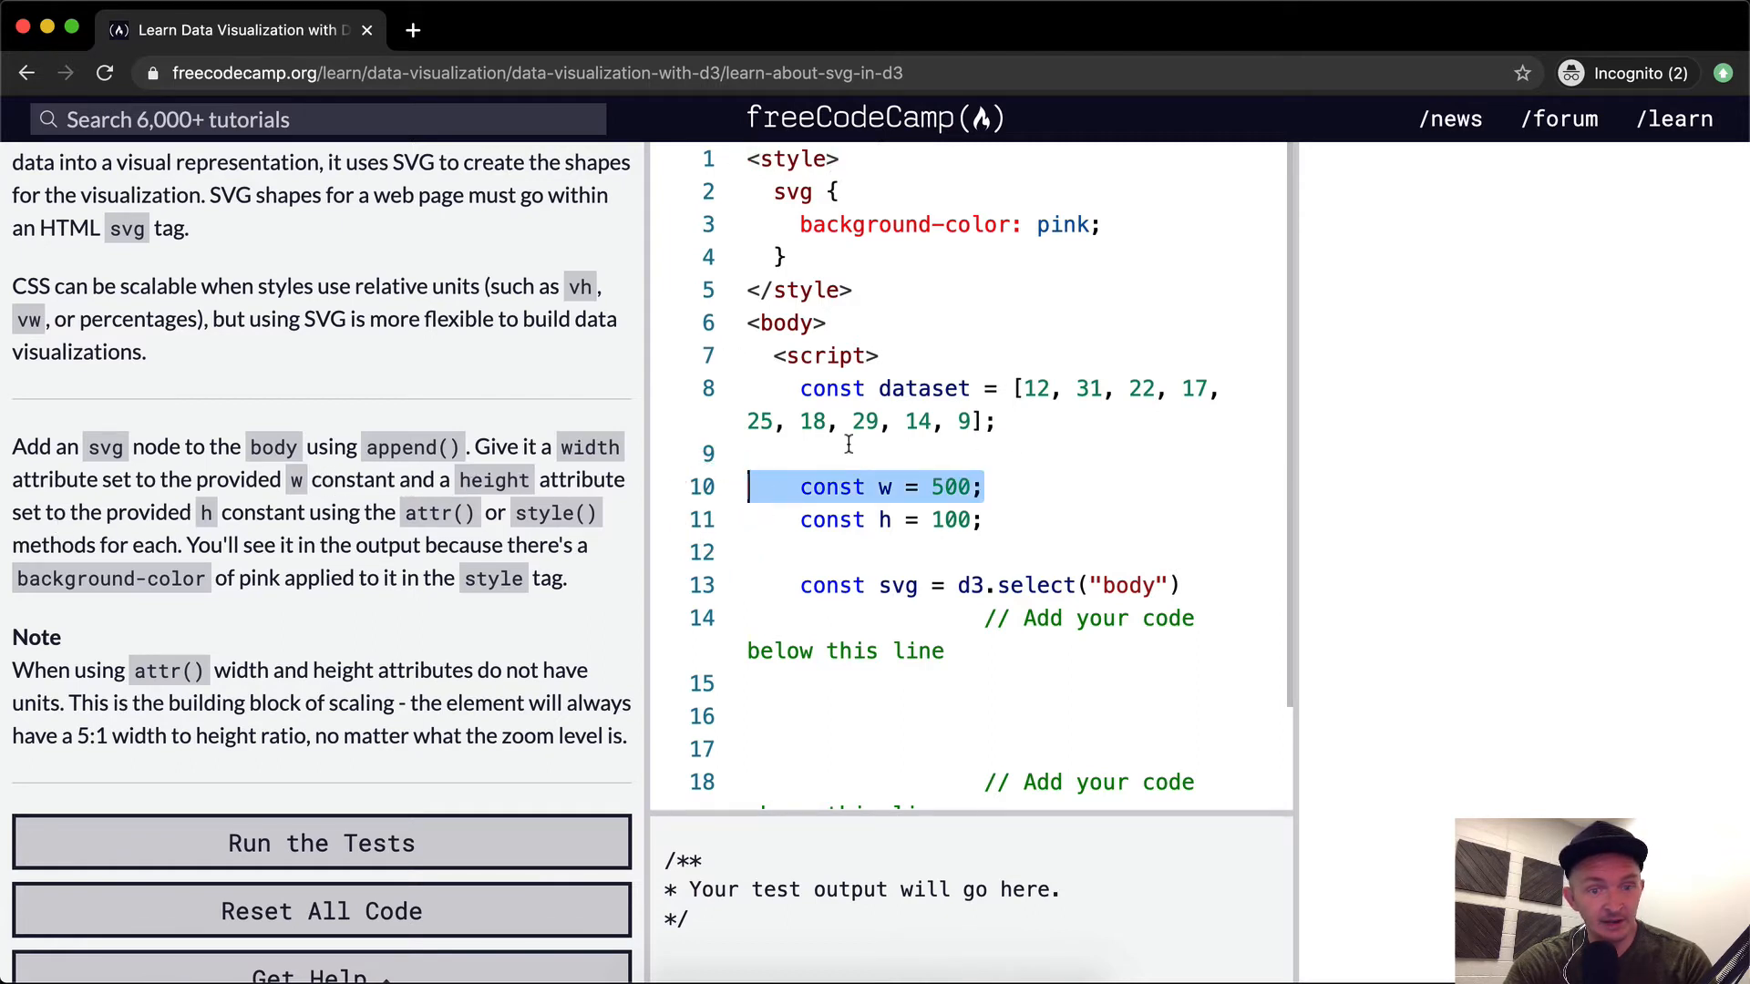
pyautogui.click(888, 519)
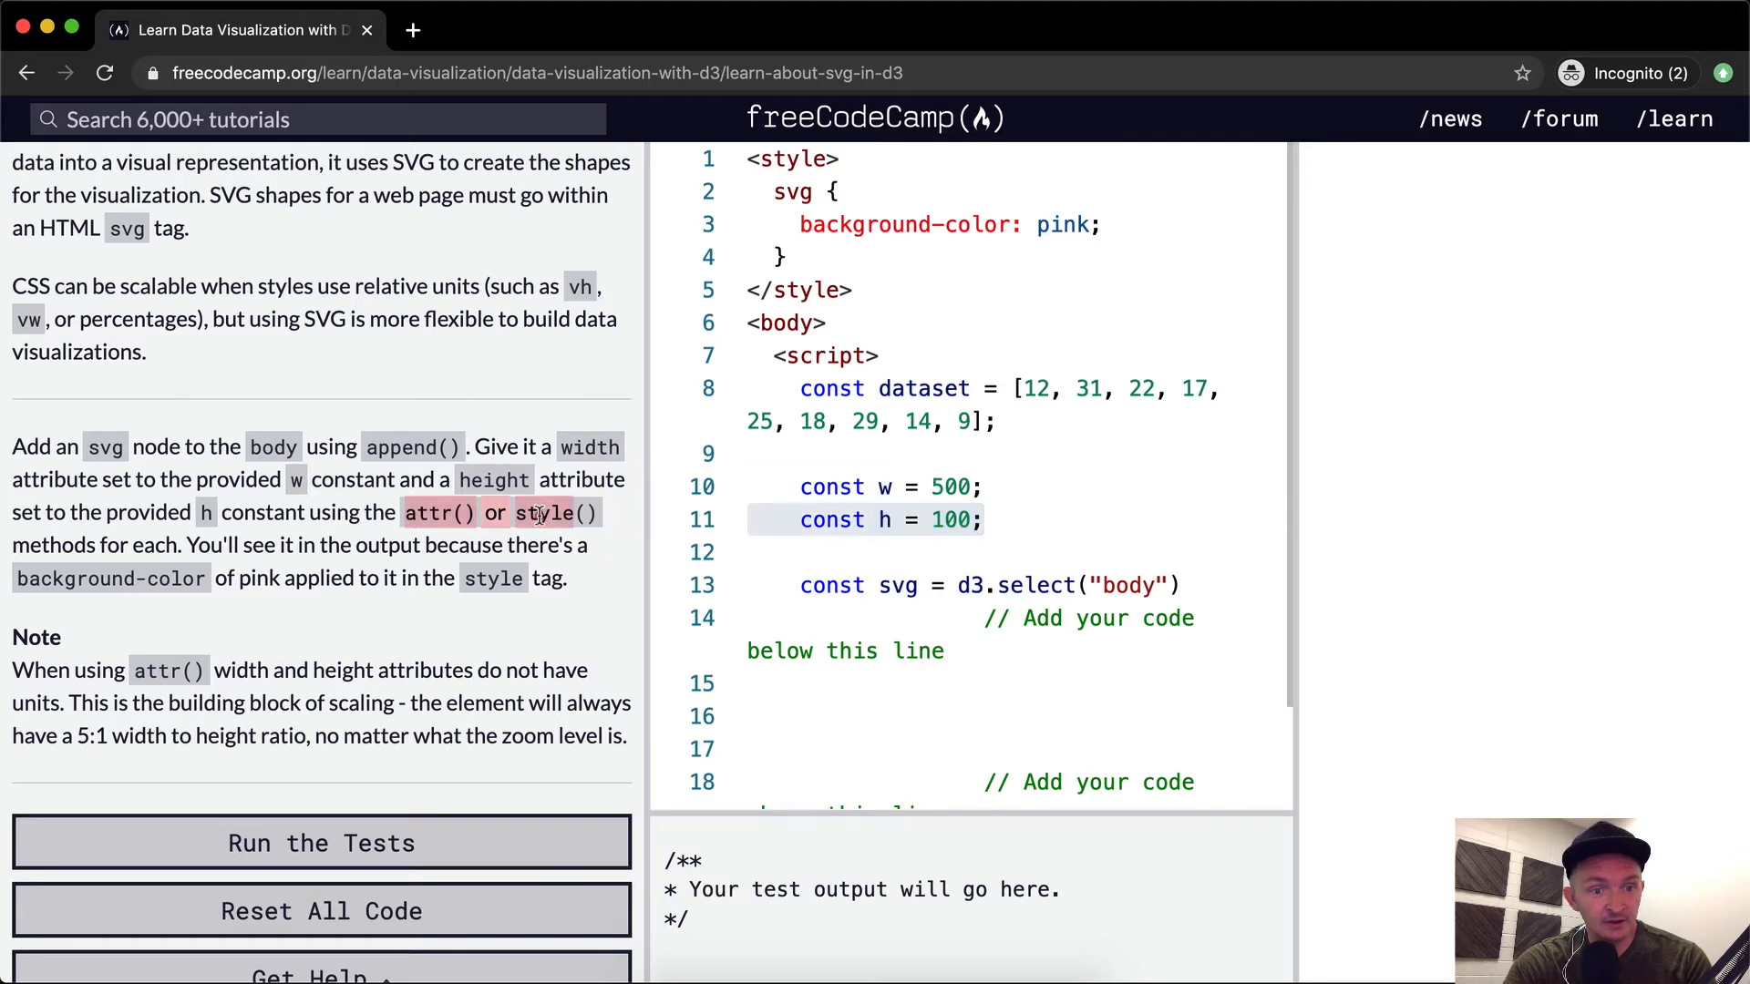
pyautogui.moveTo(219, 545)
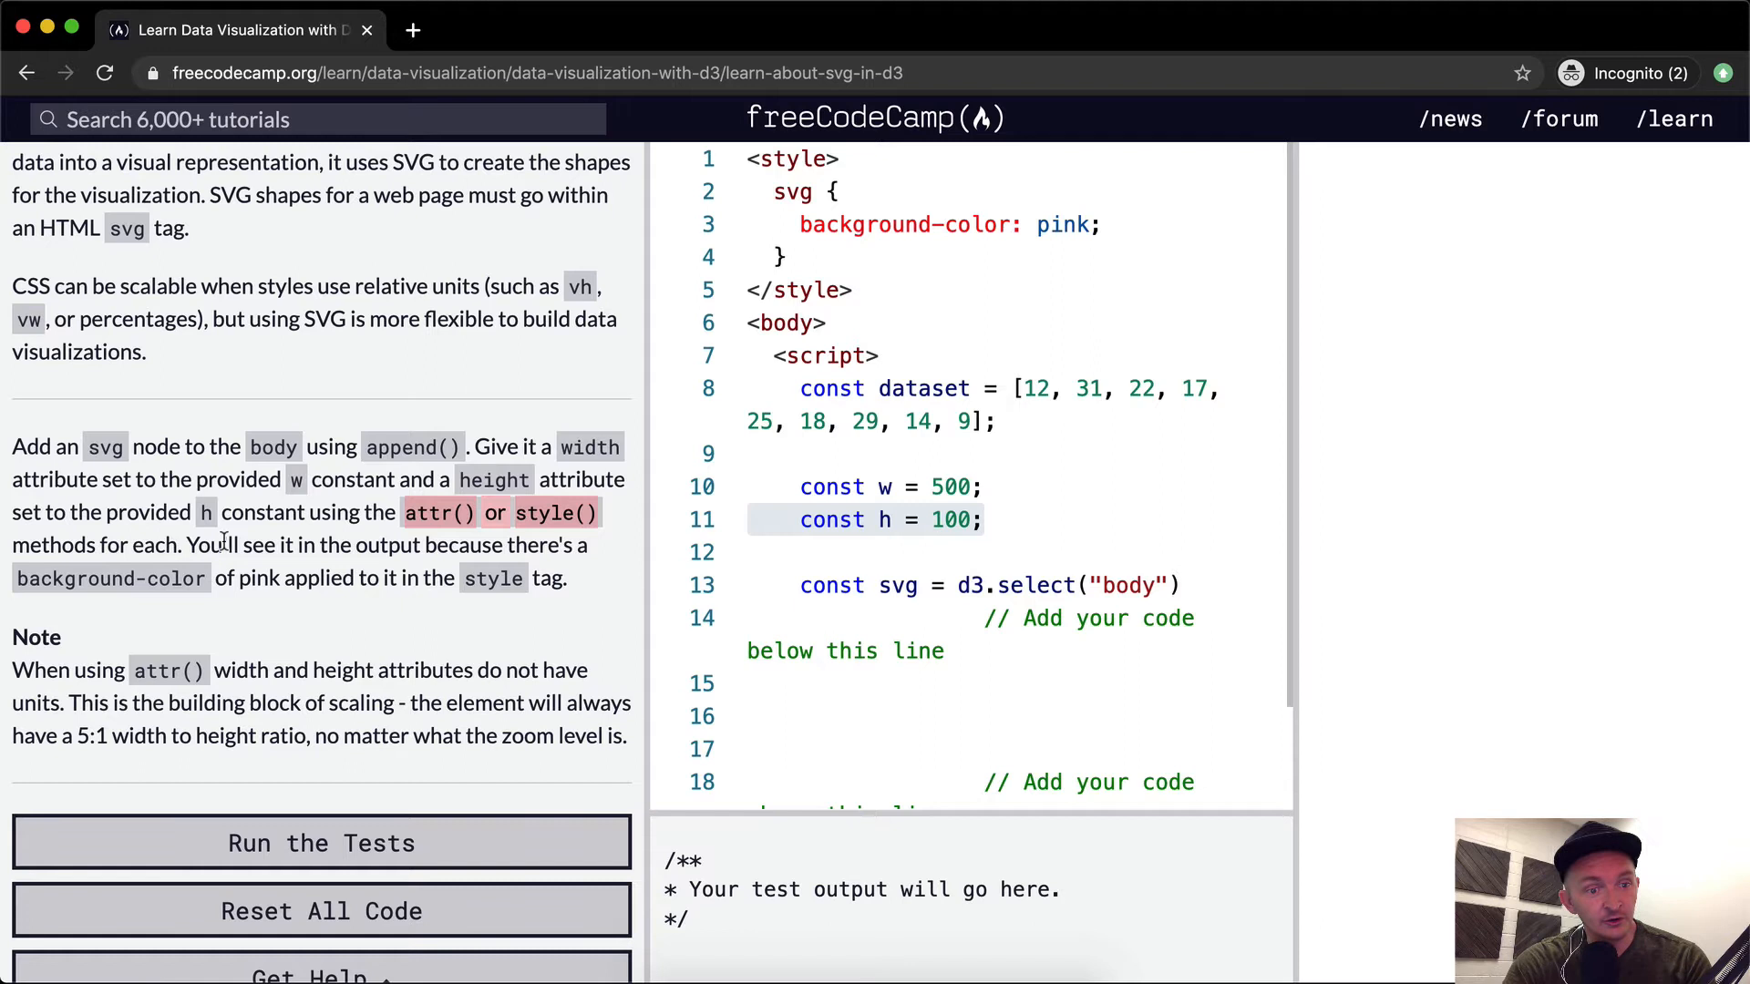
pyautogui.moveTo(548, 542)
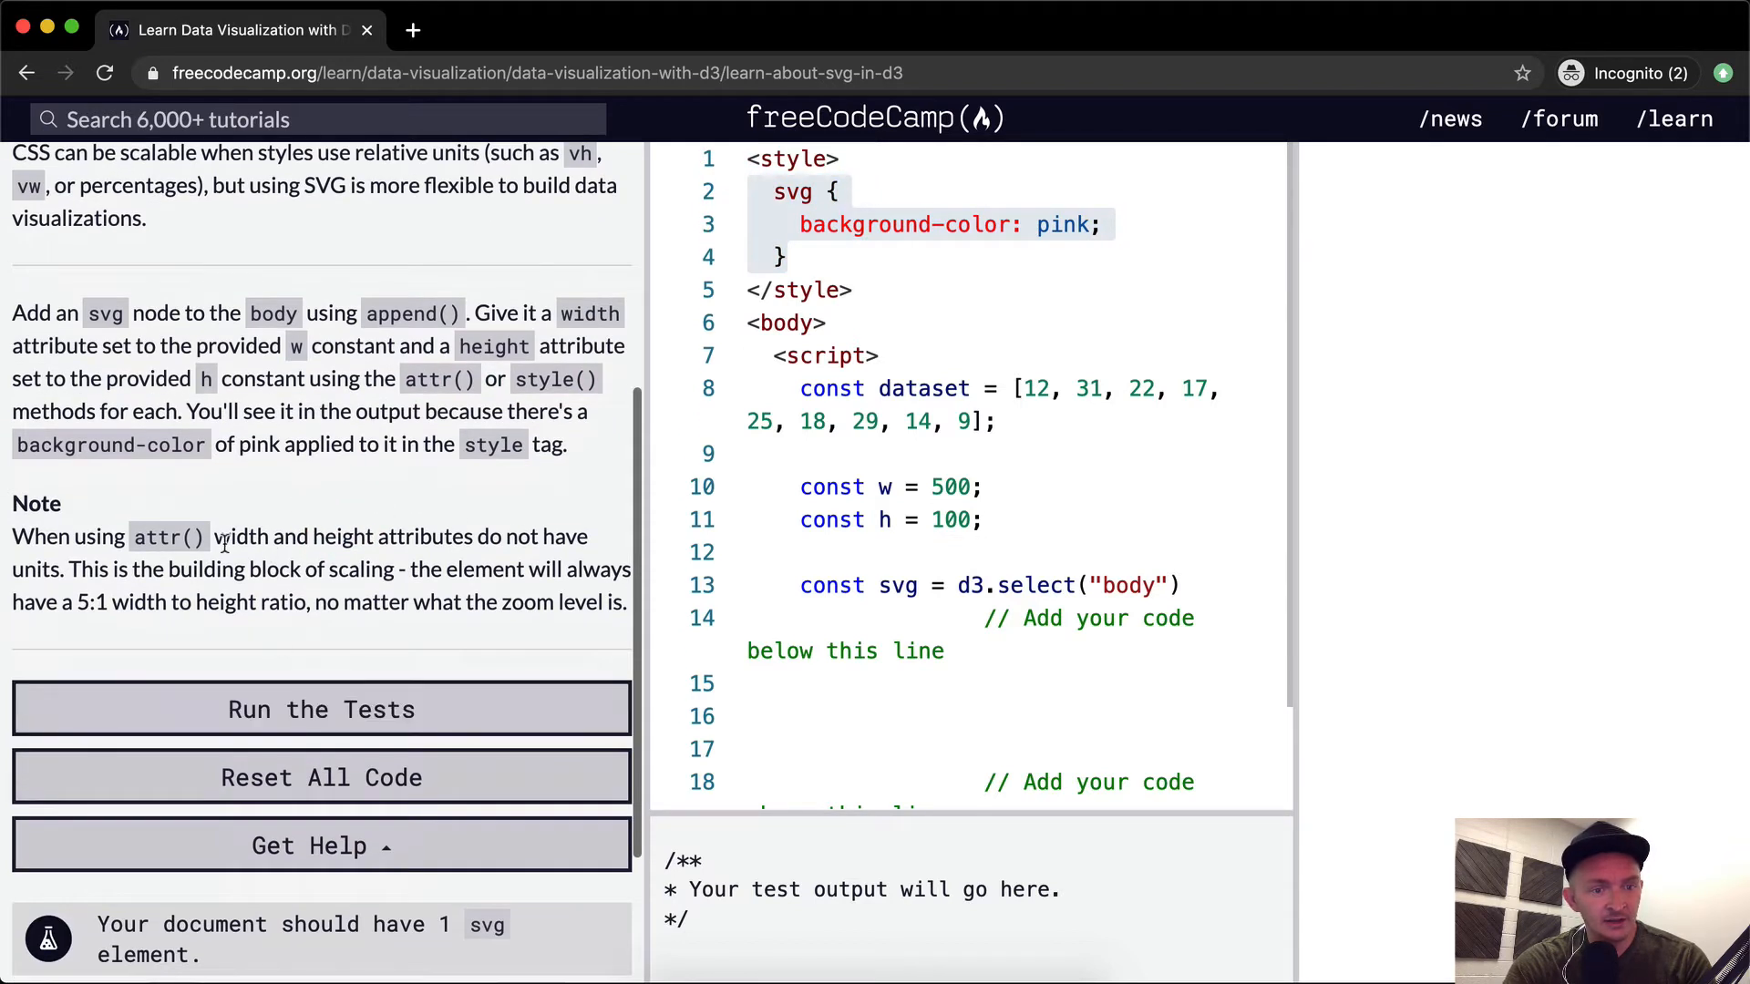
pyautogui.scroll(-3)
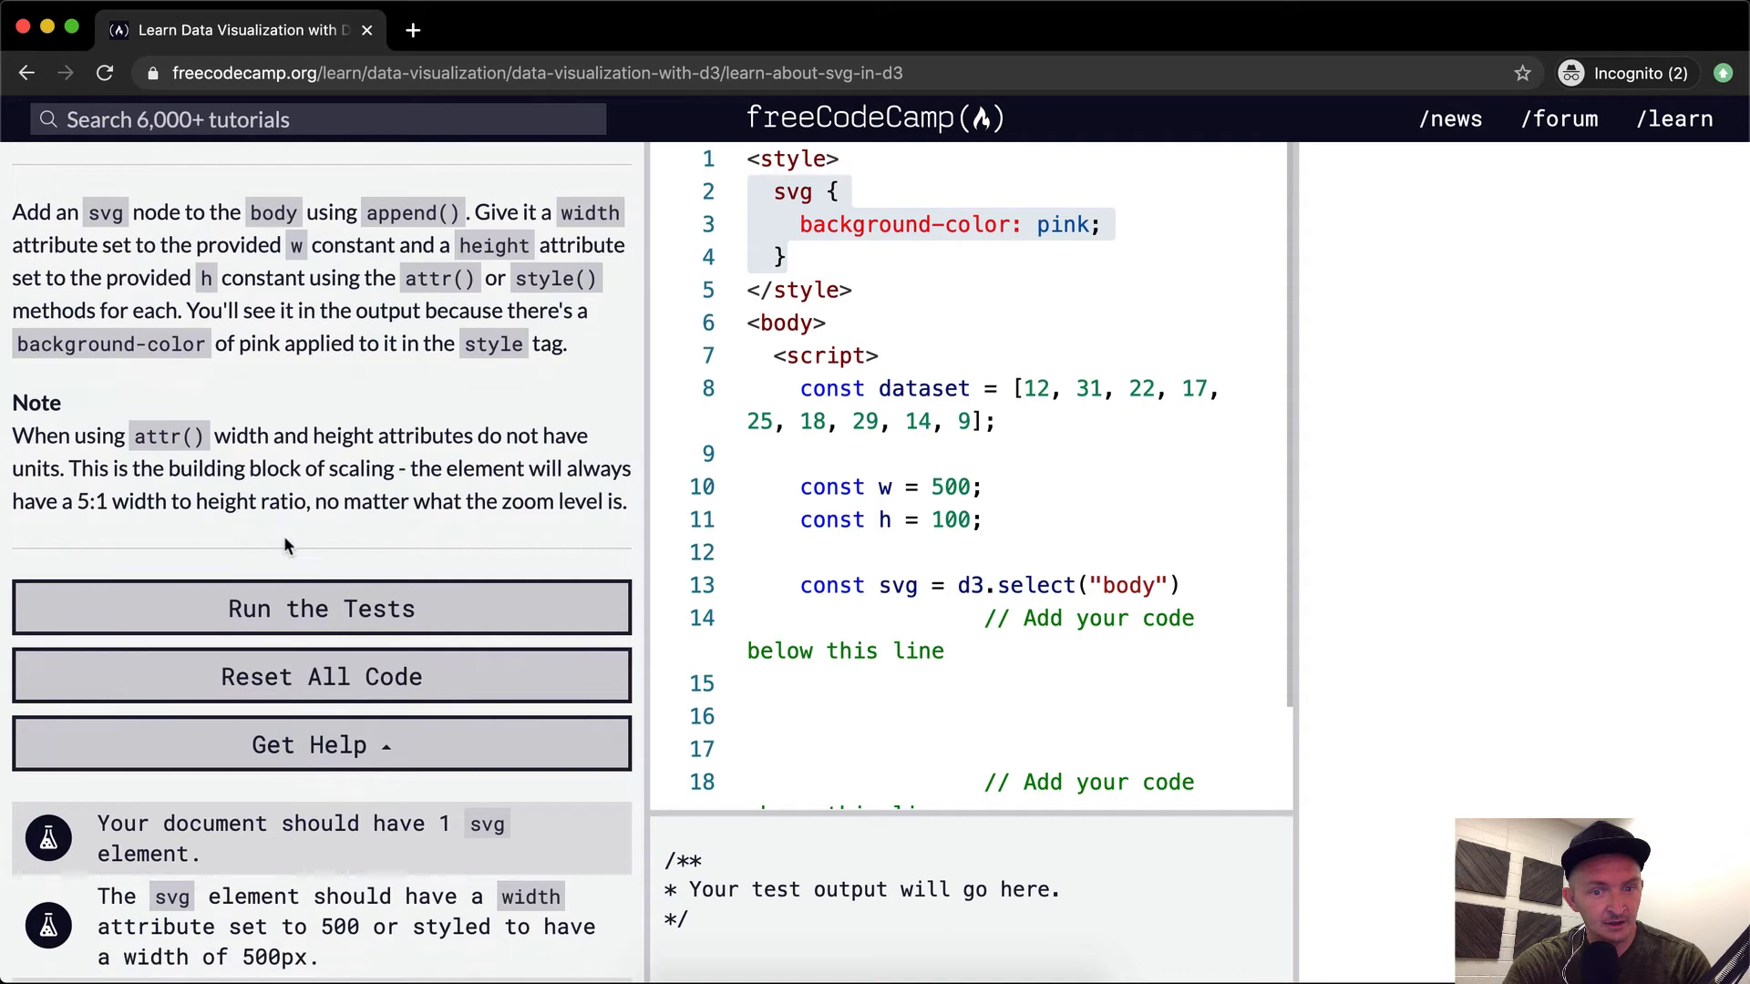
pyautogui.scroll(-3)
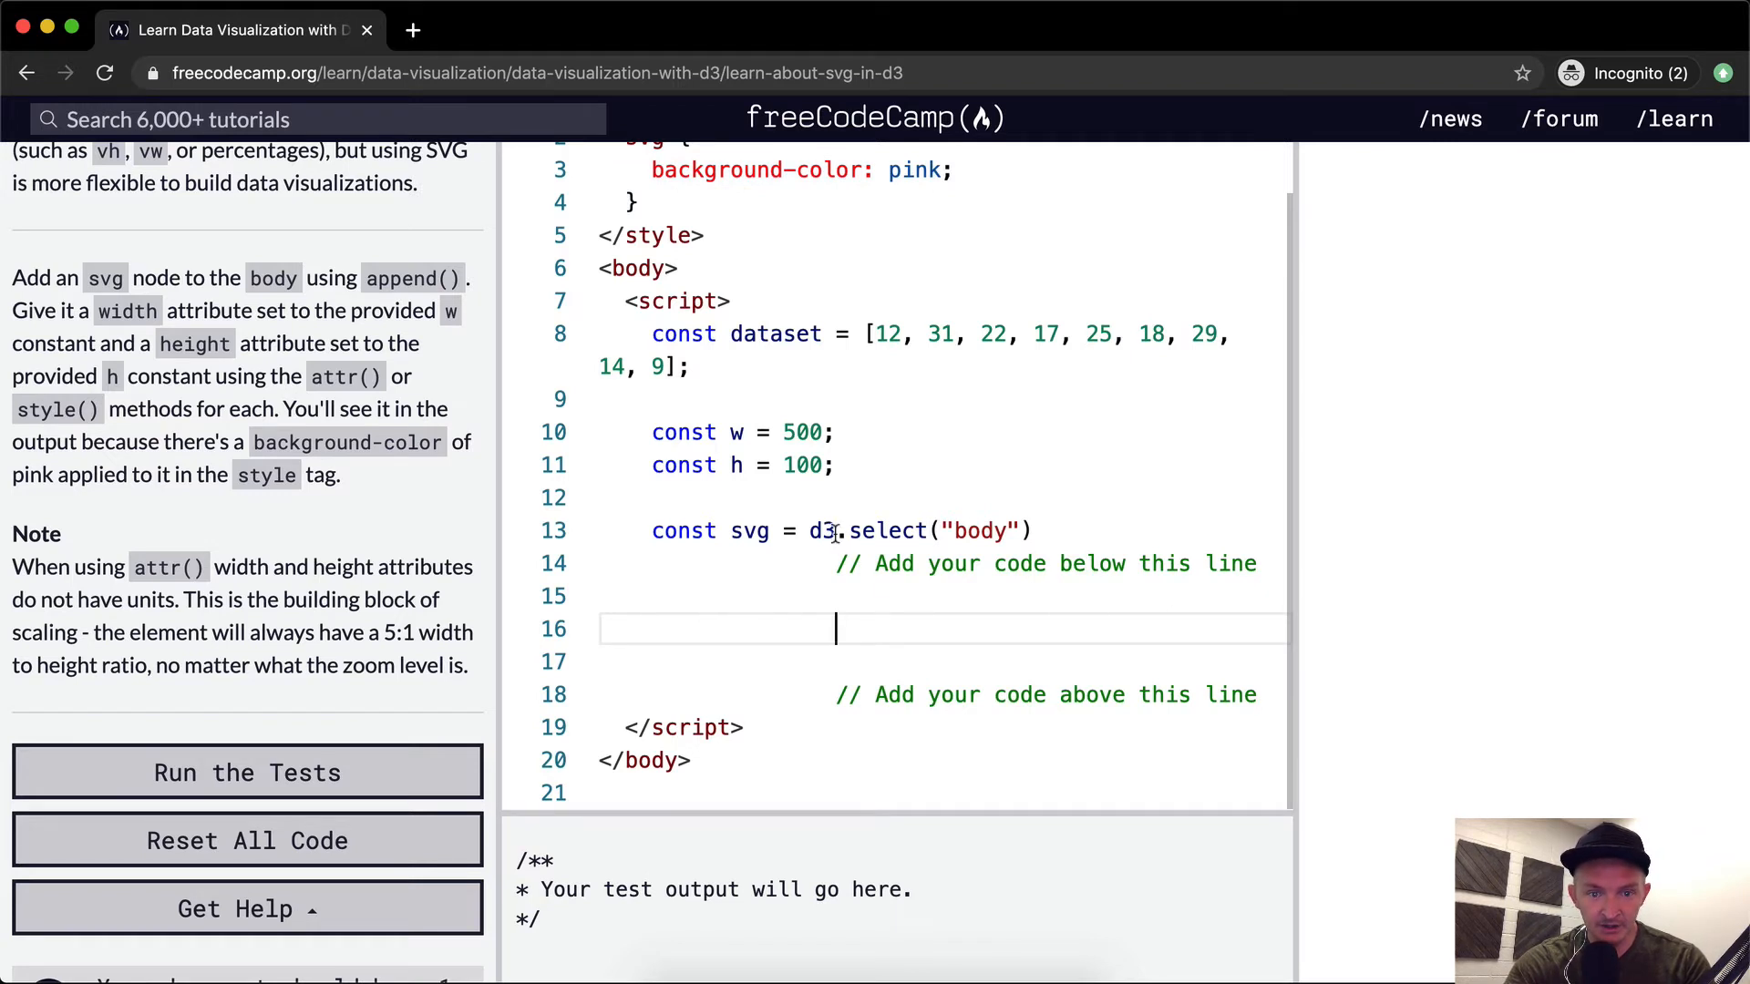
# - Chain .append("svg") onto the D3 selection and start a new line
pyautogui.write('.')
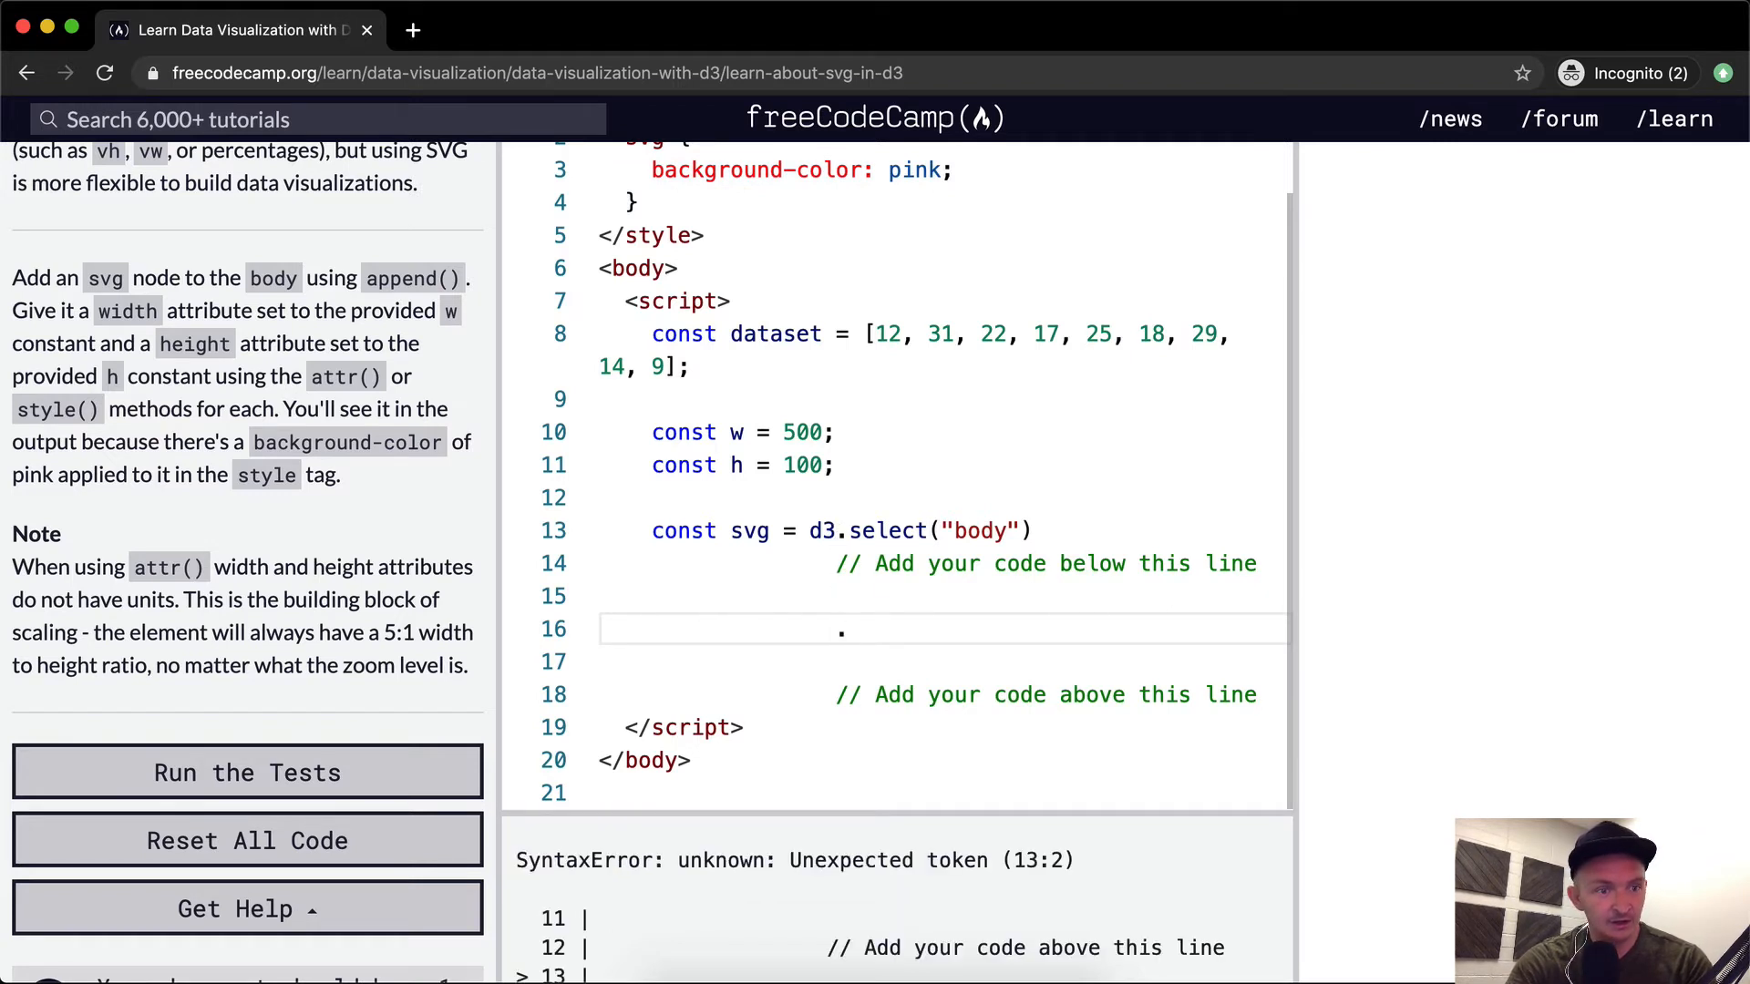
pyautogui.write('append')
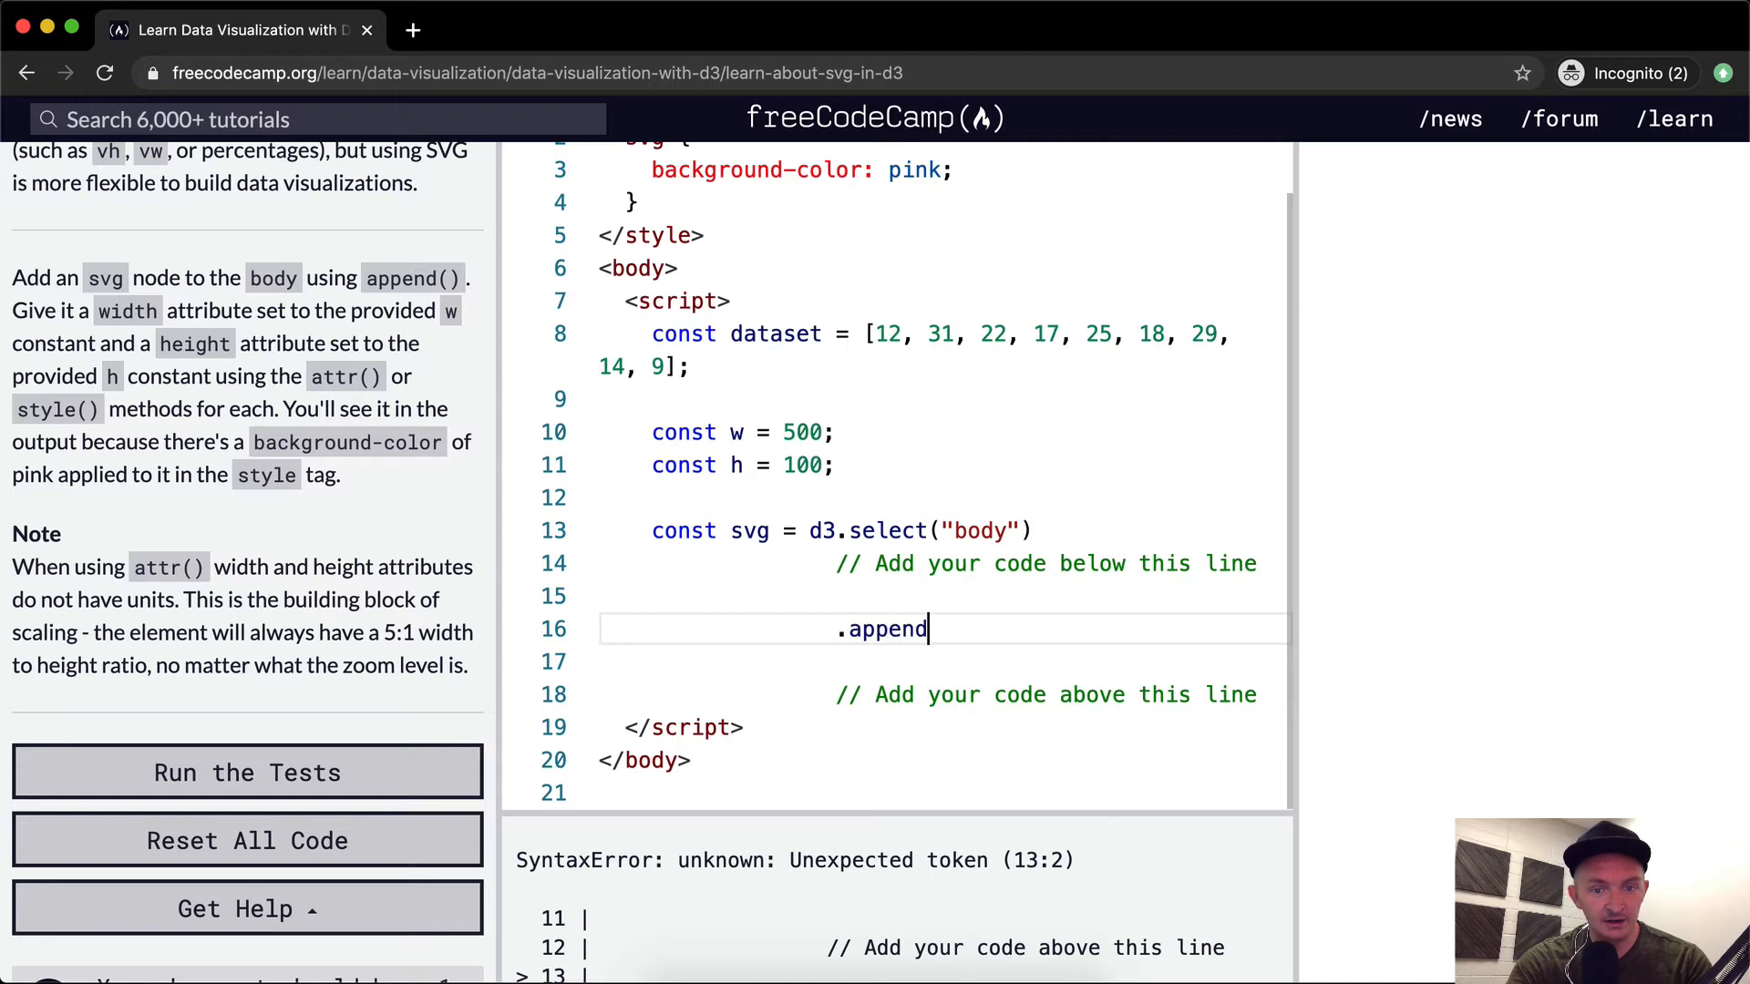
pyautogui.write('(svg)')
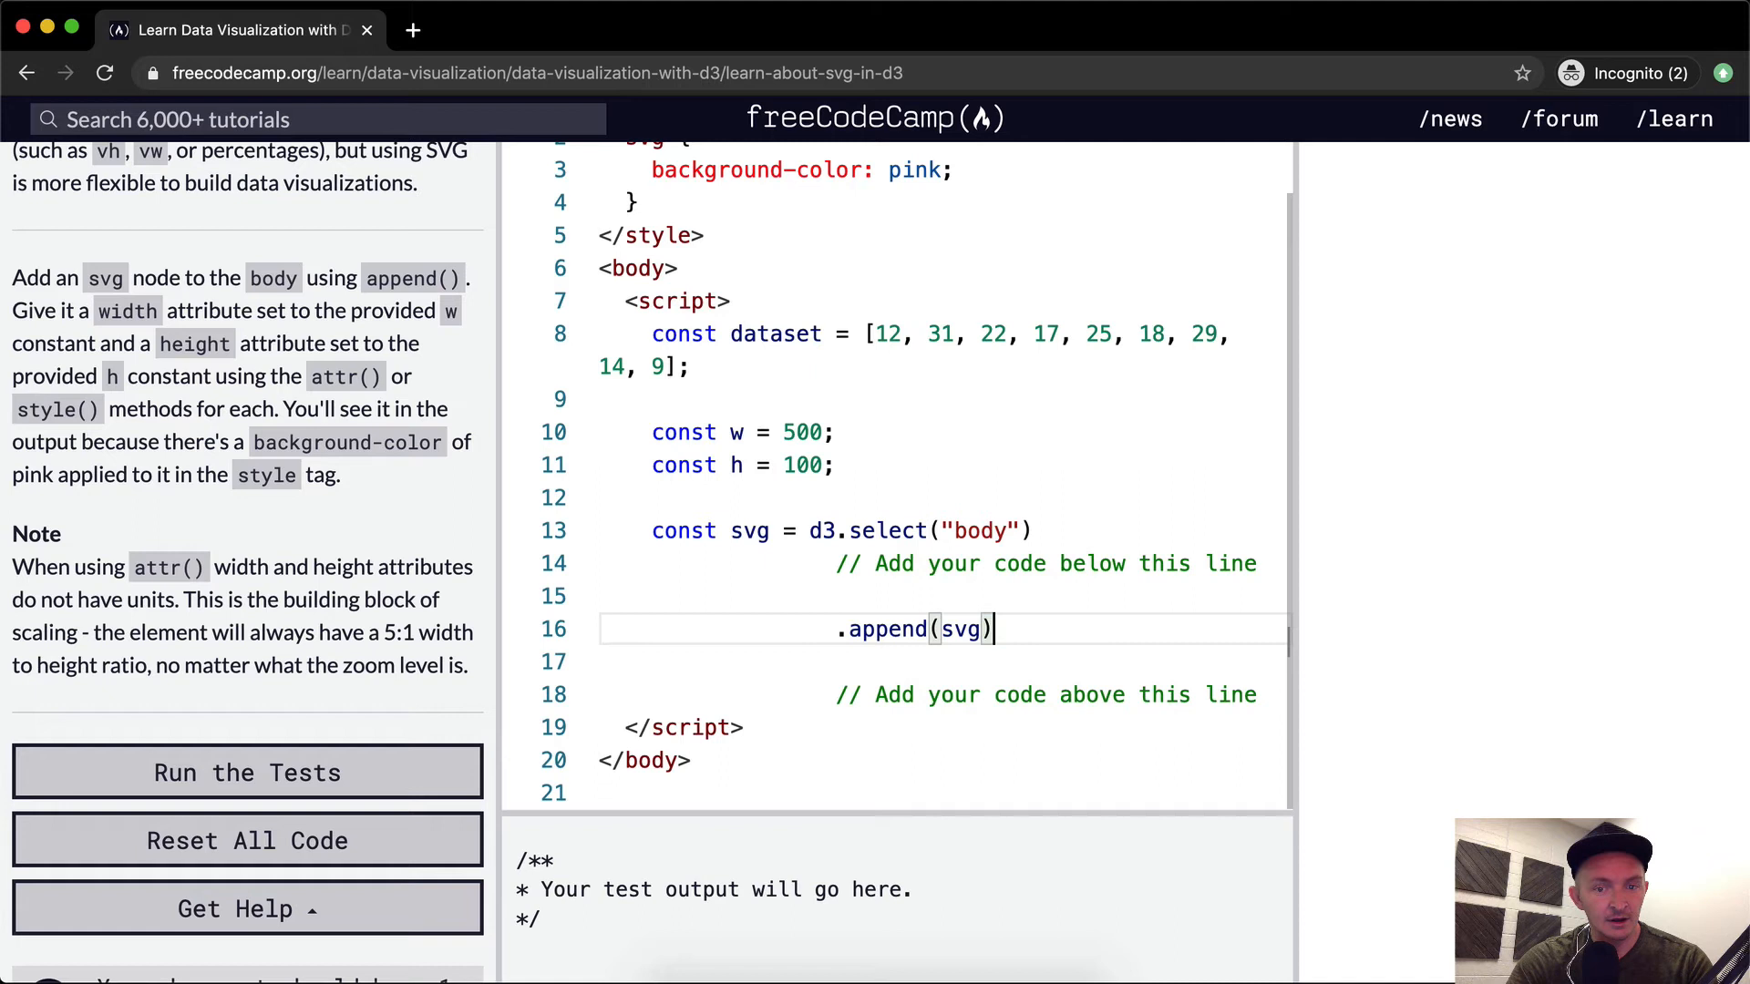
pyautogui.press('Enter')
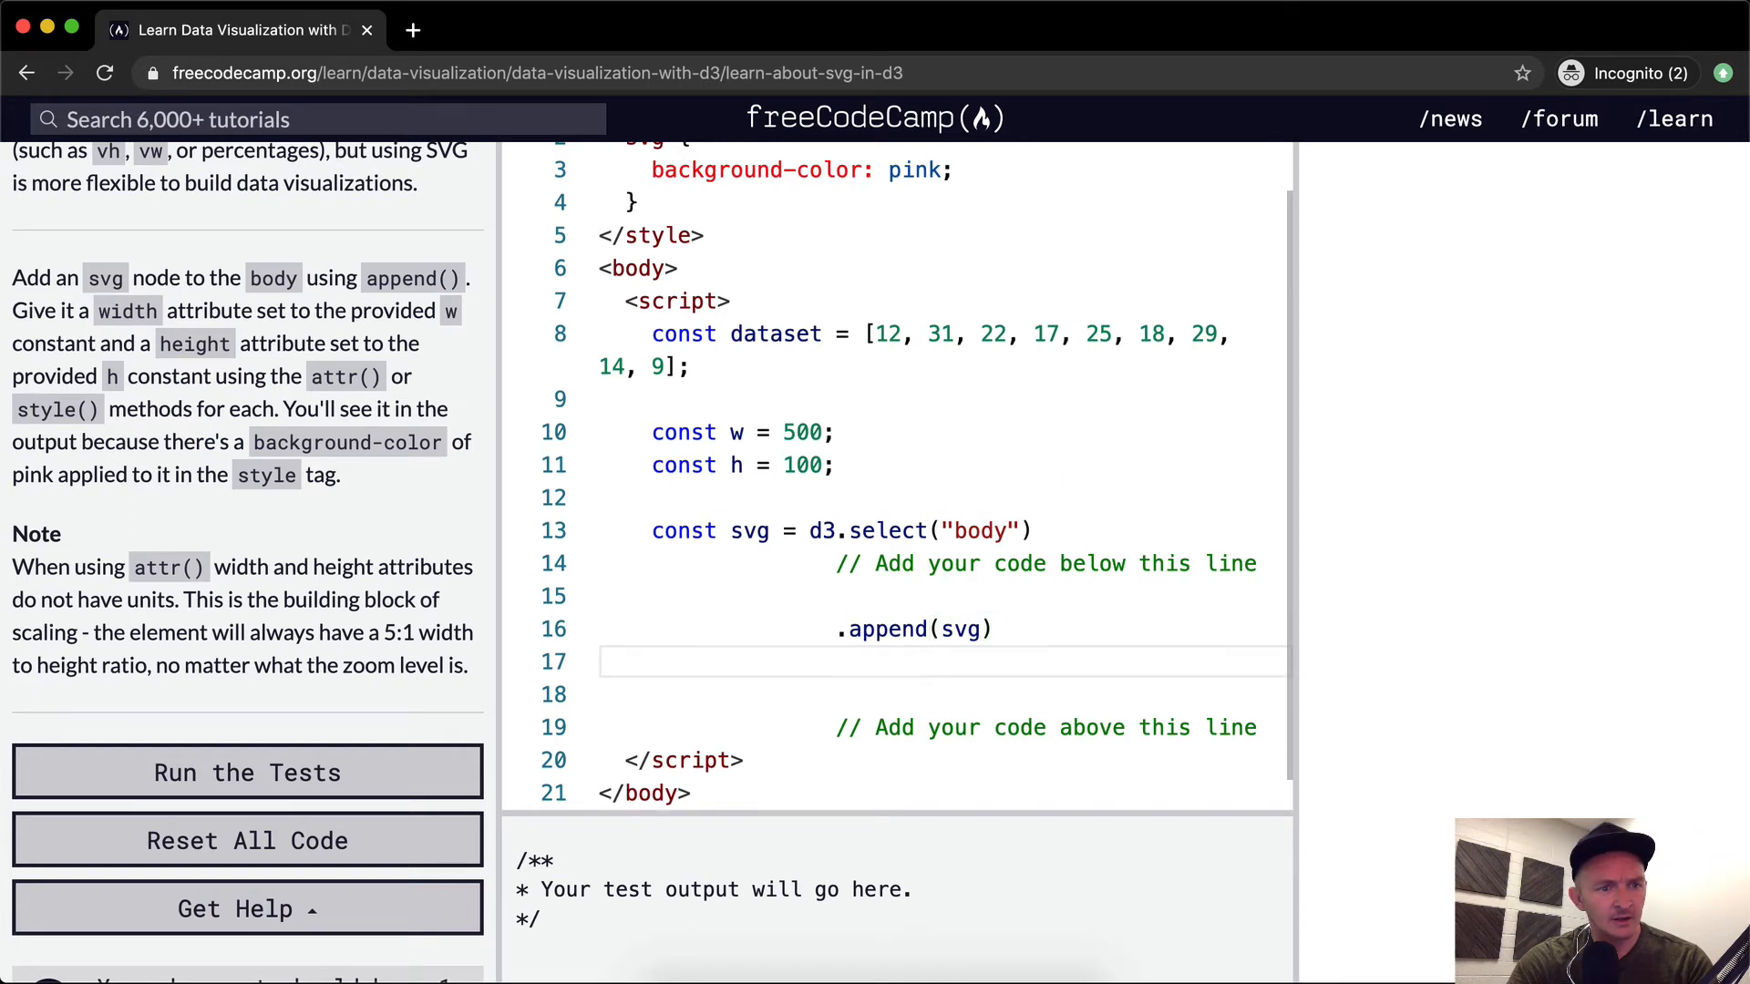
# - Chain .style("width", w) and begin a .style("height") call on the svg
pyautogui.write('.st')
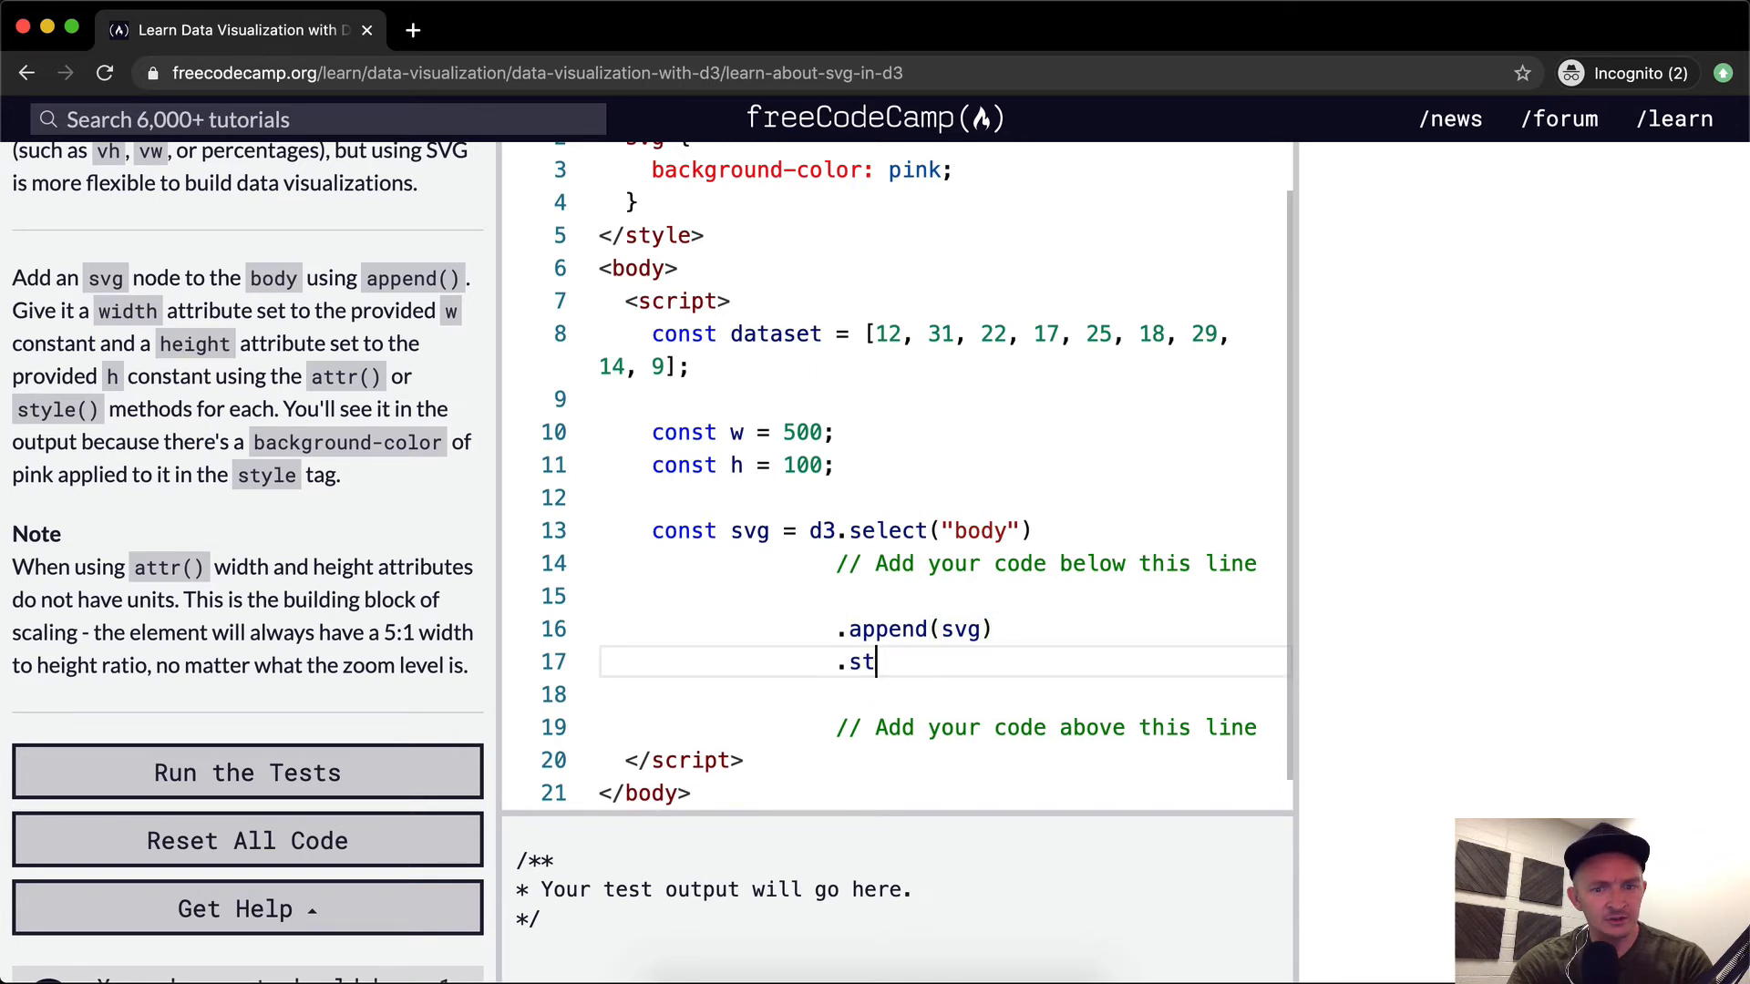
pyautogui.write('yle(')
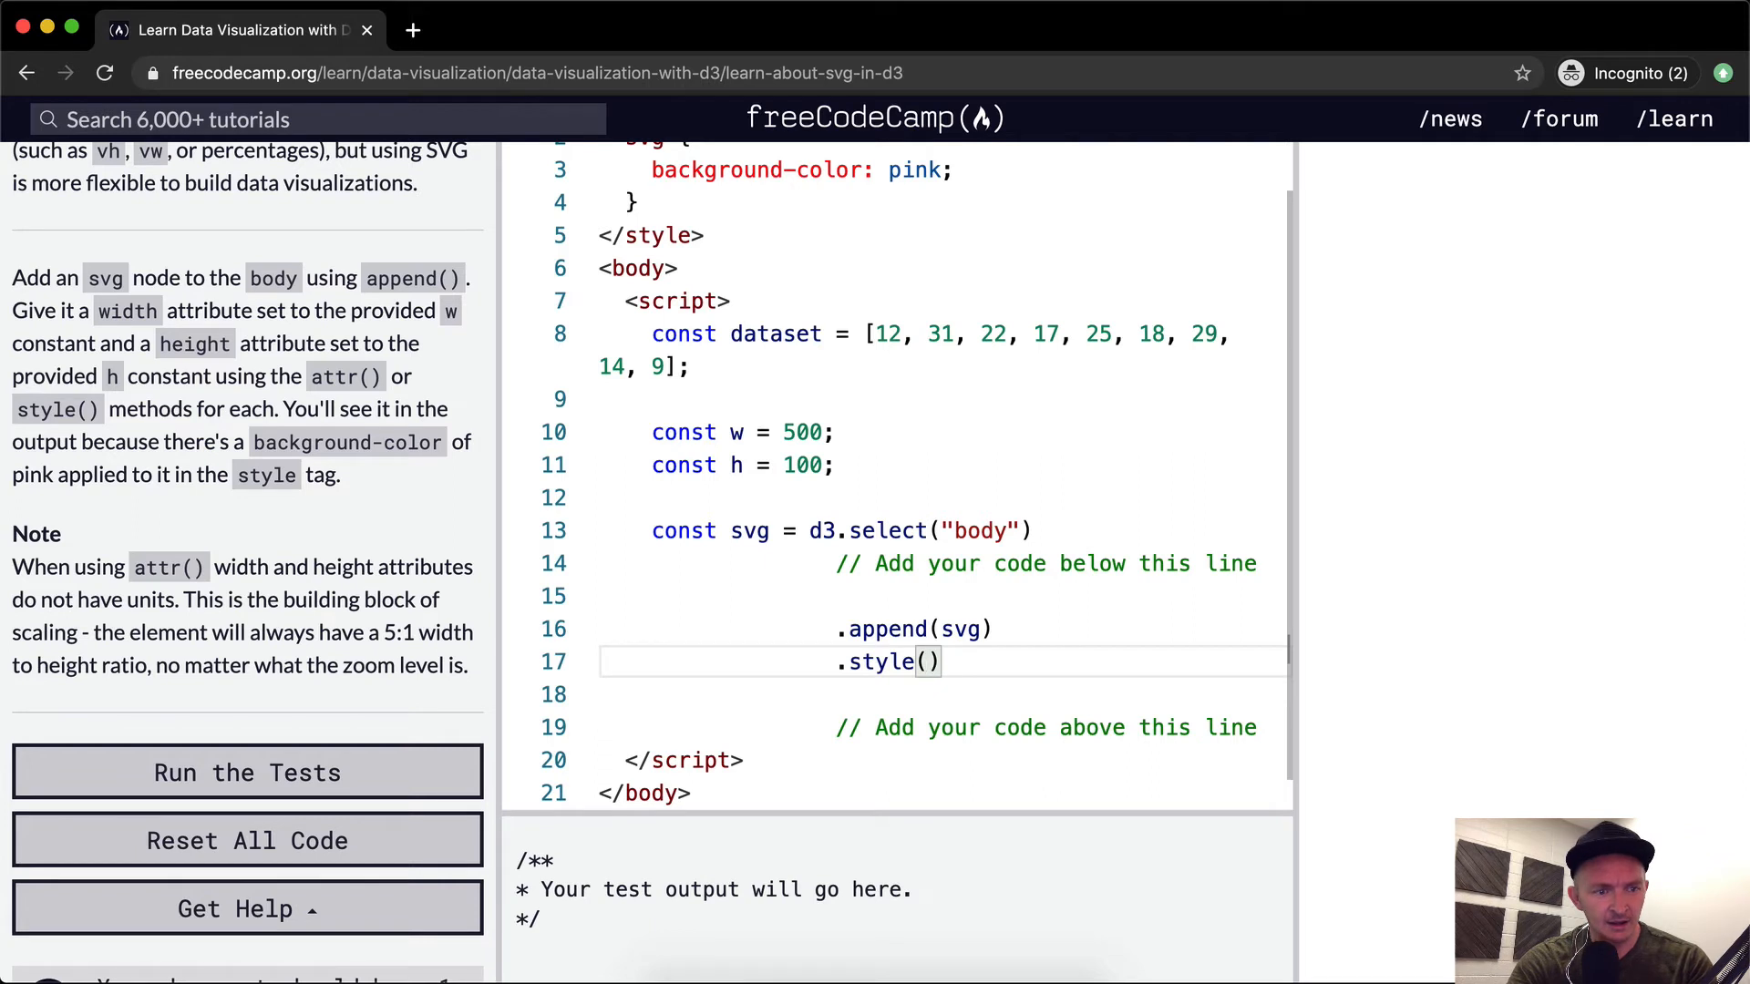
pyautogui.write('w')
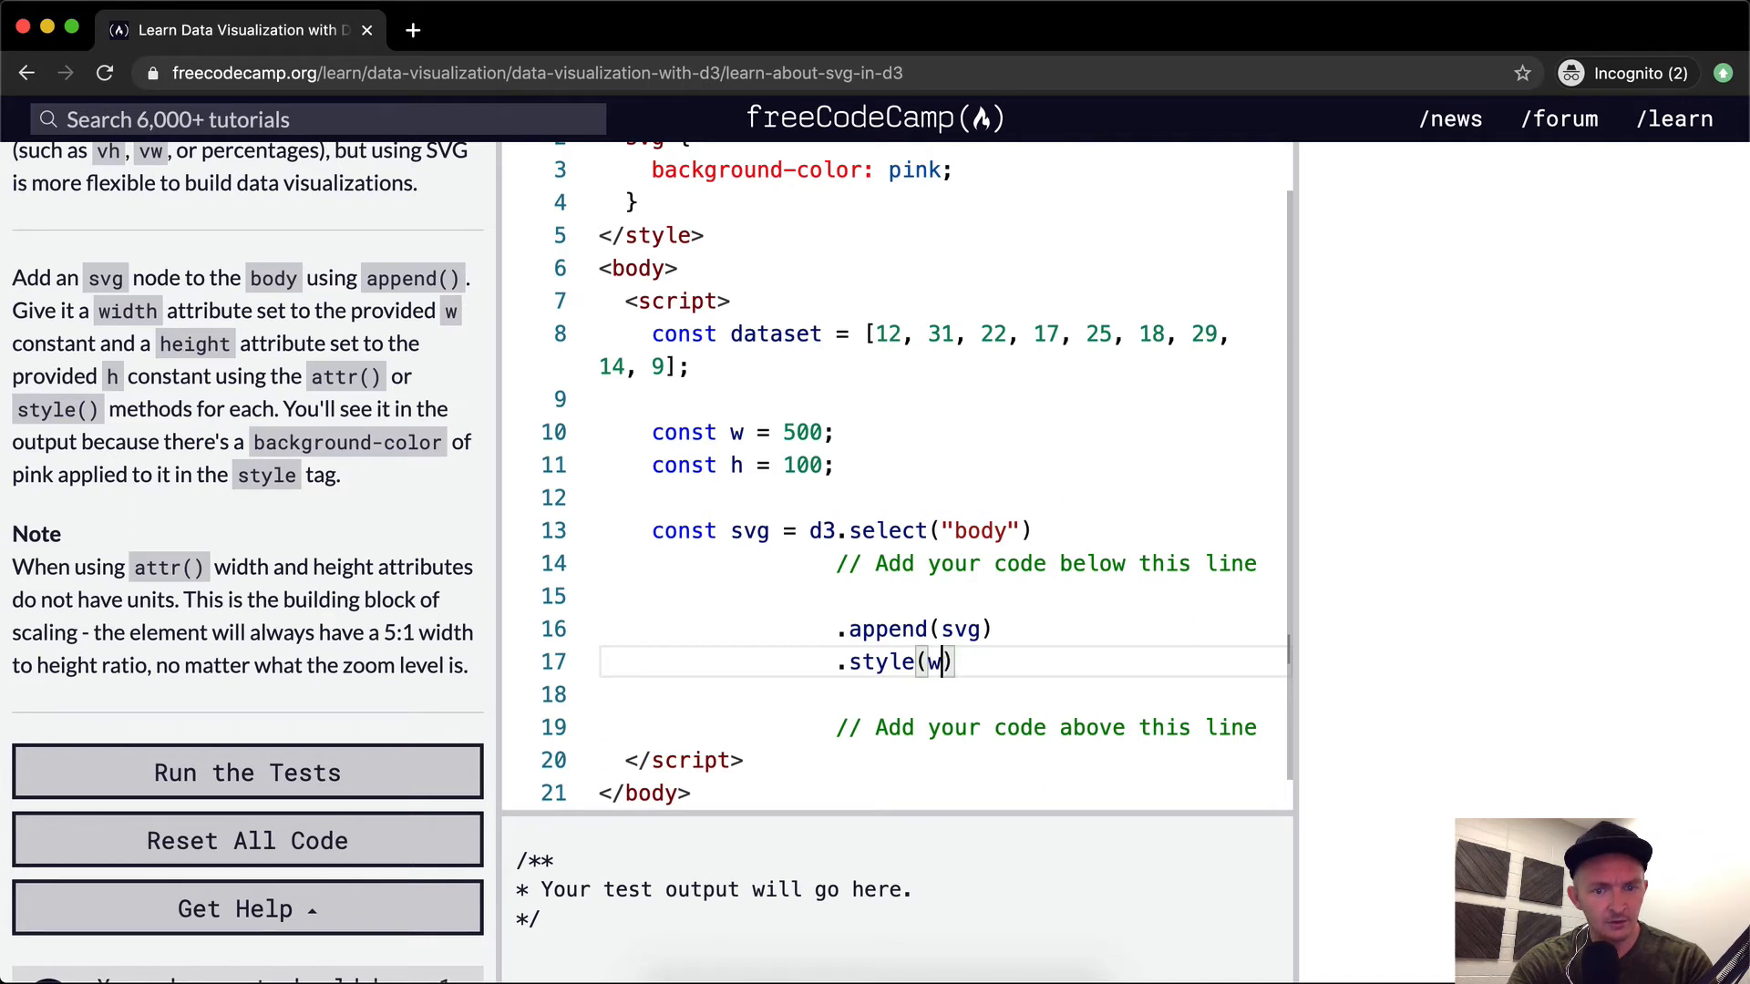
pyautogui.write('"width"')
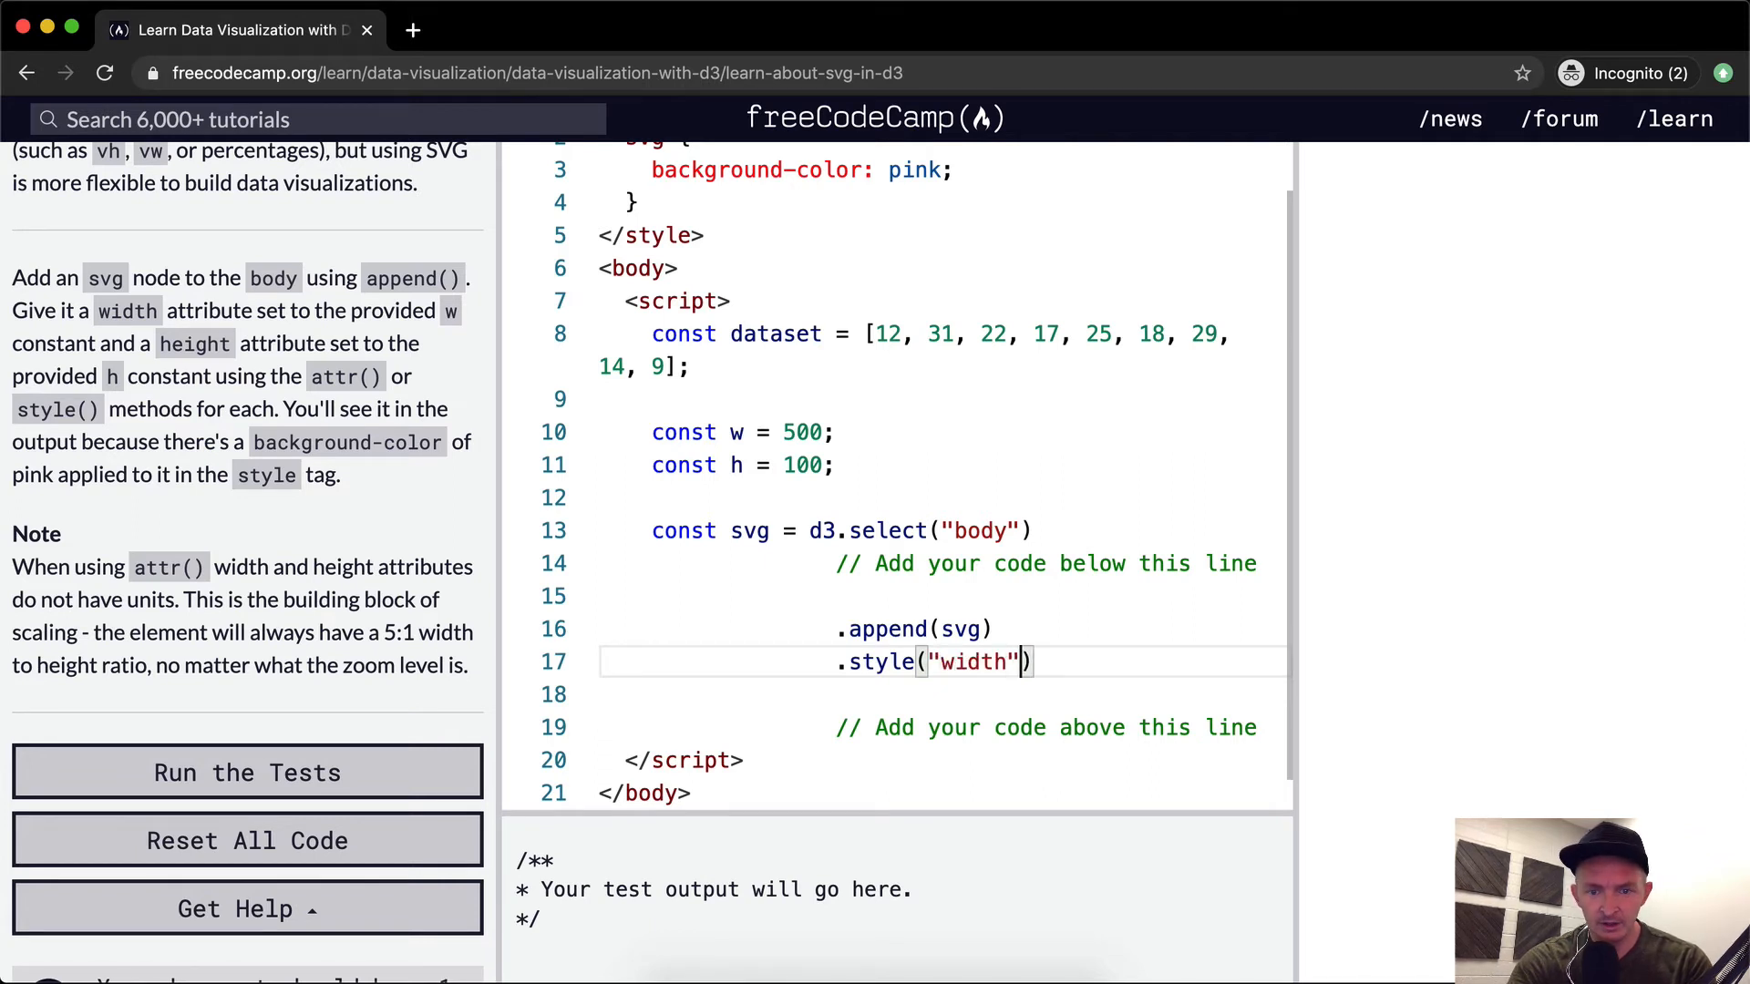
pyautogui.write(', w)')
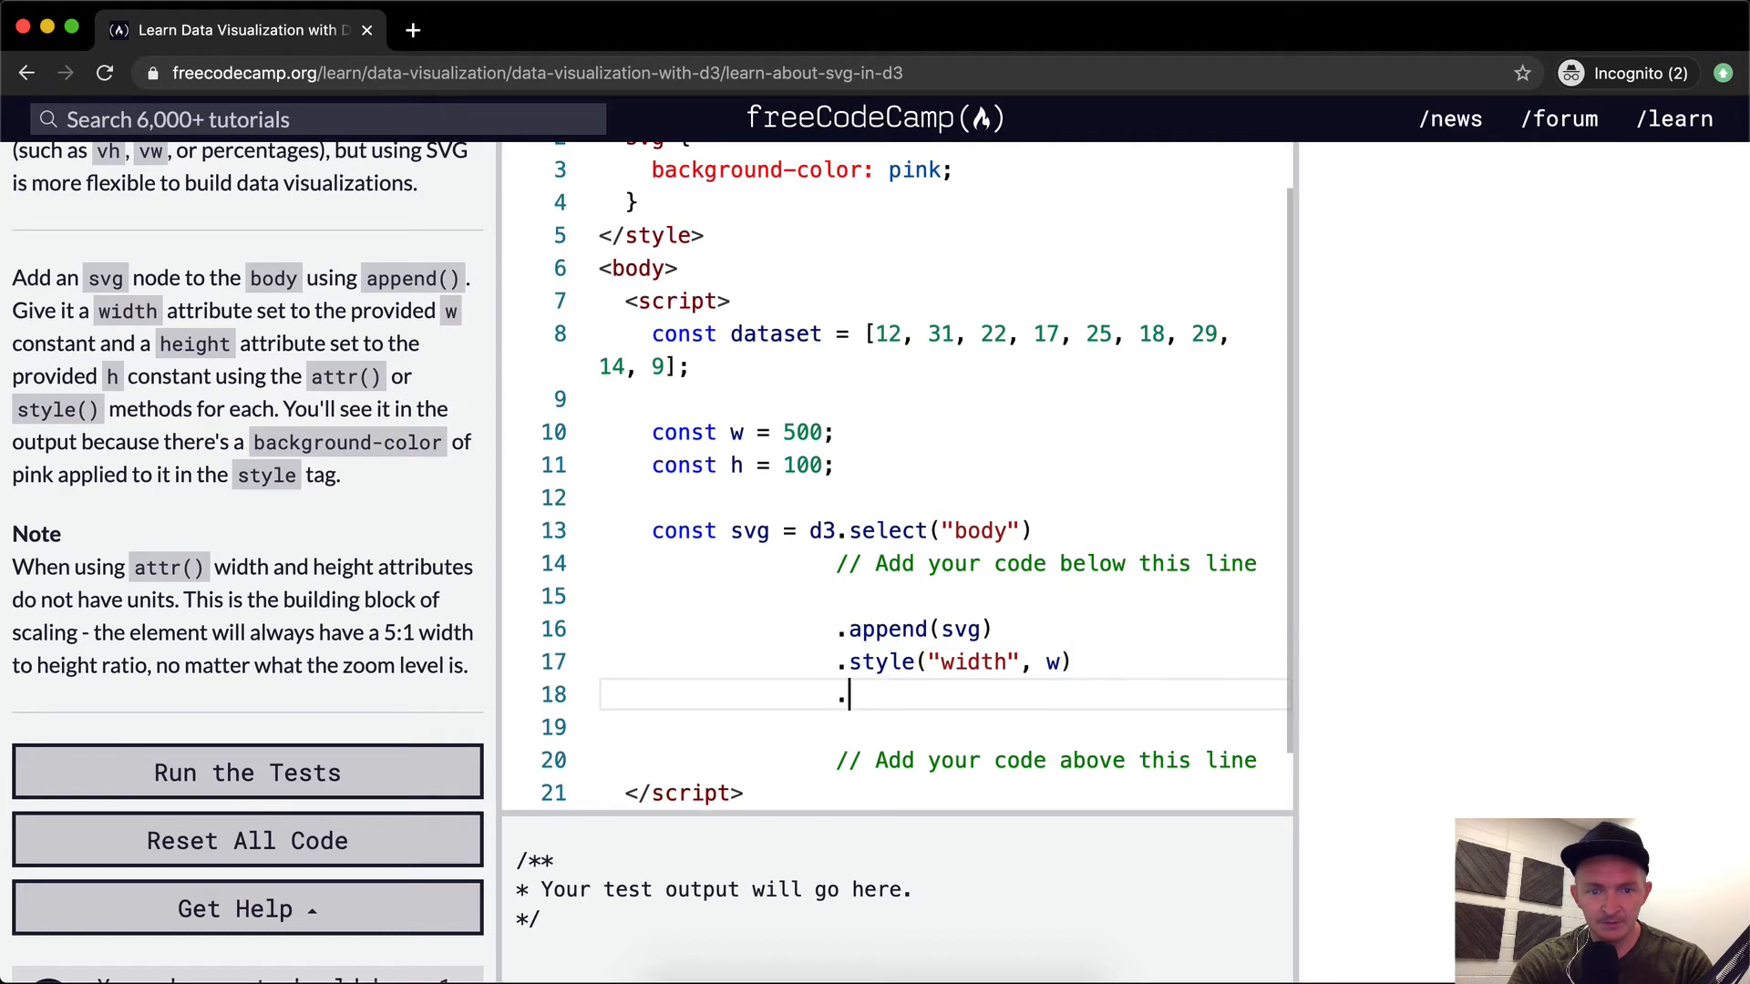
pyautogui.write('style()')
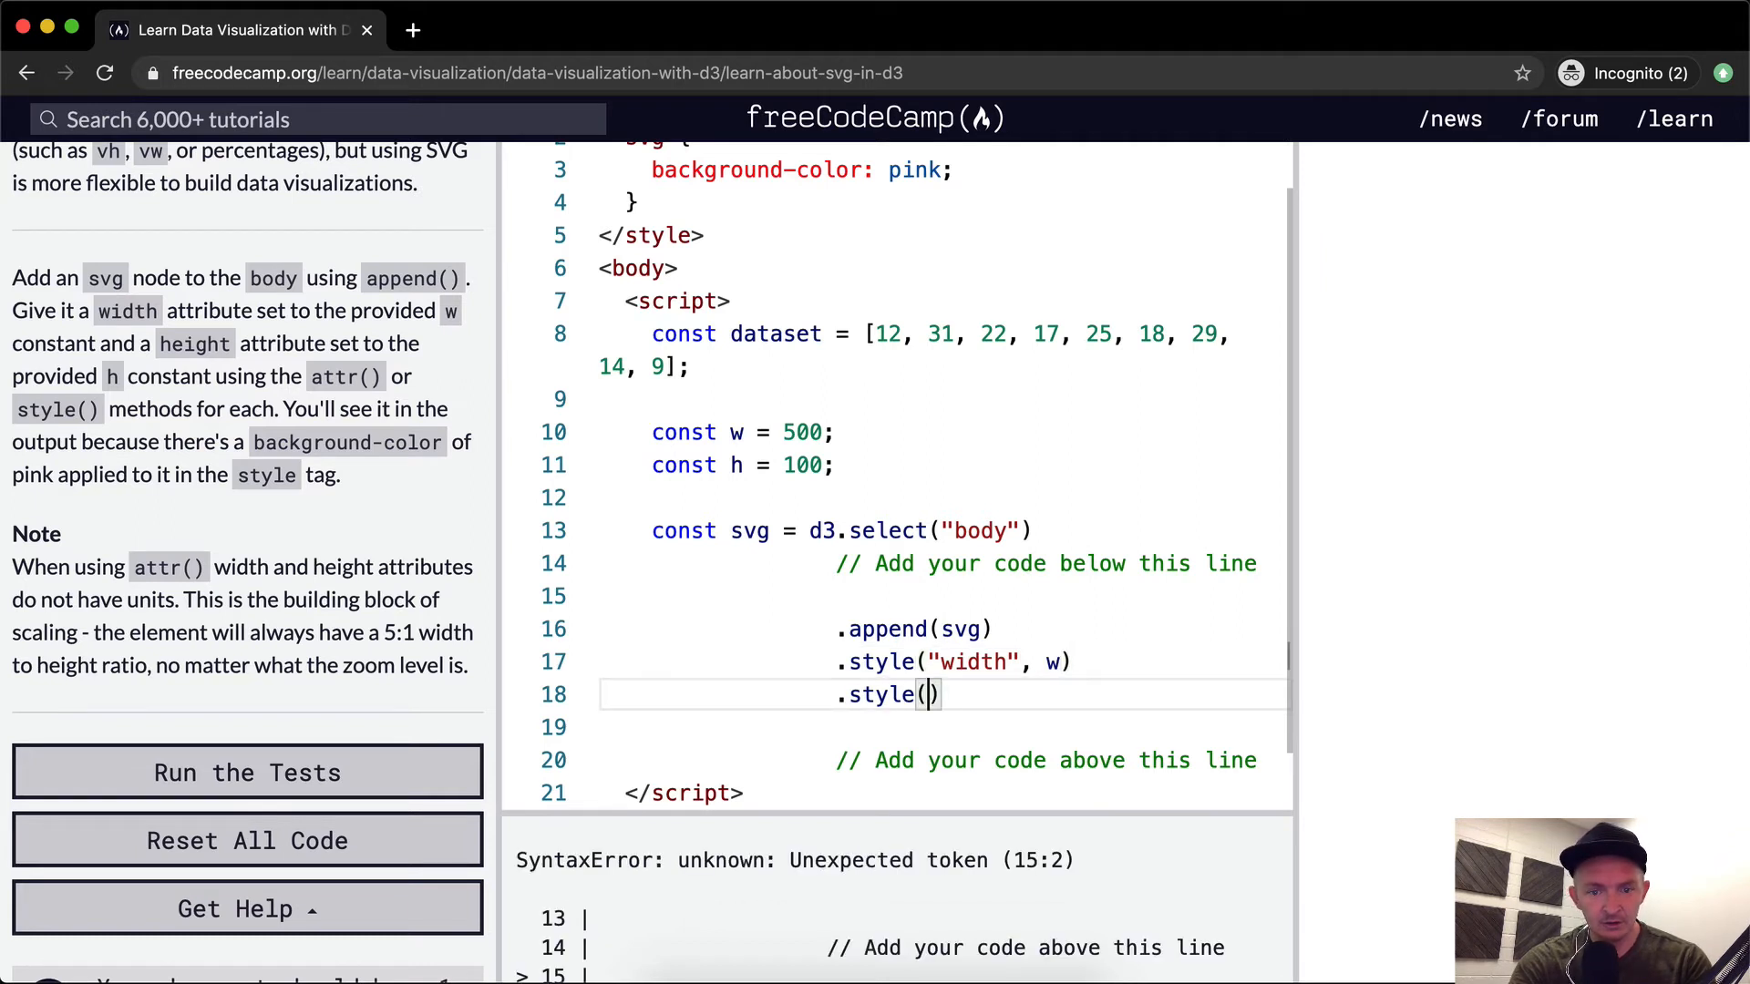
pyautogui.write('"he"')
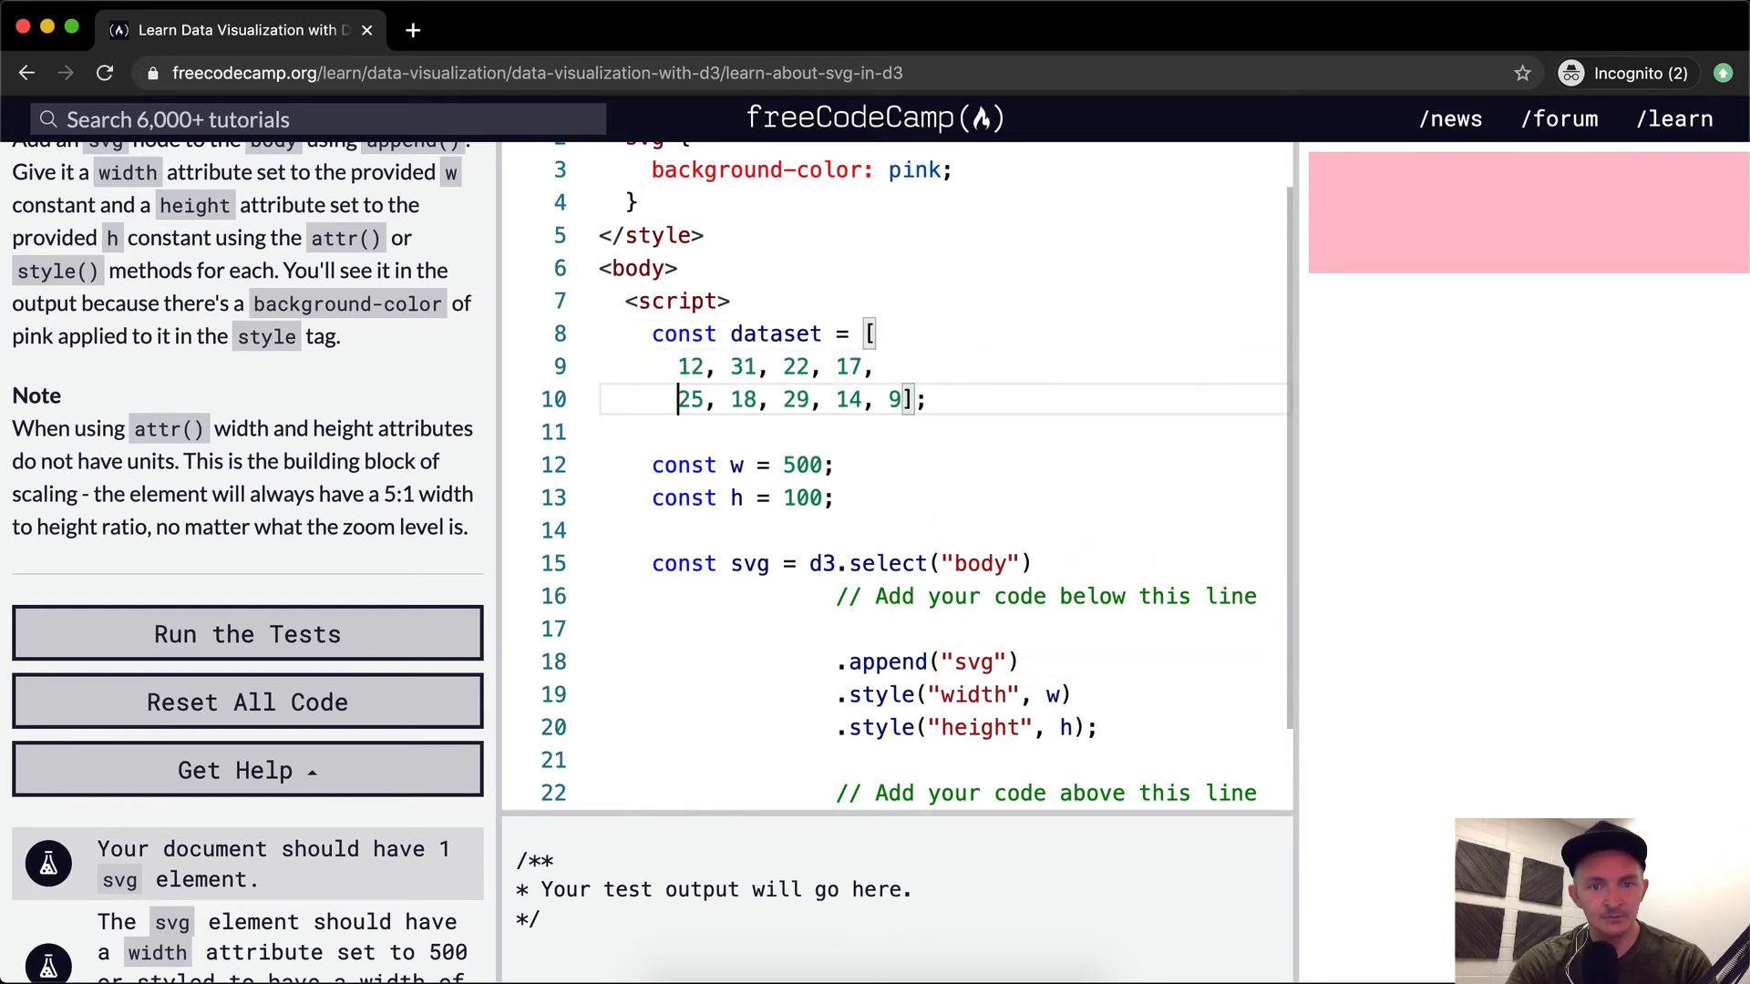
# - Run the challenge tests twice, dismissing the success dialog after each pass
pyautogui.press('Enter')
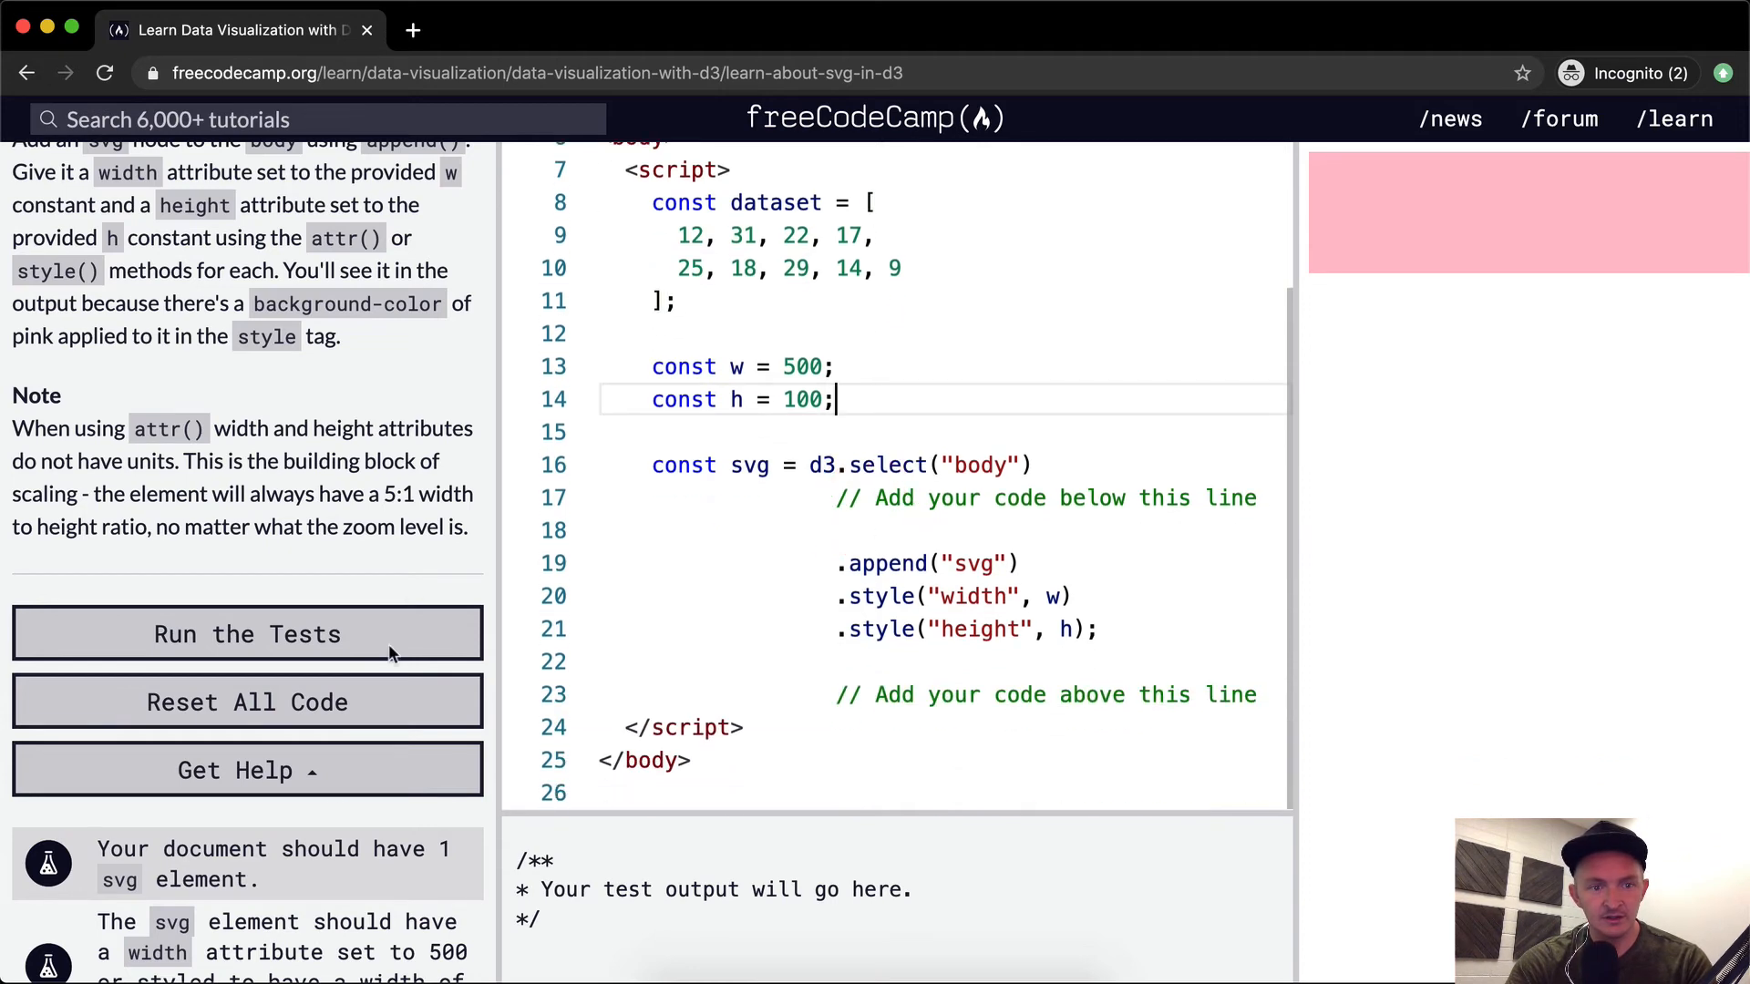
pyautogui.click(247, 634)
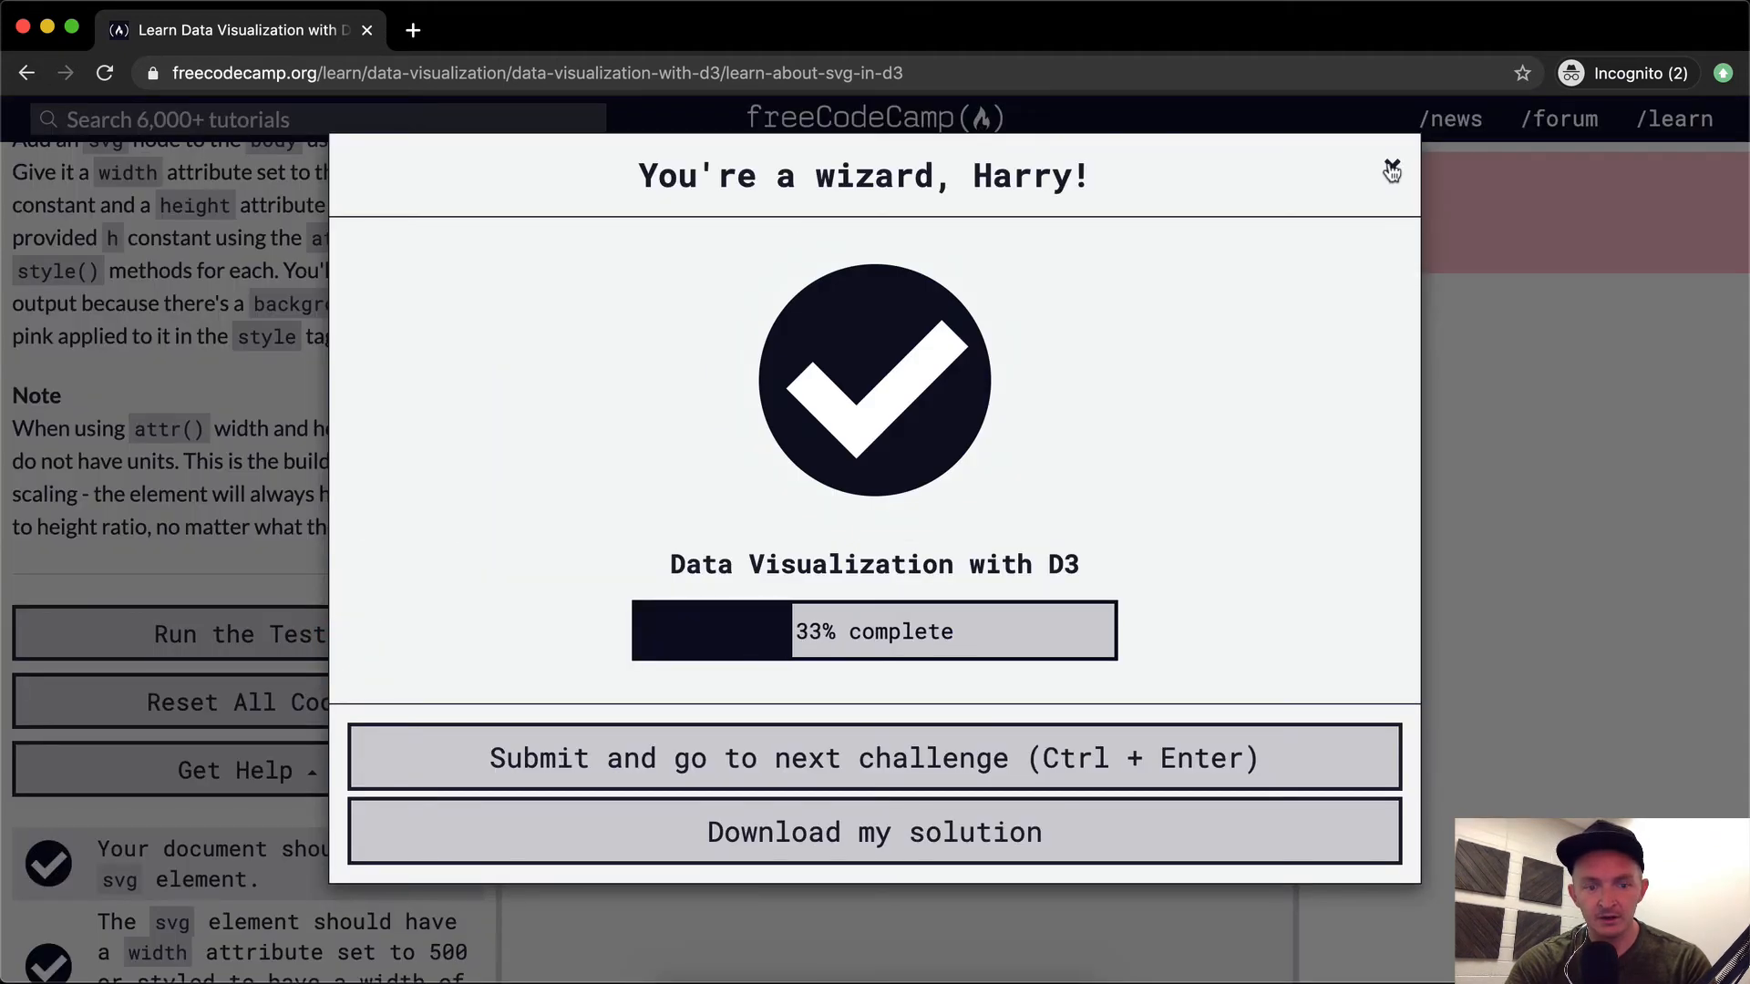
pyautogui.click(1392, 170)
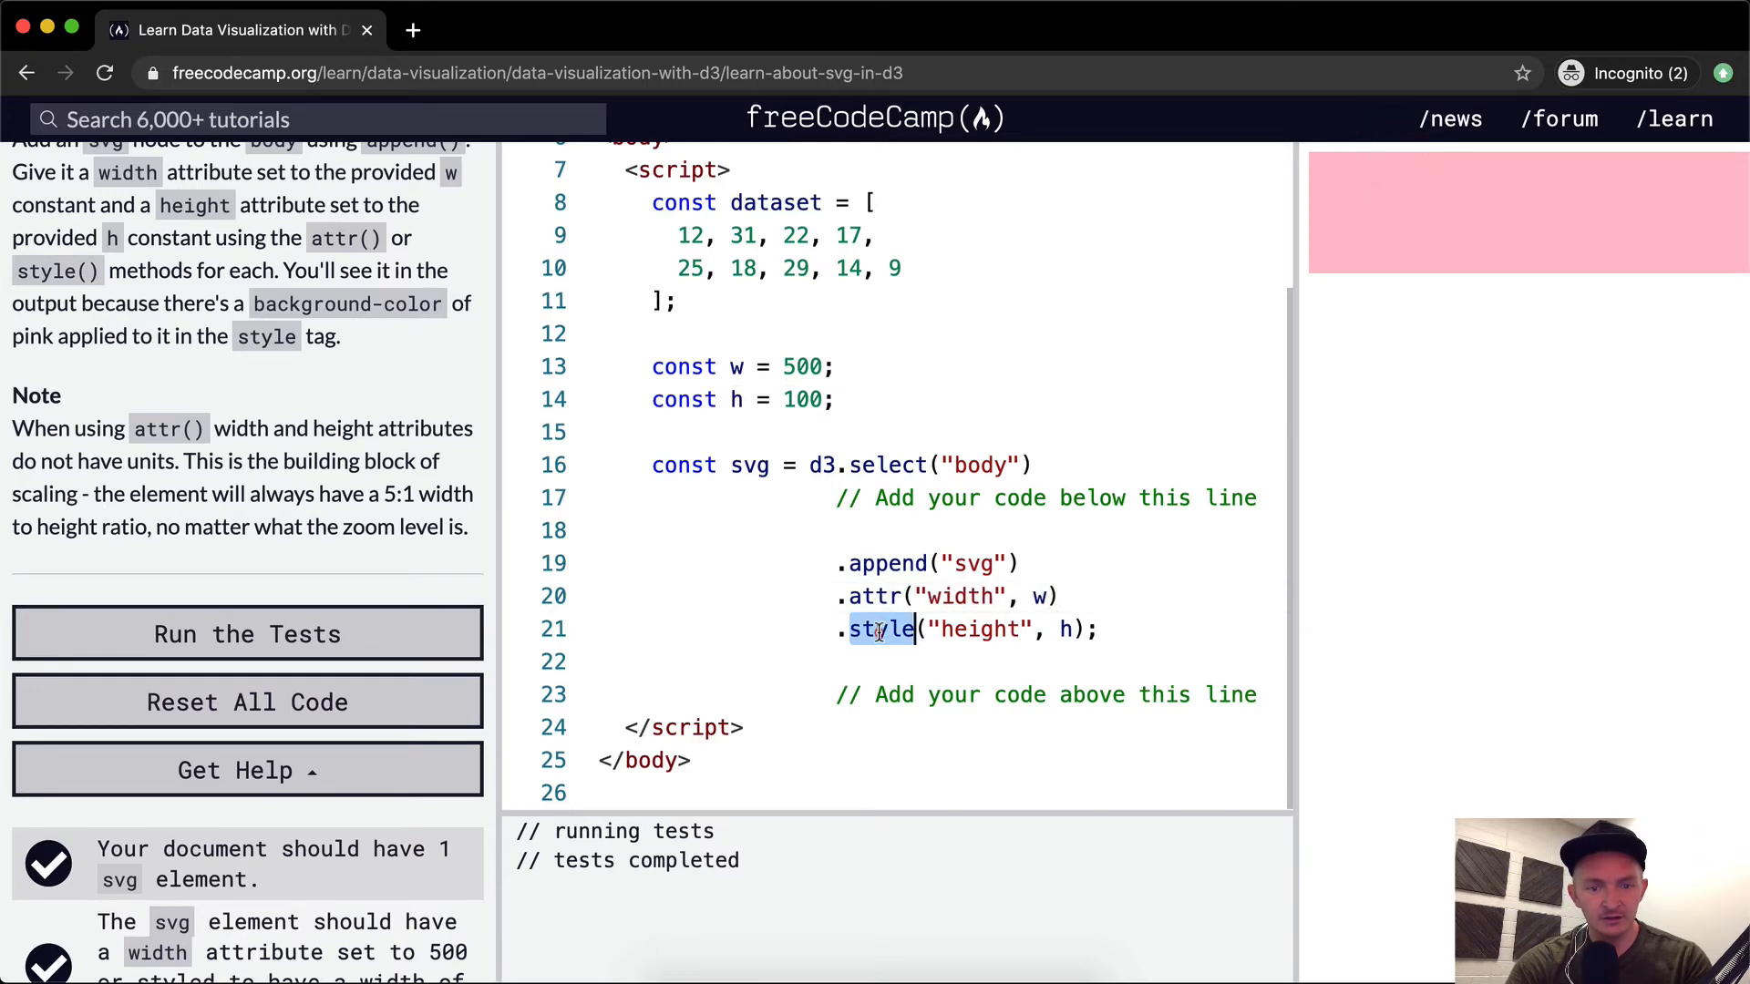
pyautogui.click(247, 633)
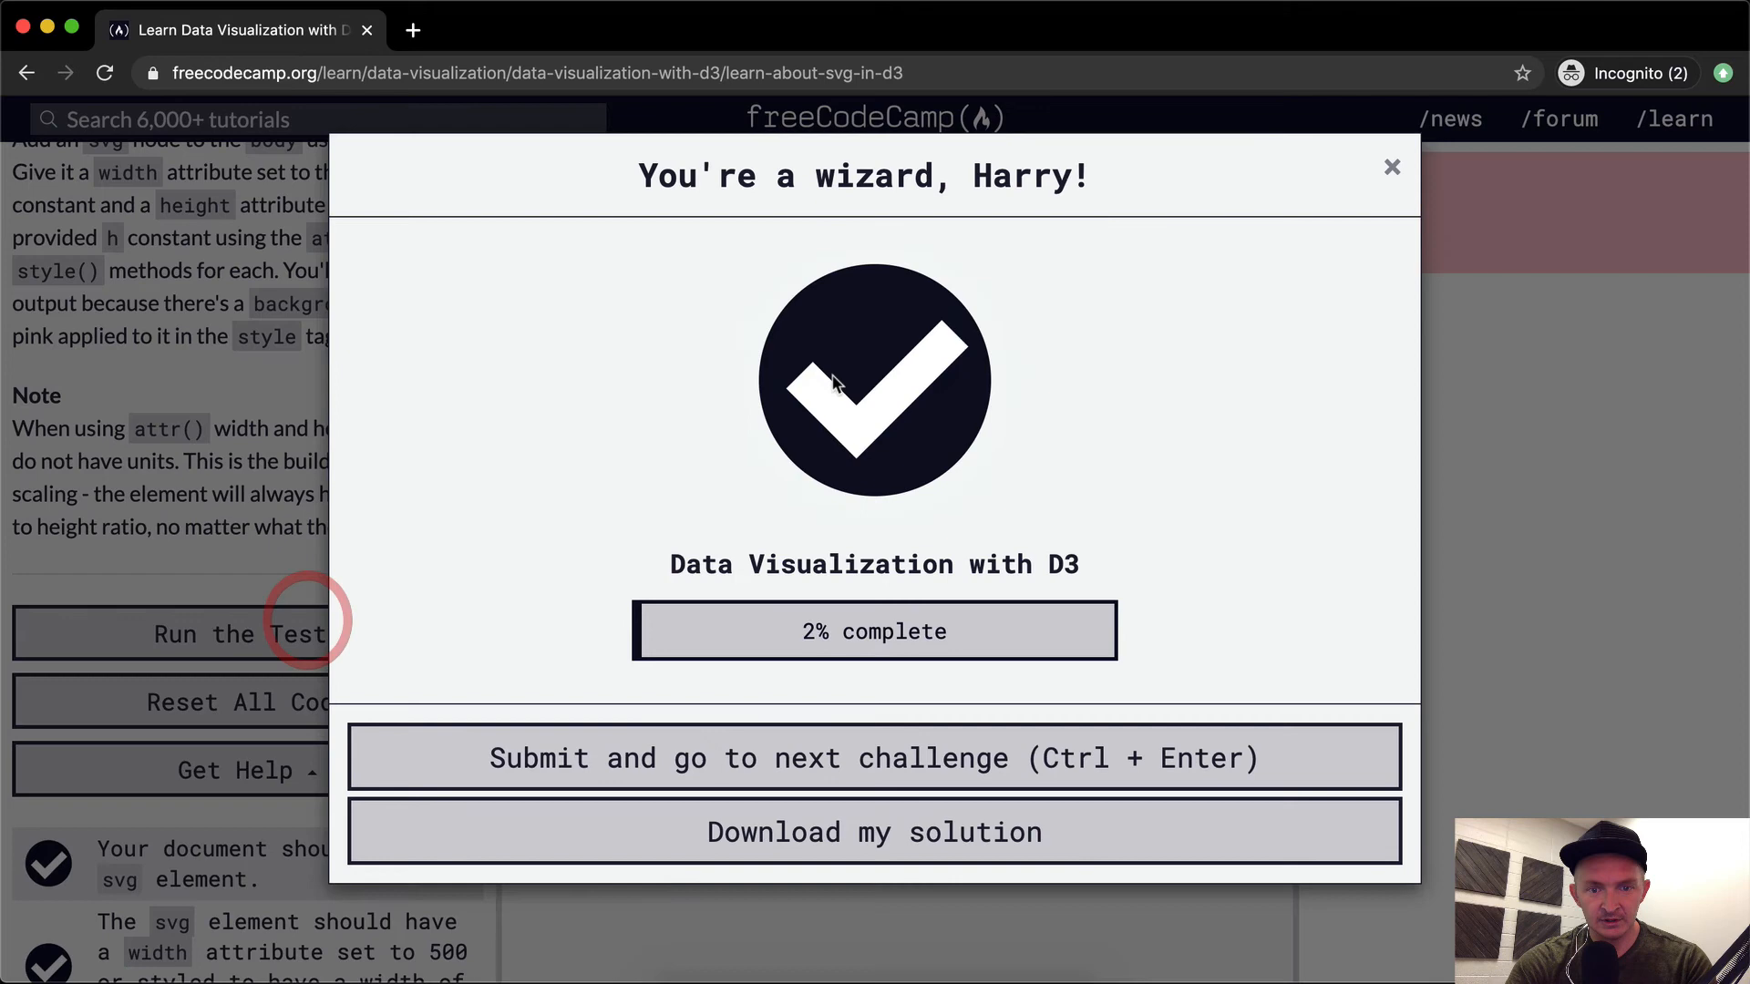
pyautogui.click(1392, 167)
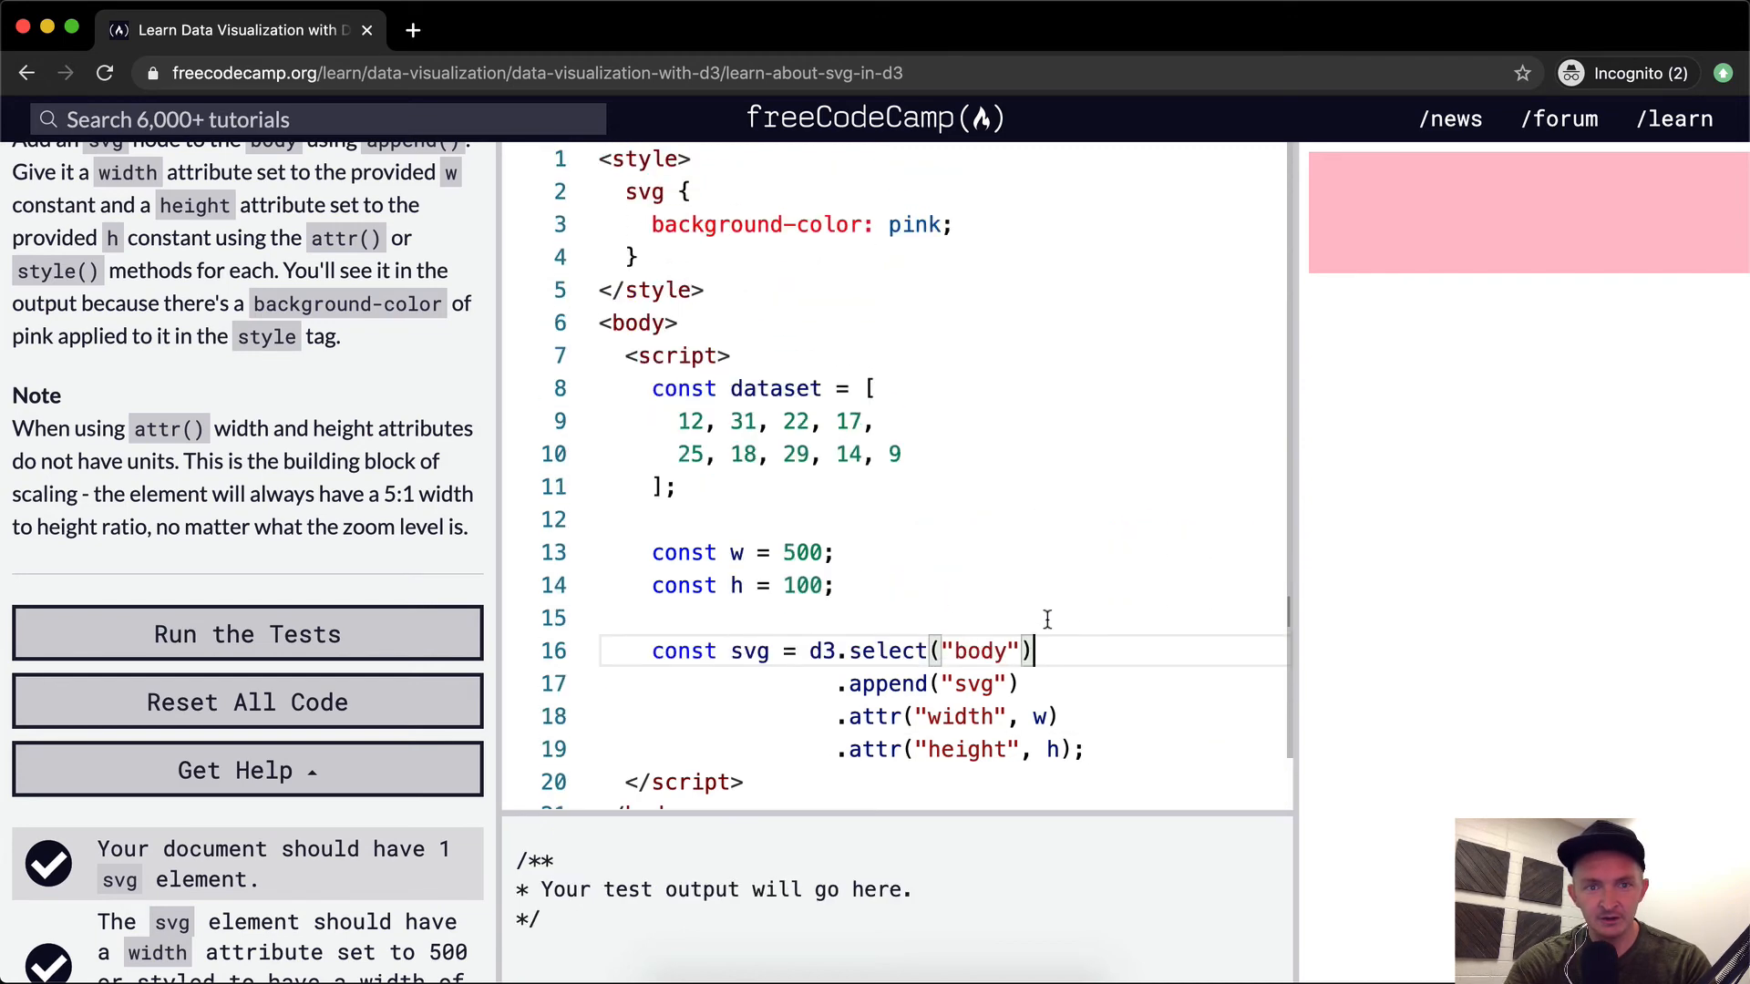
# - Replace the svg width value with 500 and run the tests on the .attr solution
pyautogui.scroll(-3)
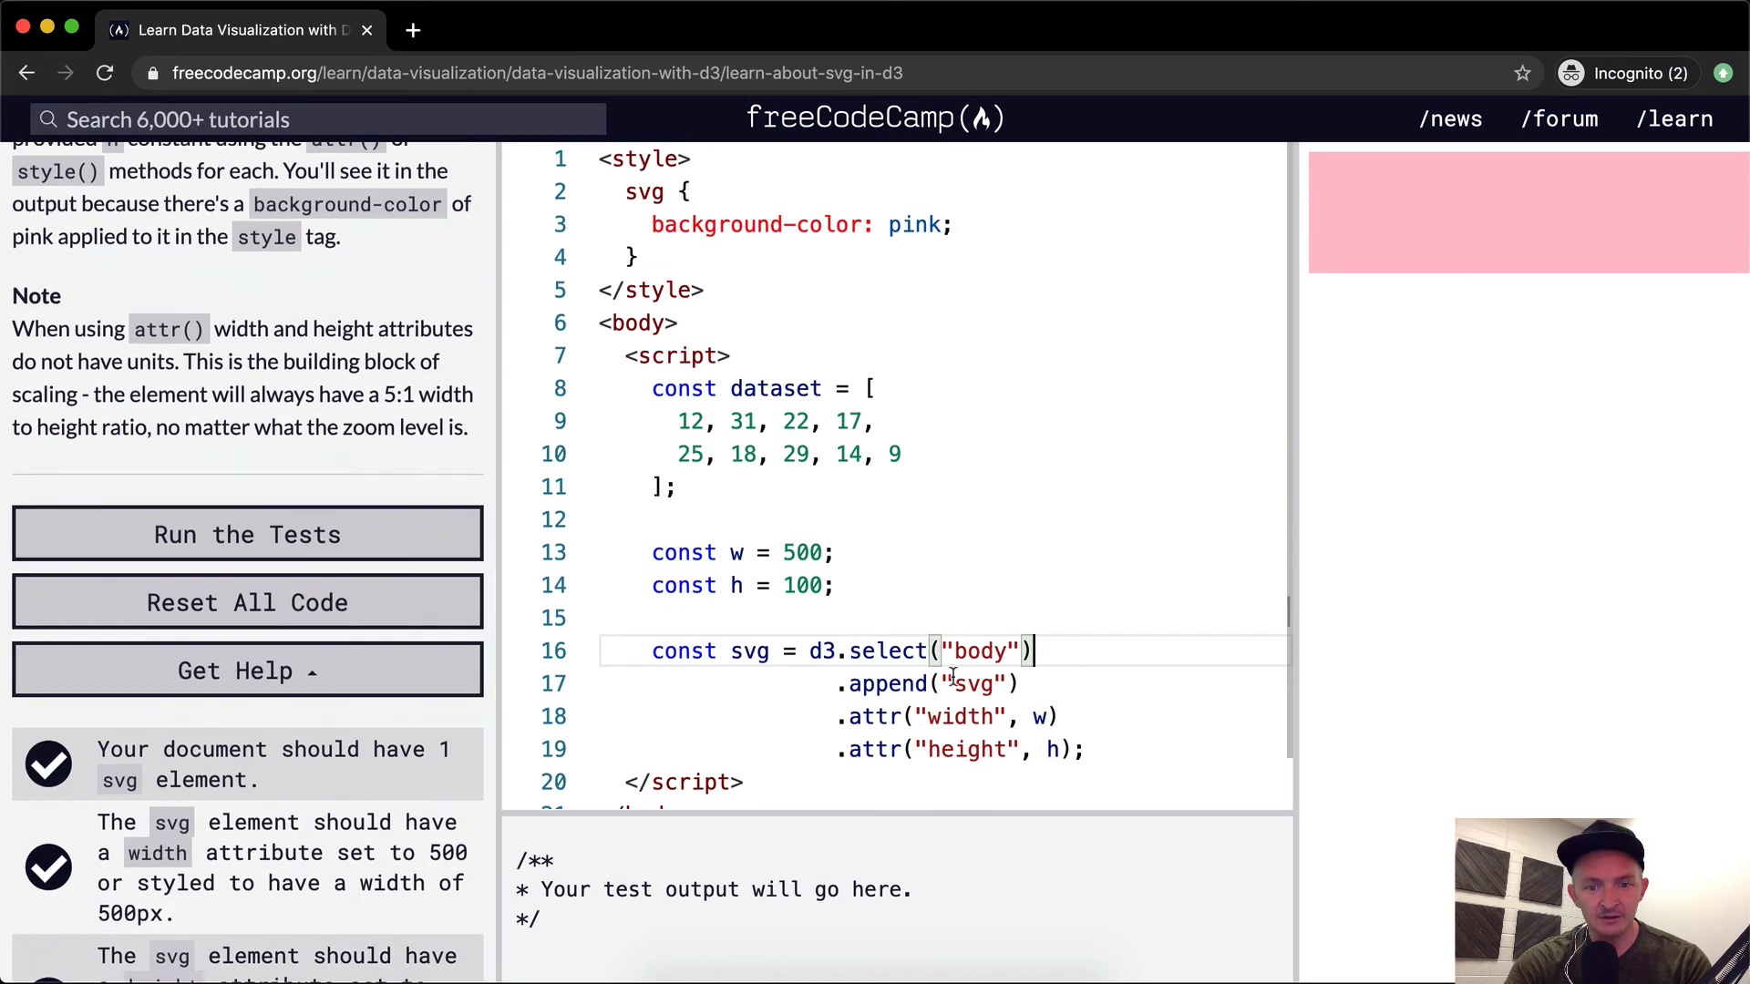
pyautogui.doubleClick(973, 684)
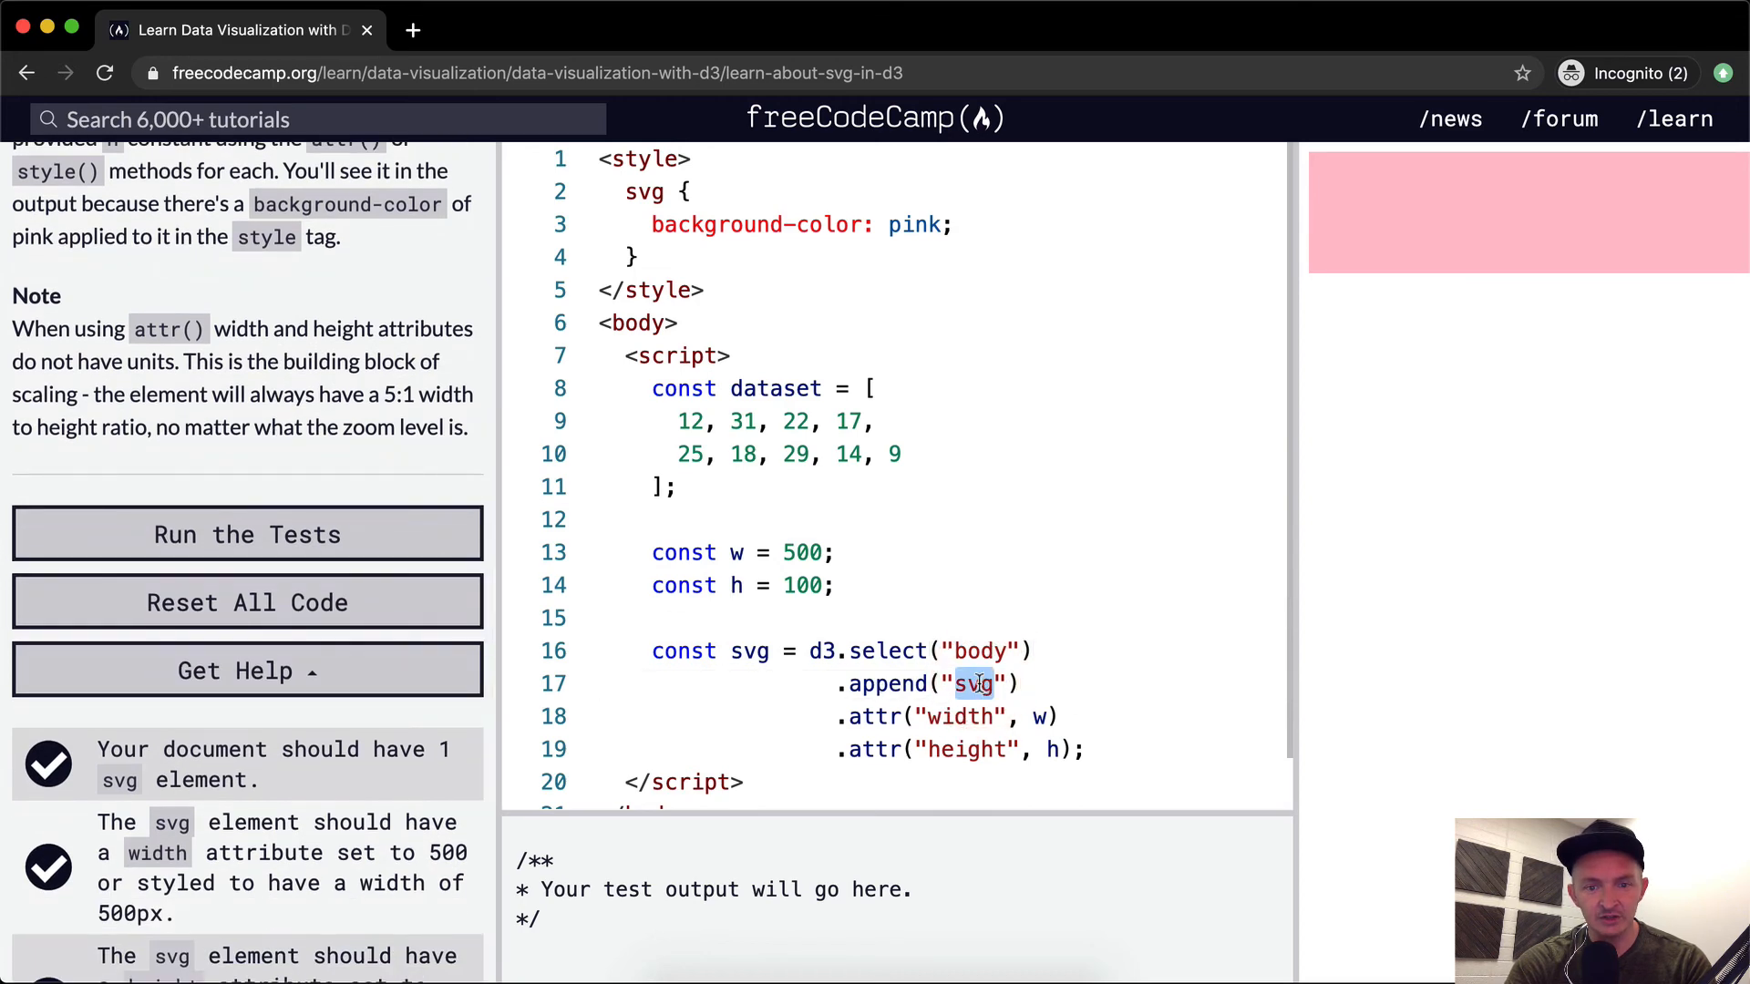
pyautogui.click(954, 683)
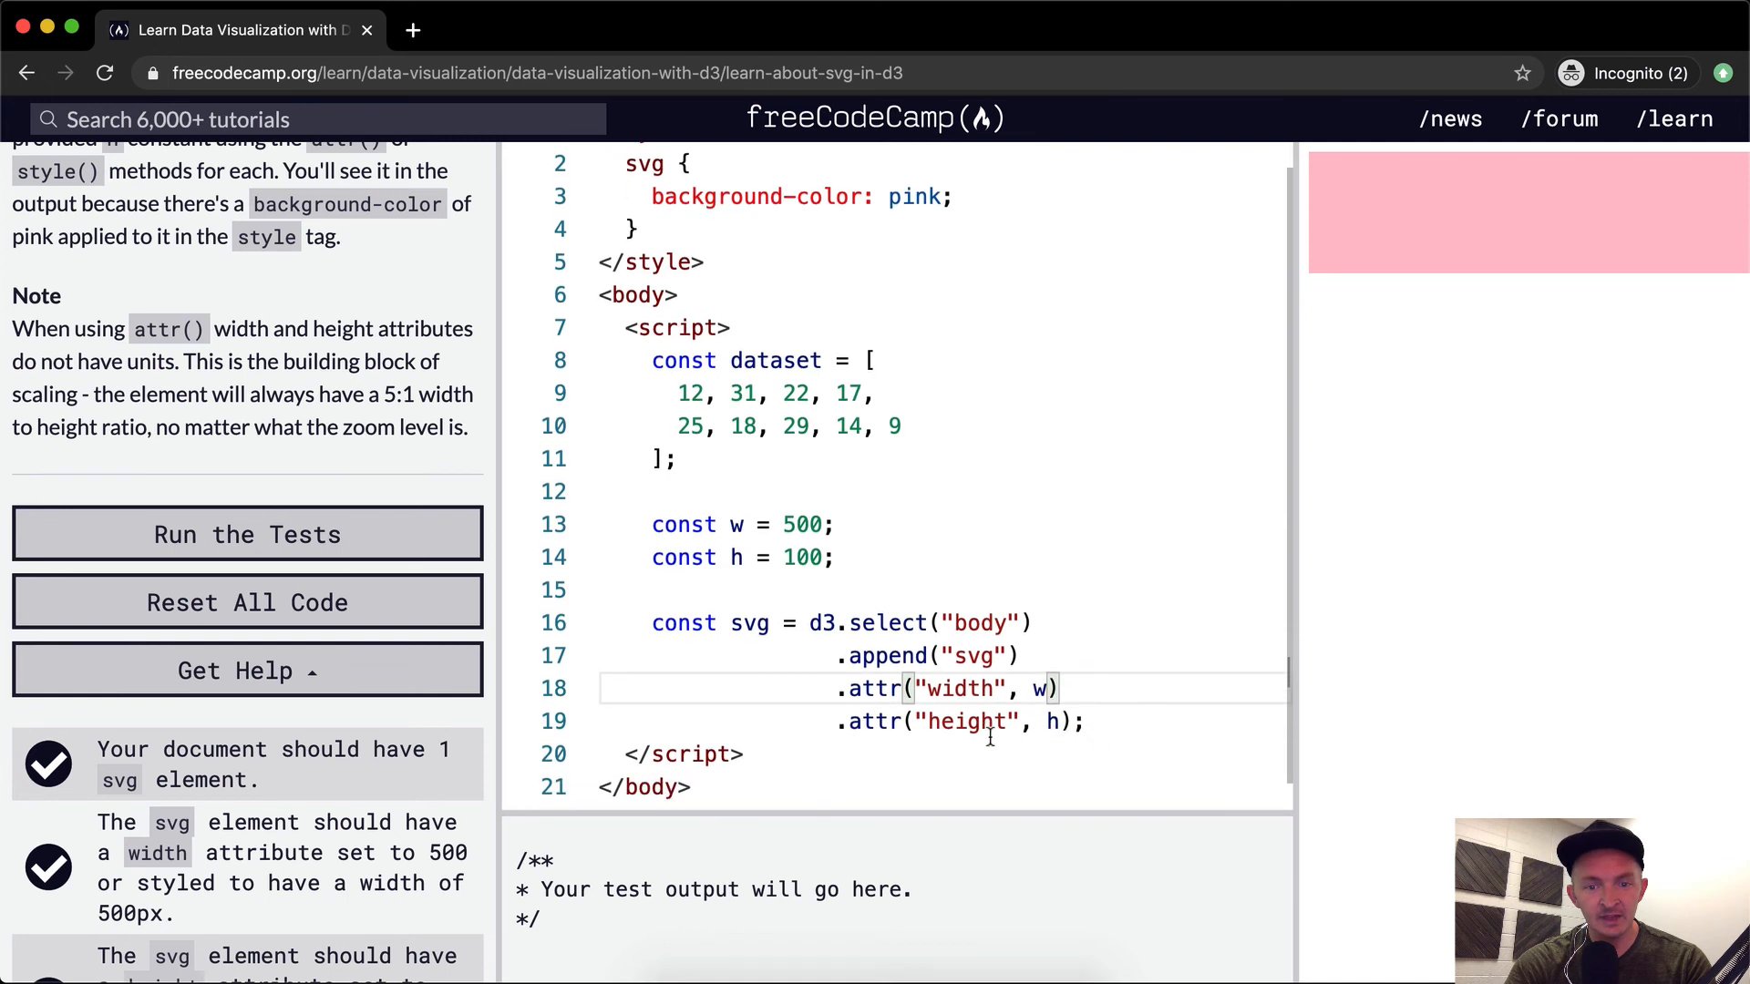
pyautogui.doubleClick(960, 689)
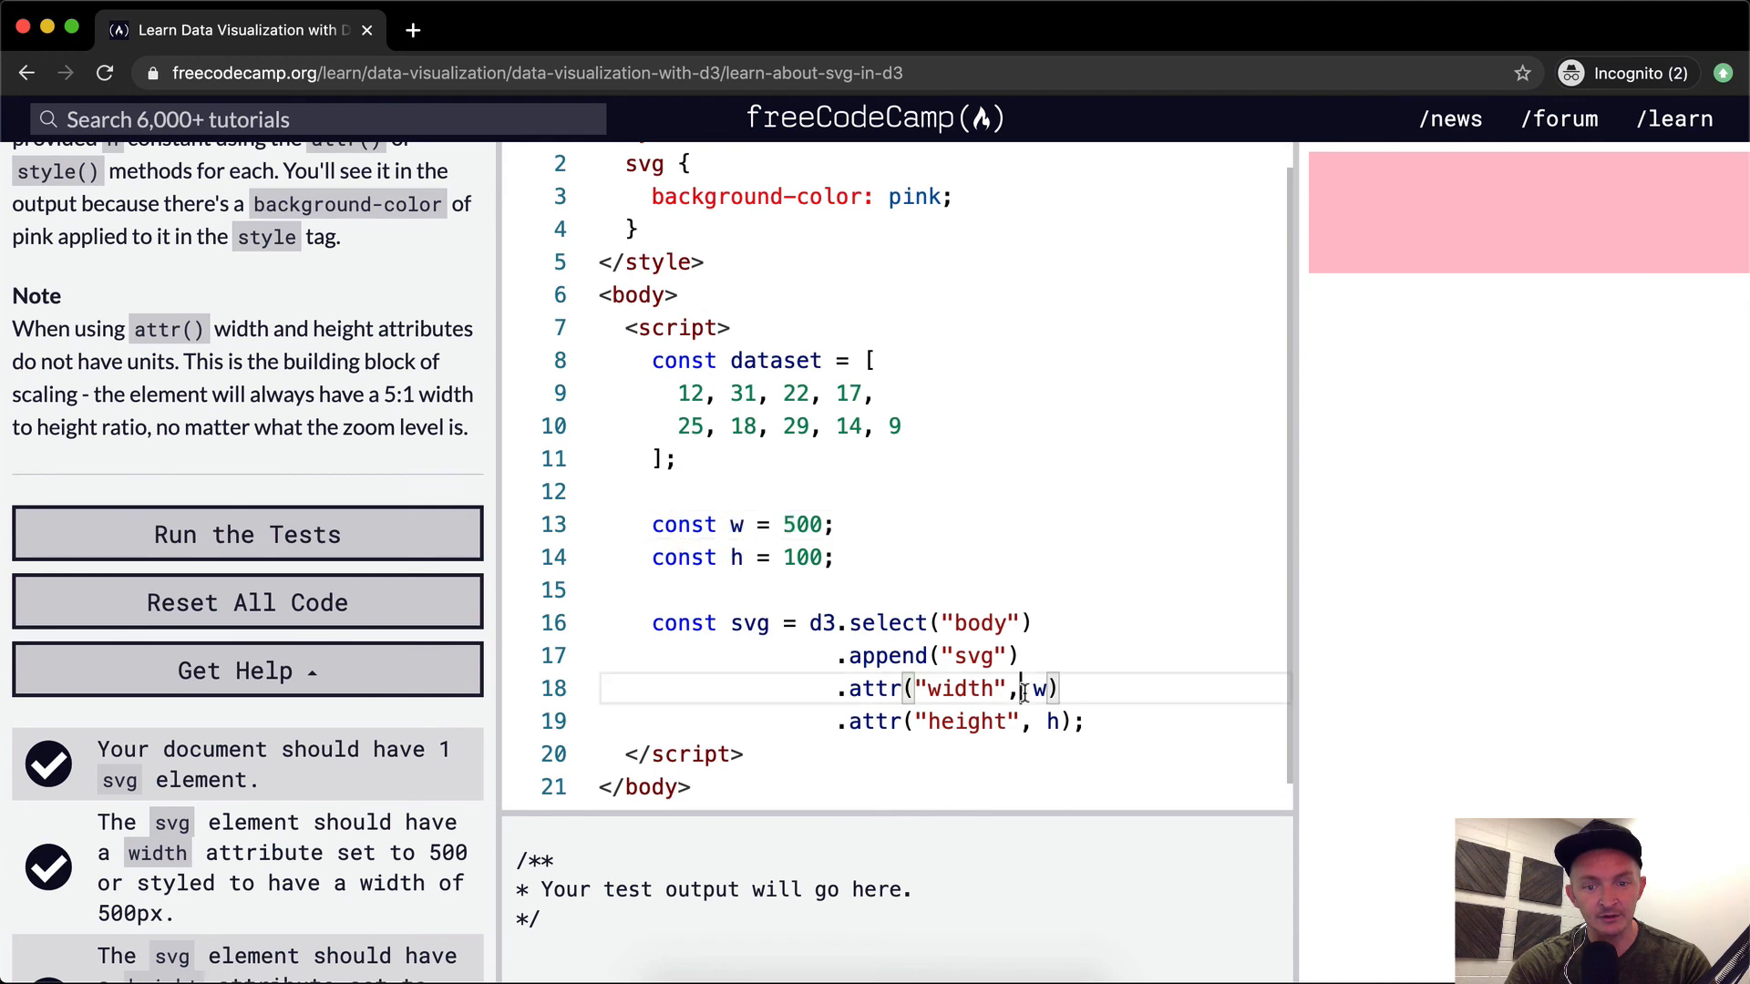
pyautogui.write('500')
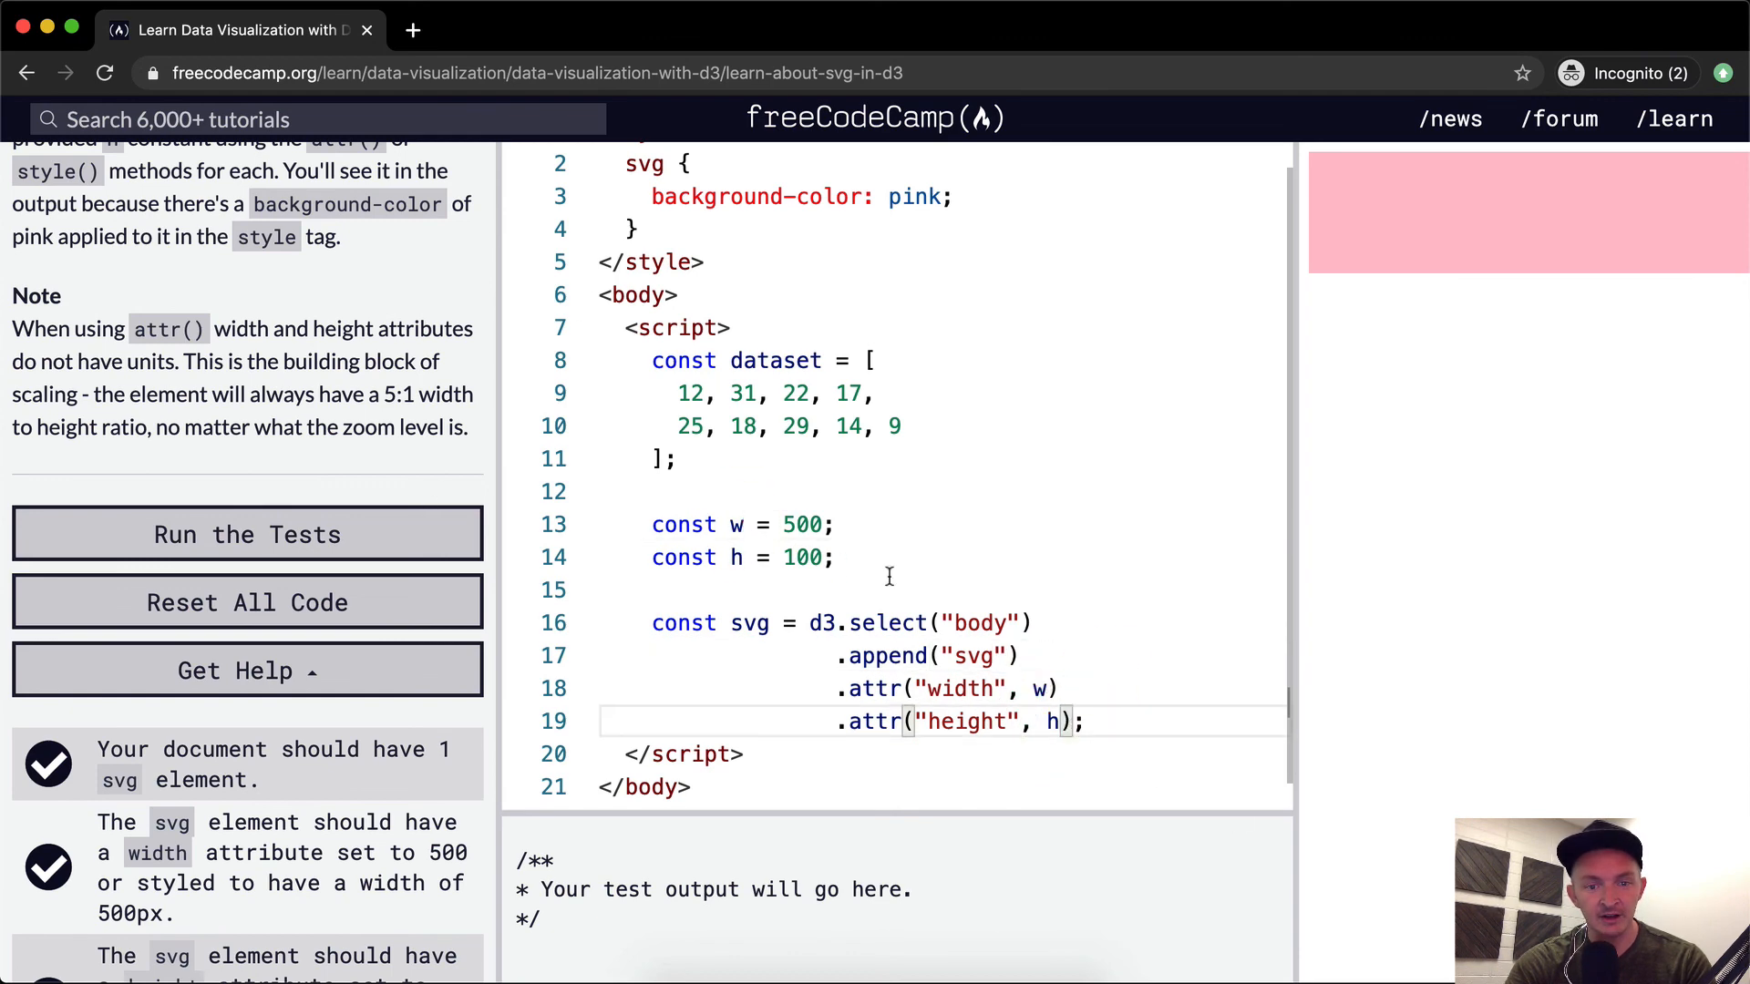
pyautogui.click(246, 534)
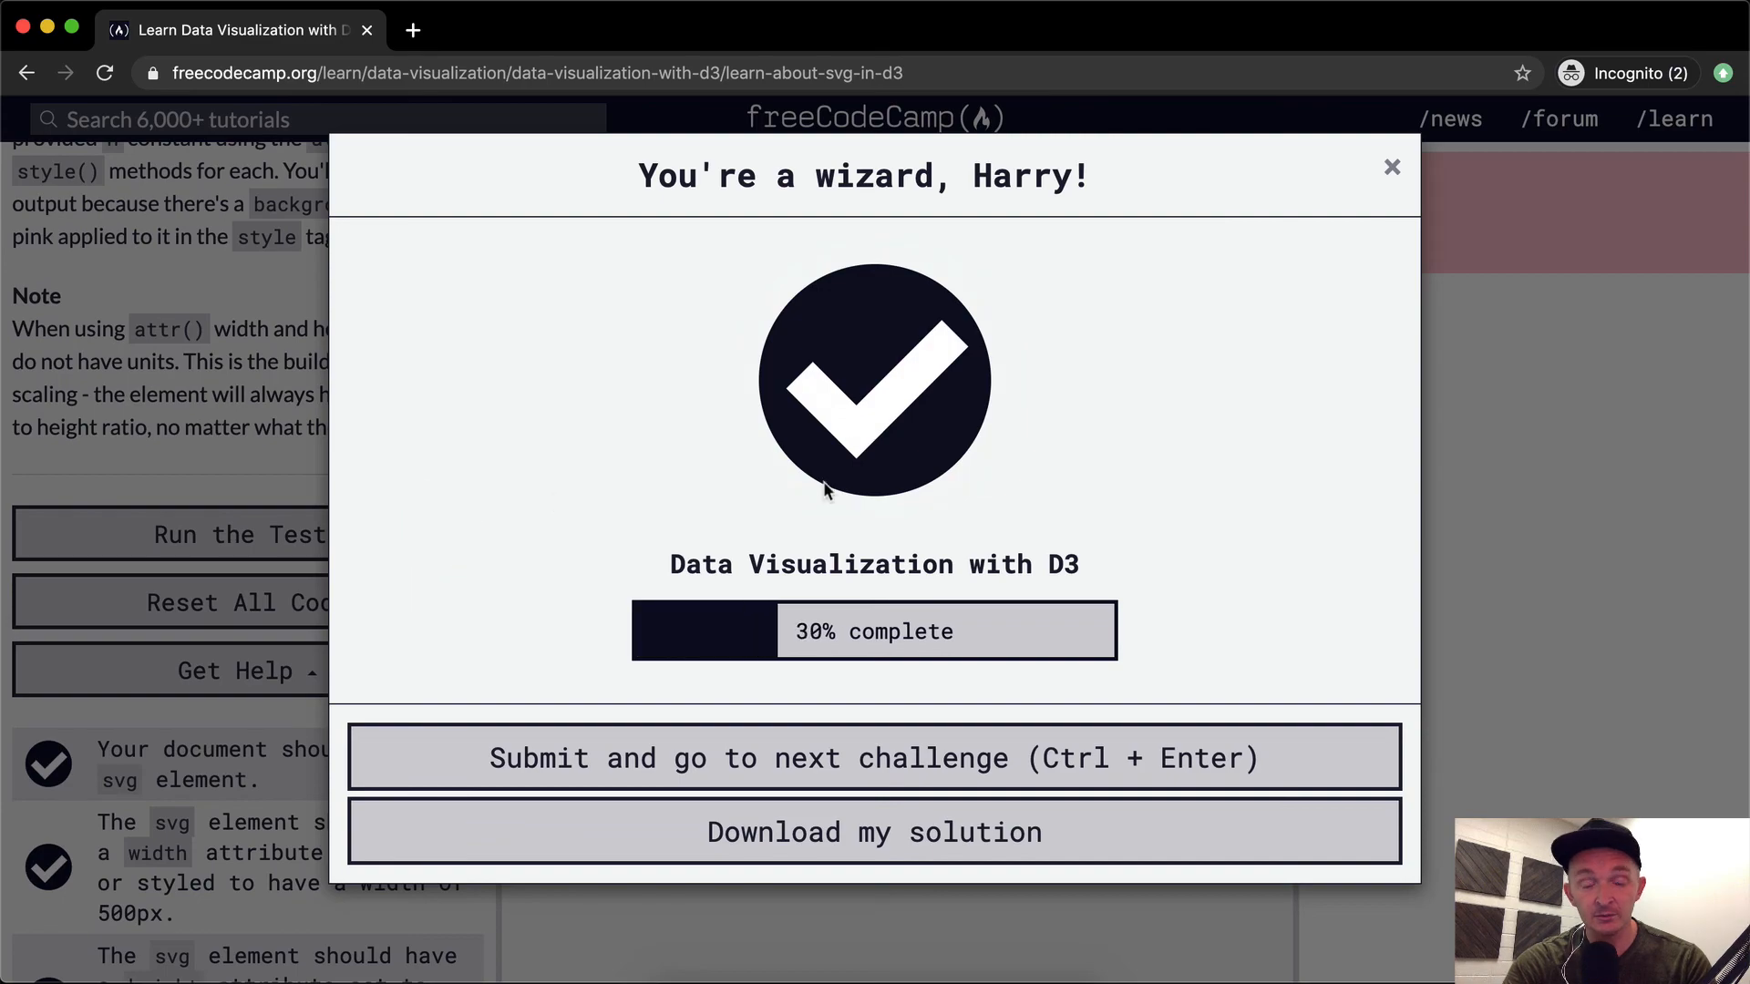